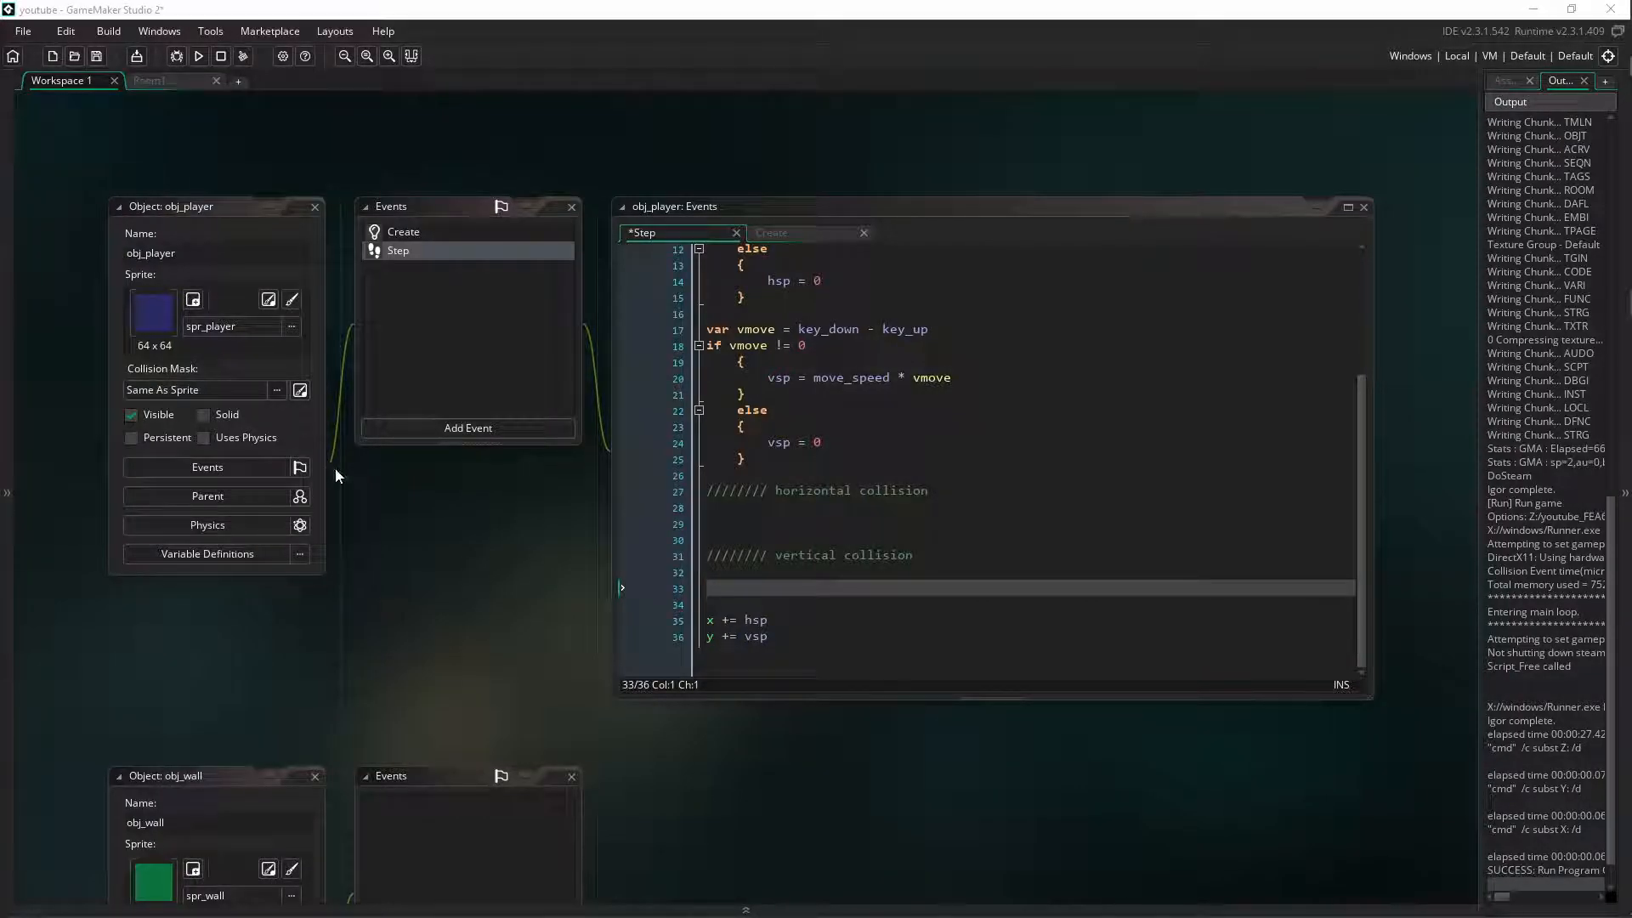
Write if (place_meeting(x + hsp, y, obj_wall)) under the horizontal collision comment
{"action": "left_click", "coordinate": [901, 524]}
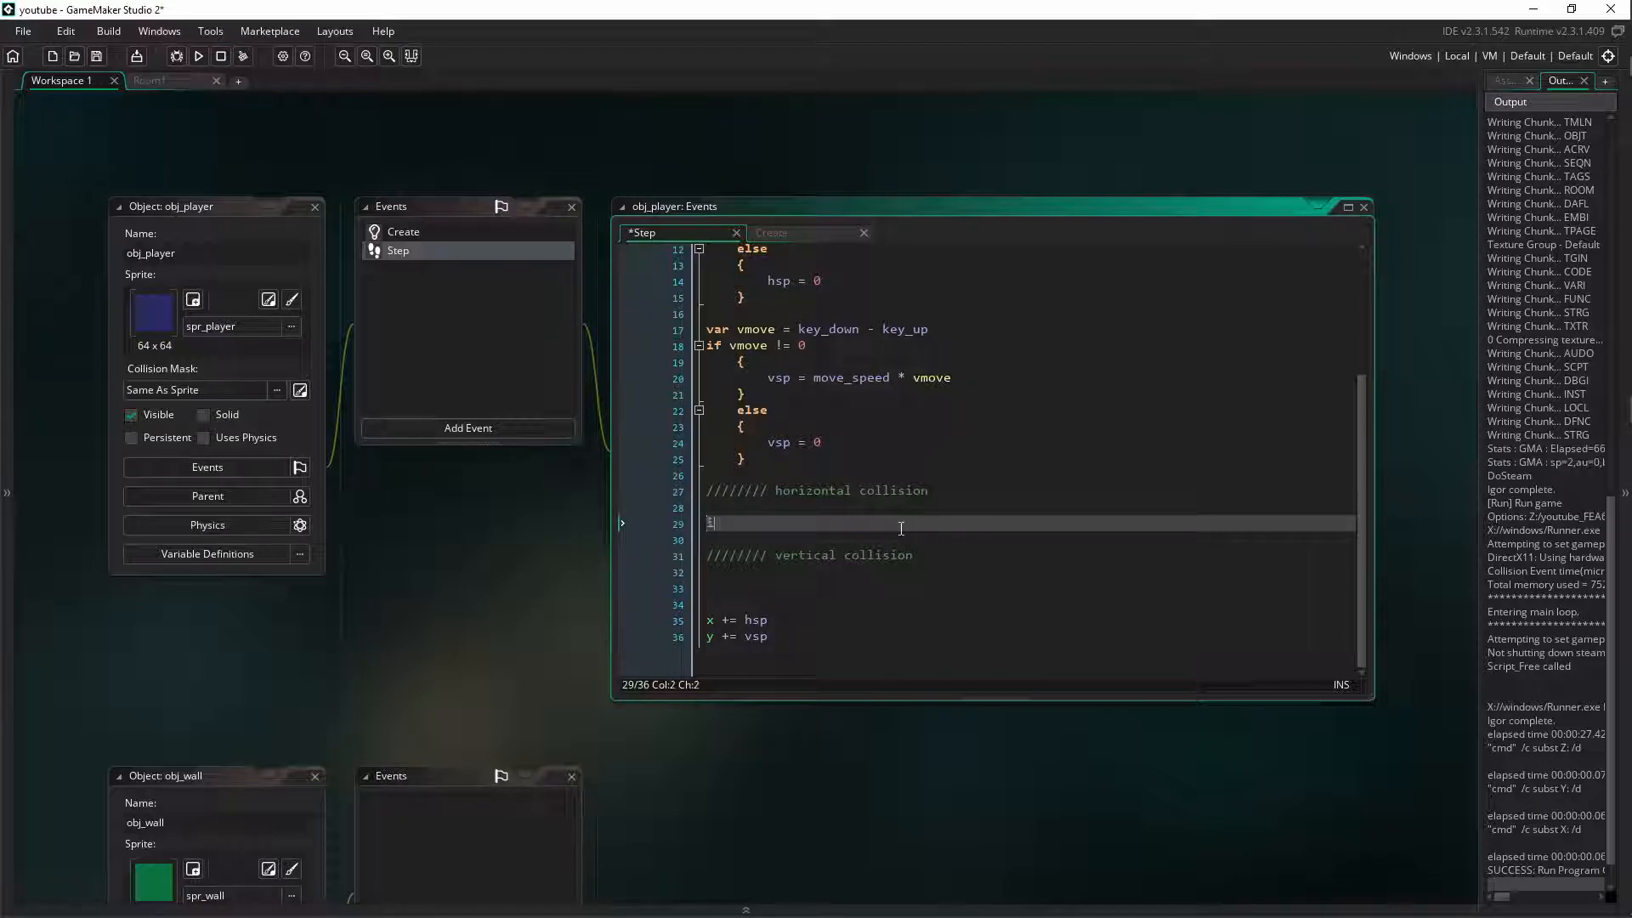
{"action": "type", "text": "if ()"}
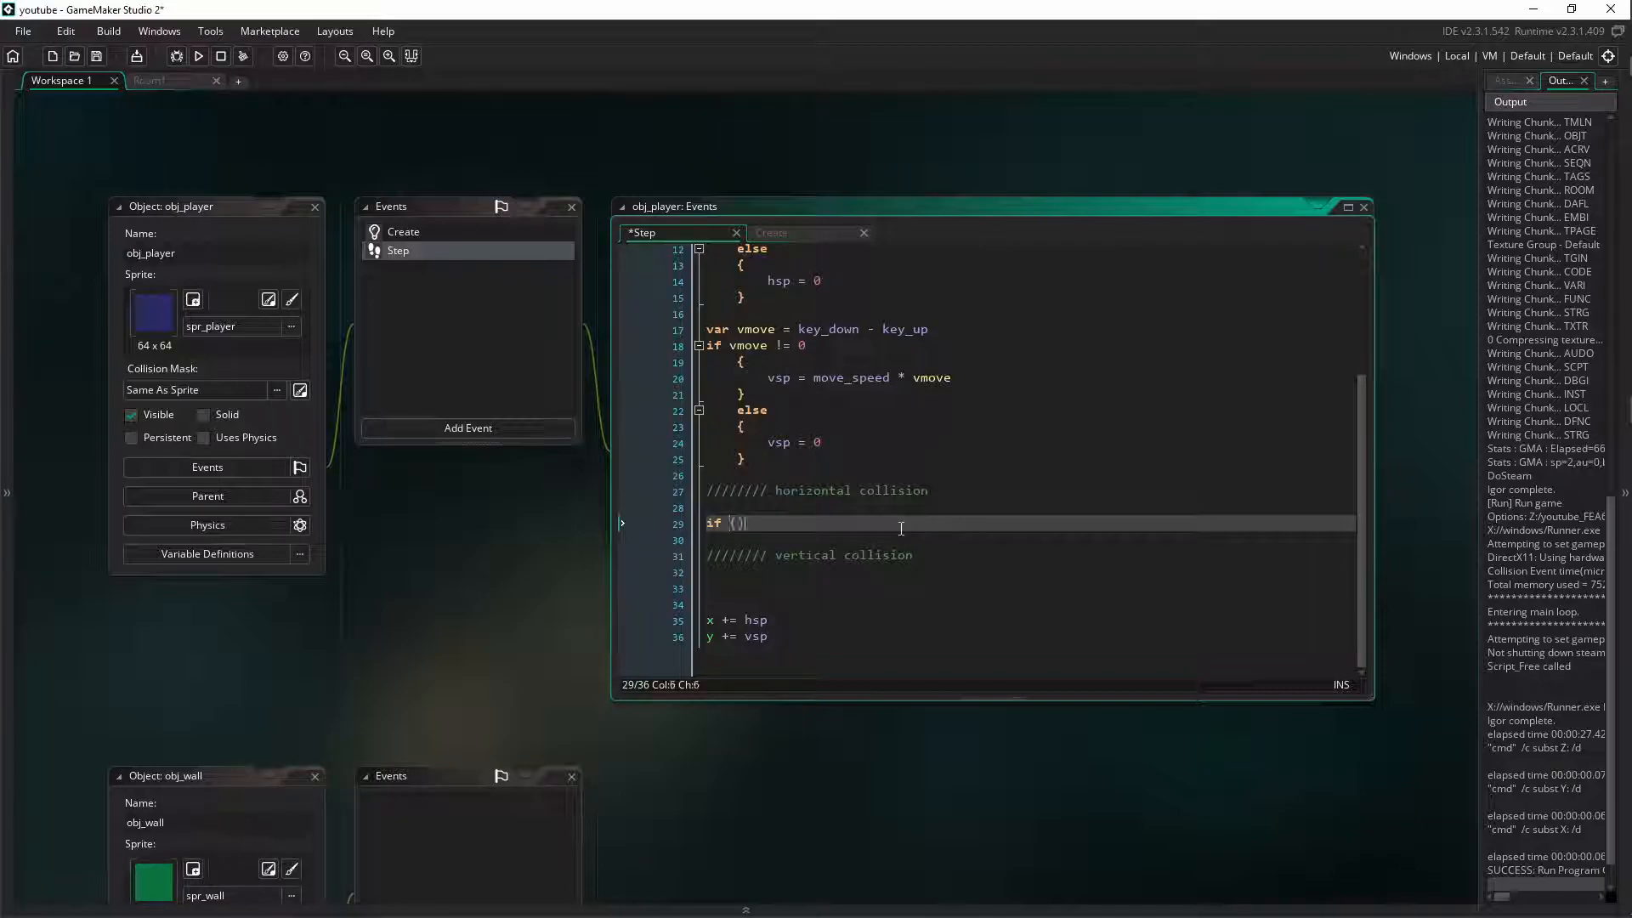
{"action": "type", "text": "place_meeting"}
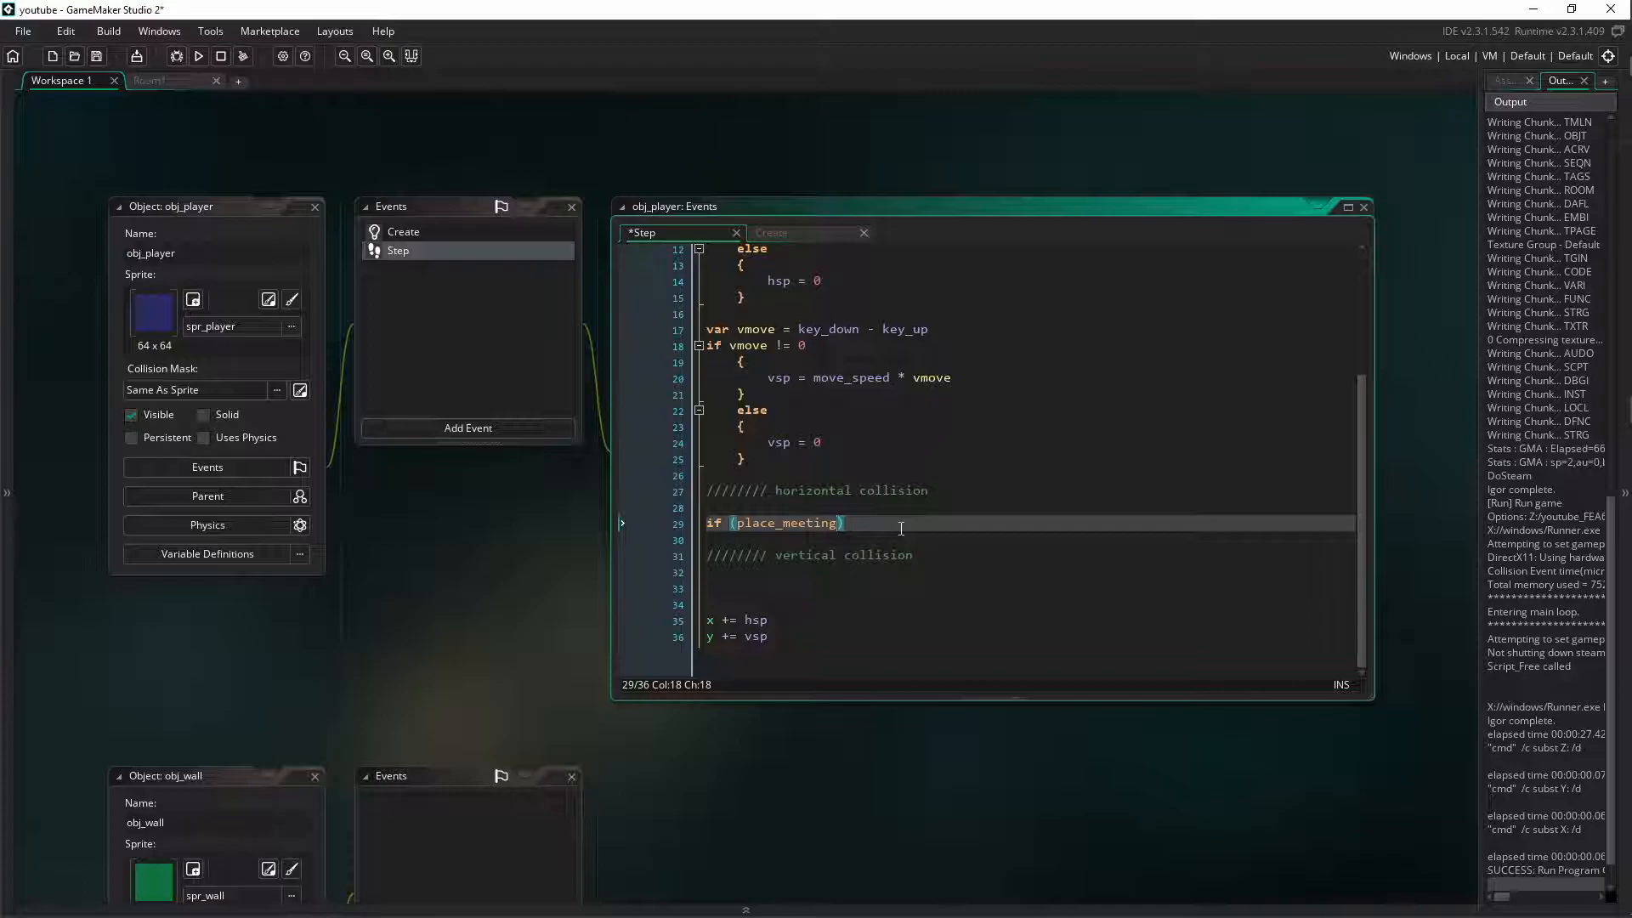
{"action": "type", "text": "("}
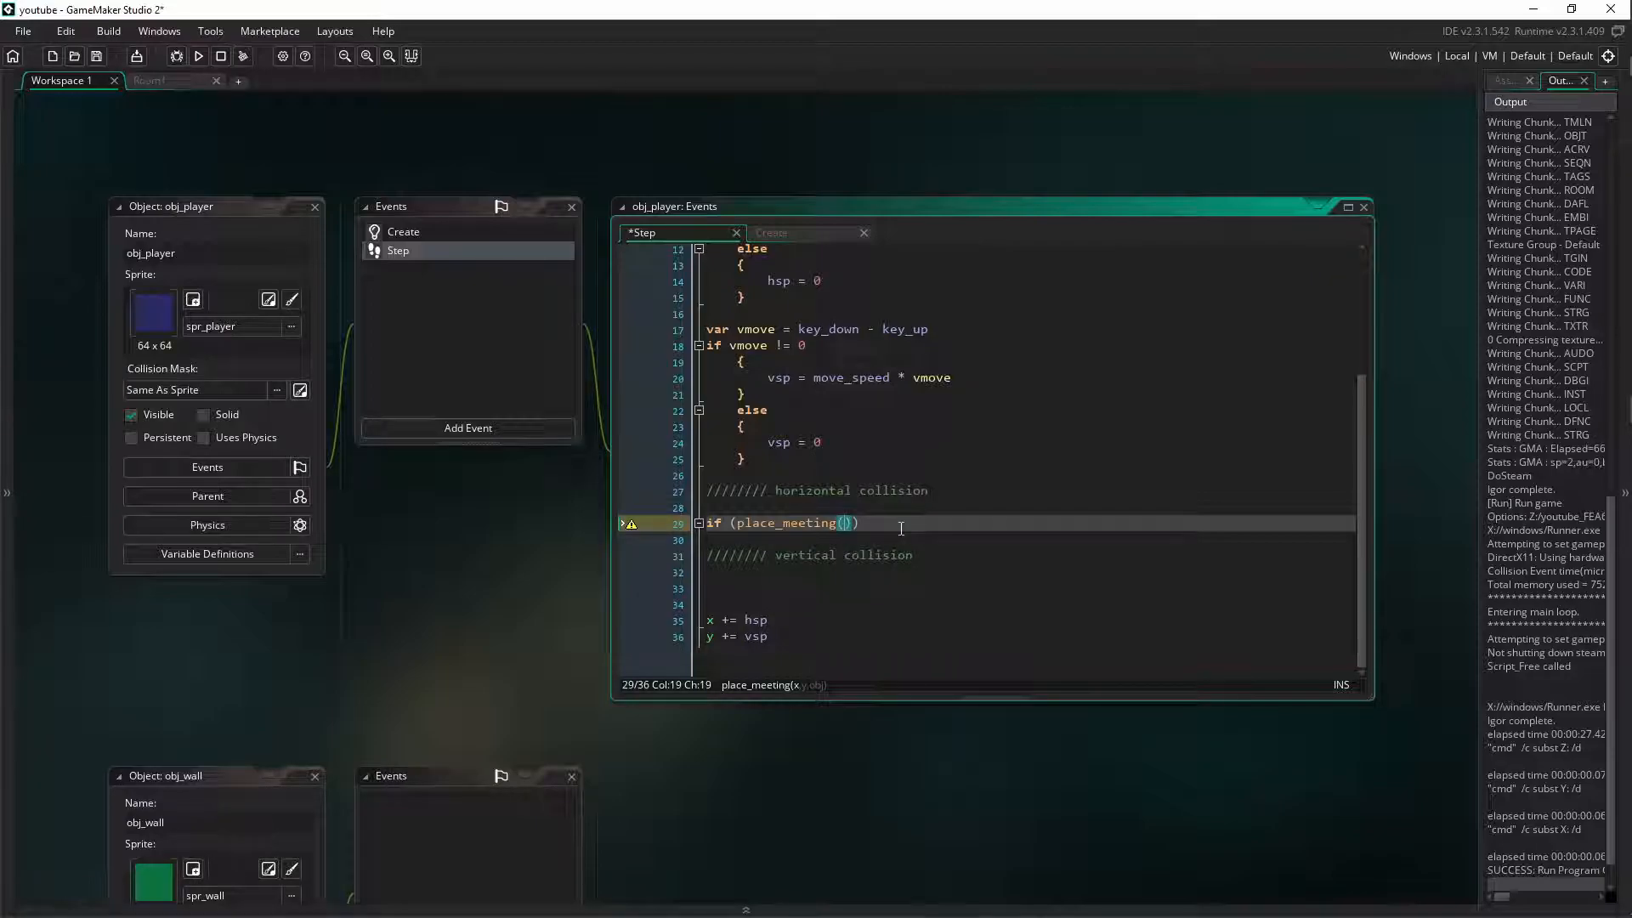
{"action": "type", "text": "x+"}
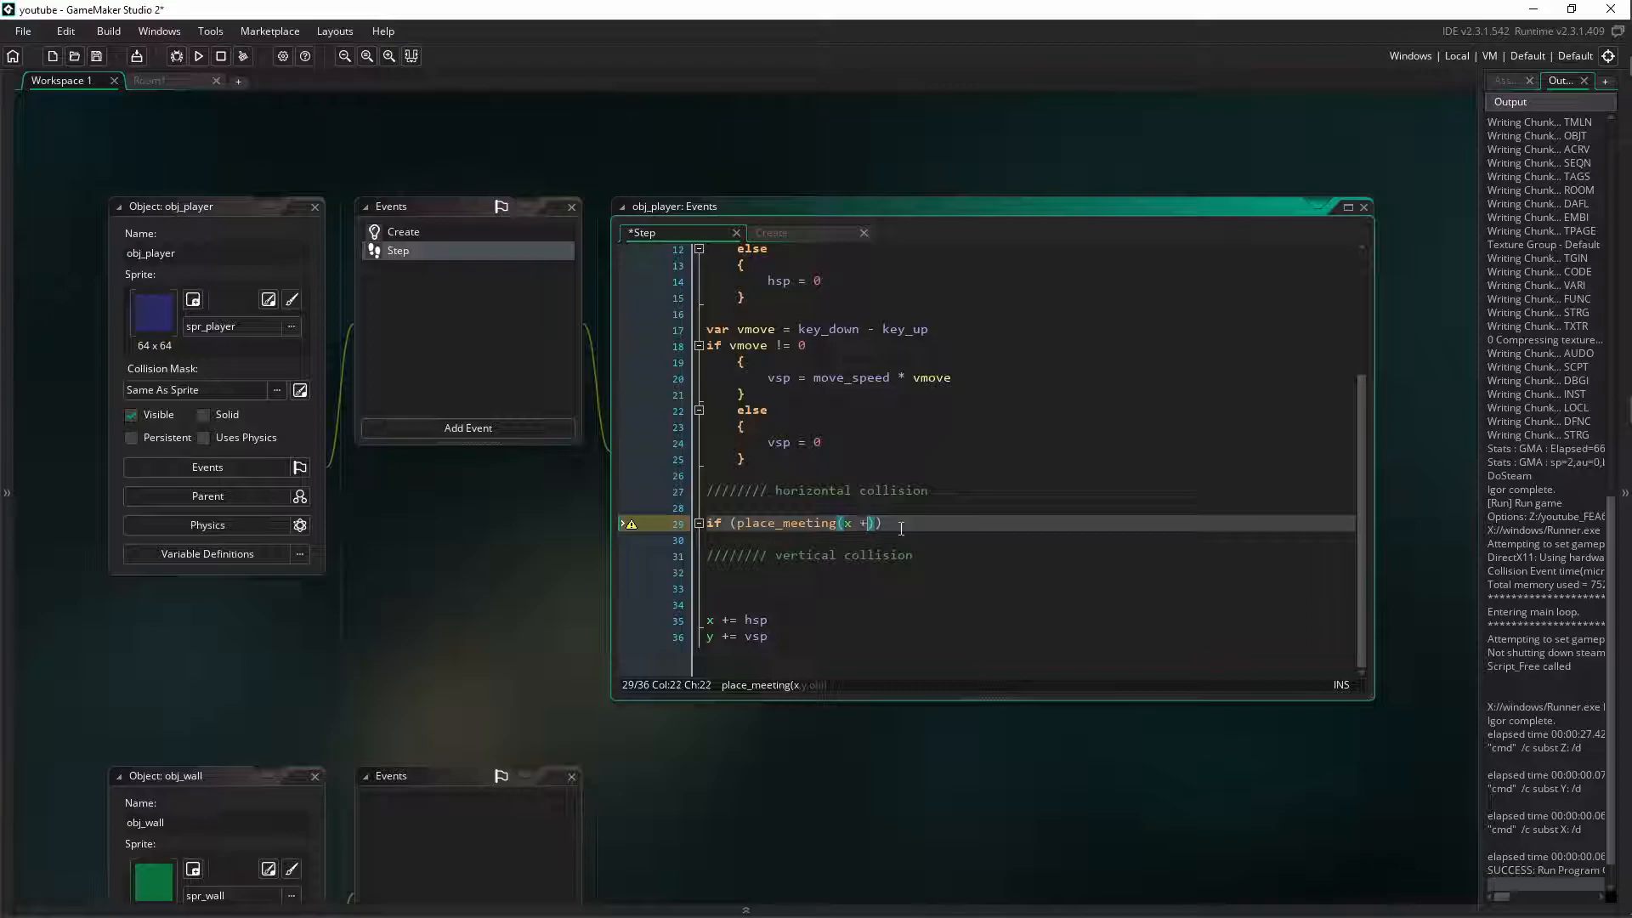
{"action": "type", "text": "sp, y,"}
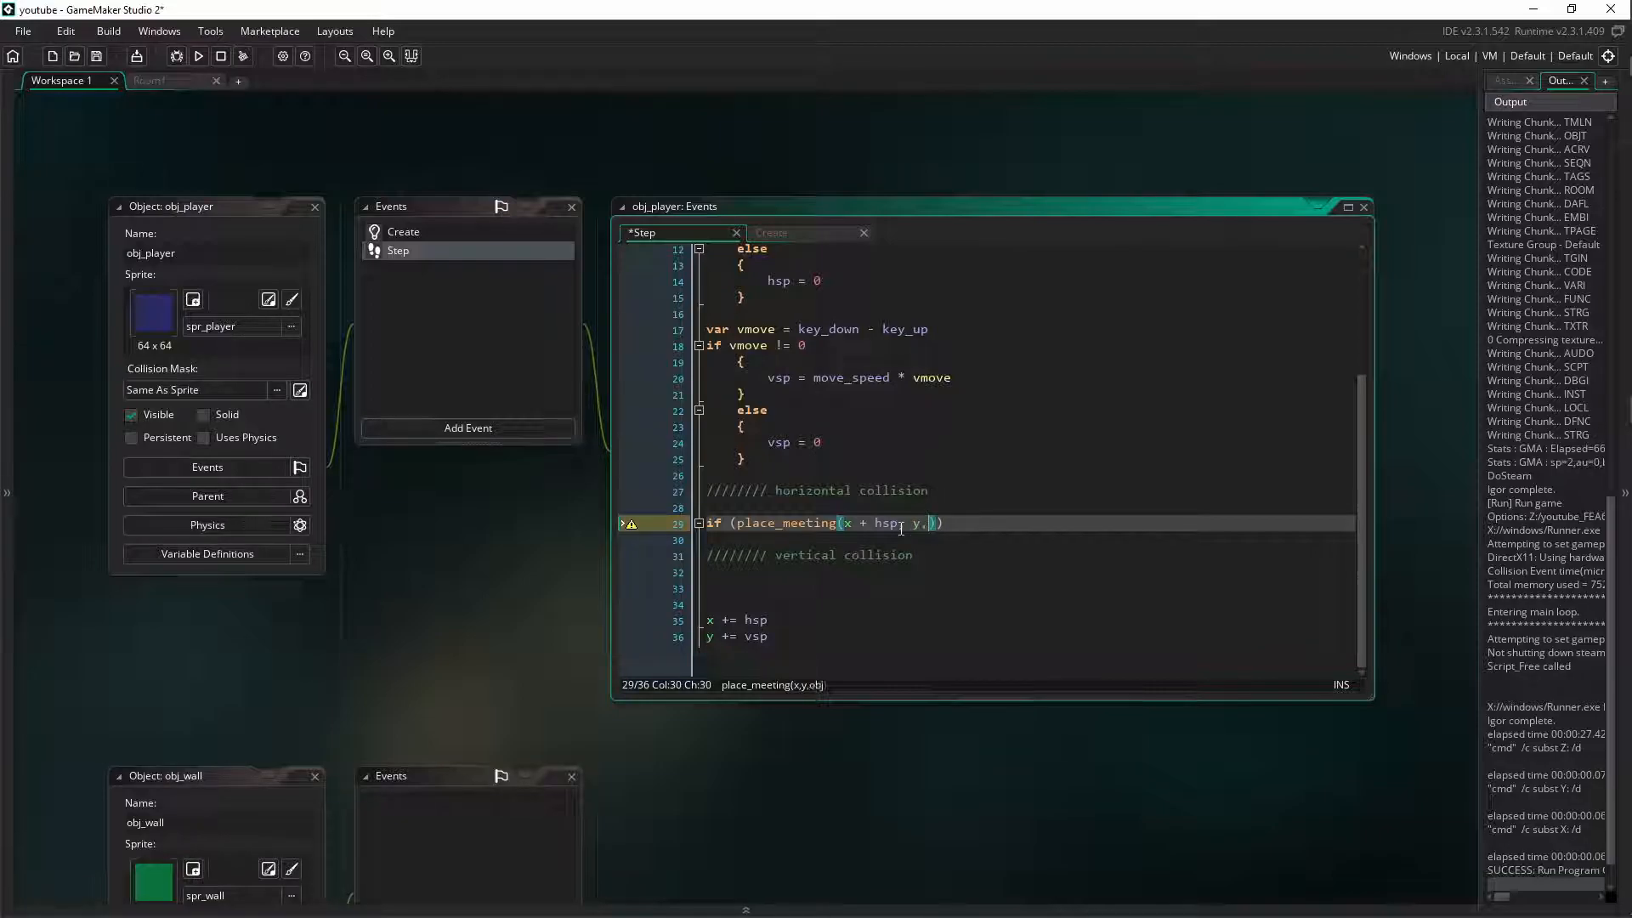
{"action": "type", "text": "obj"}
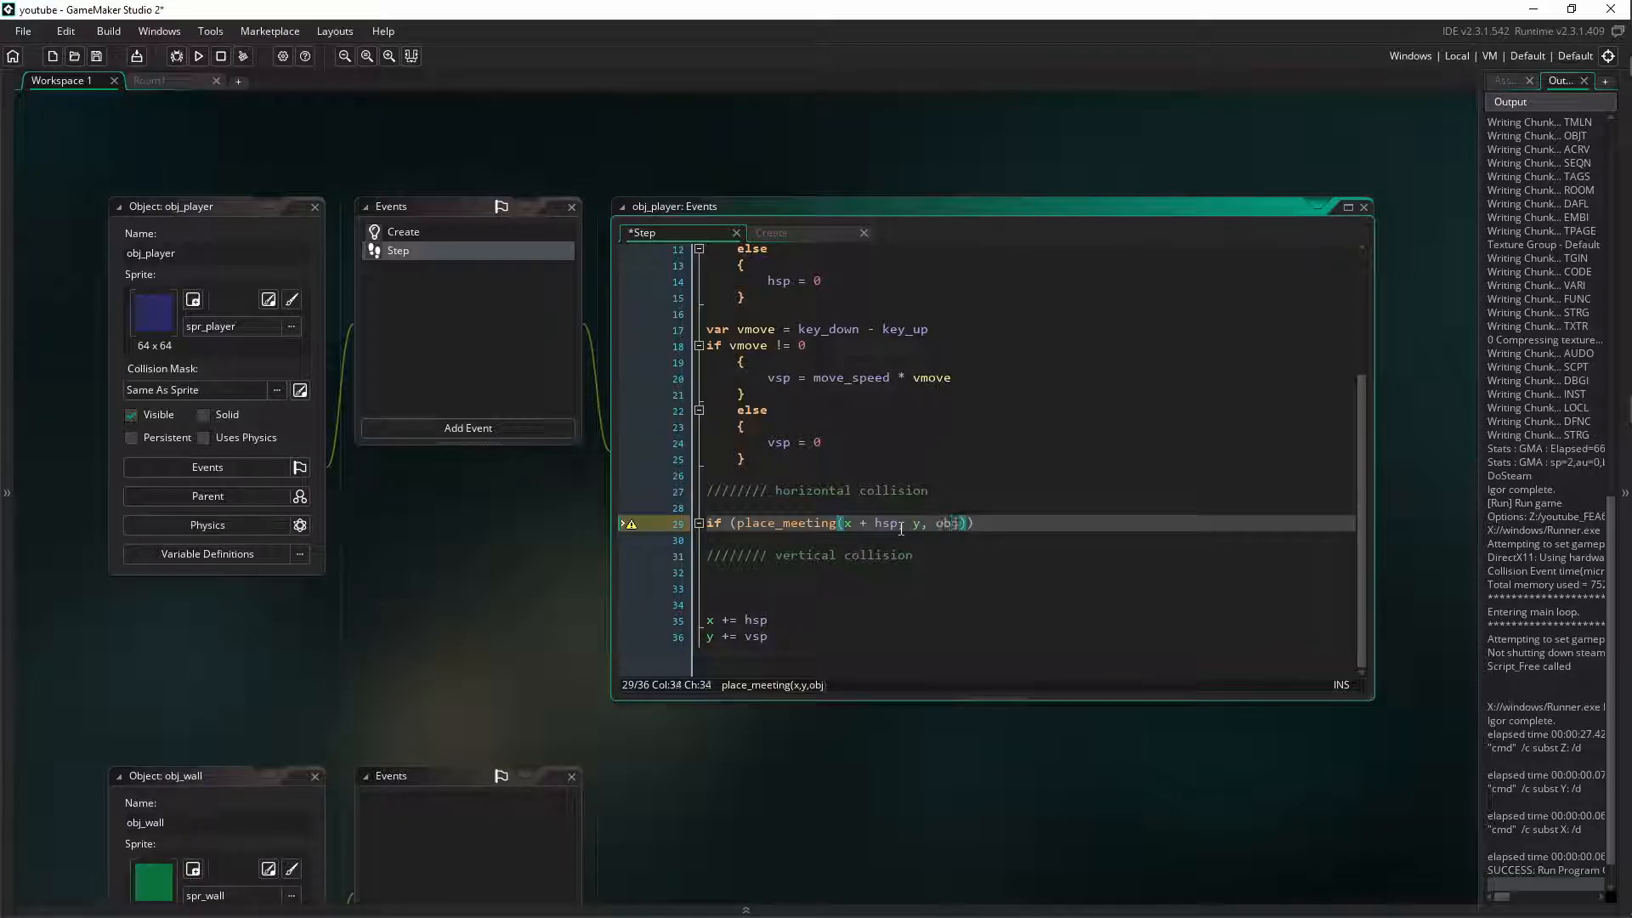
{"action": "type", "text": "_wall"}
{"action": "type", "text": "{"}
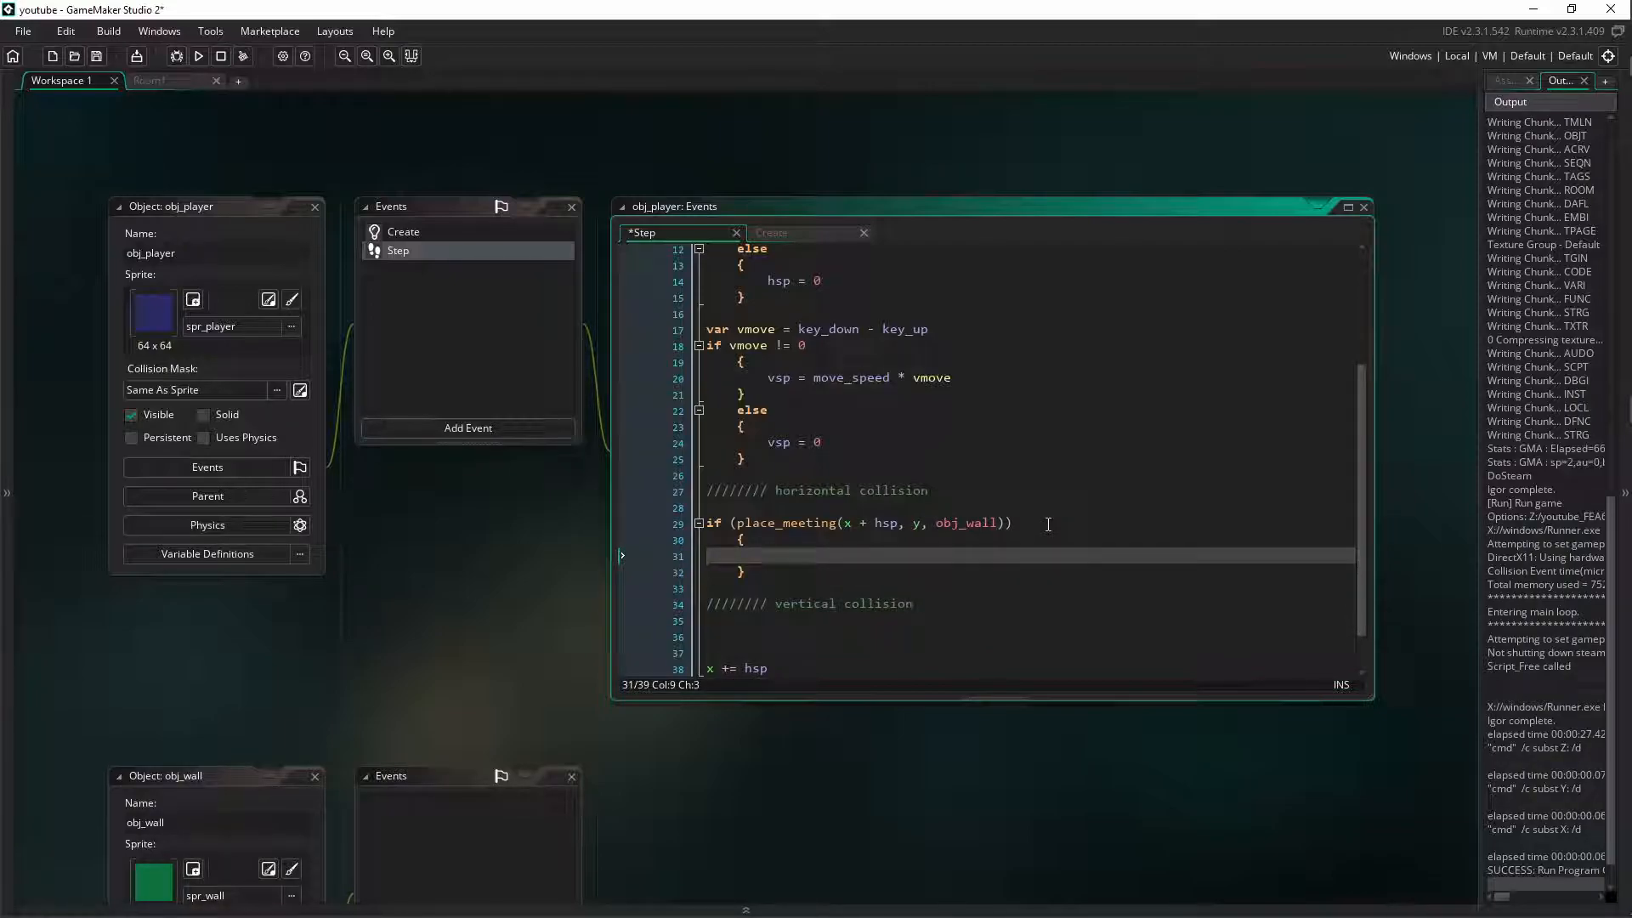
Inside the if, write while (!place_meeting(x + sign(hsp), y, obj_wall)) with an empty block
{"action": "type", "text": "while"}
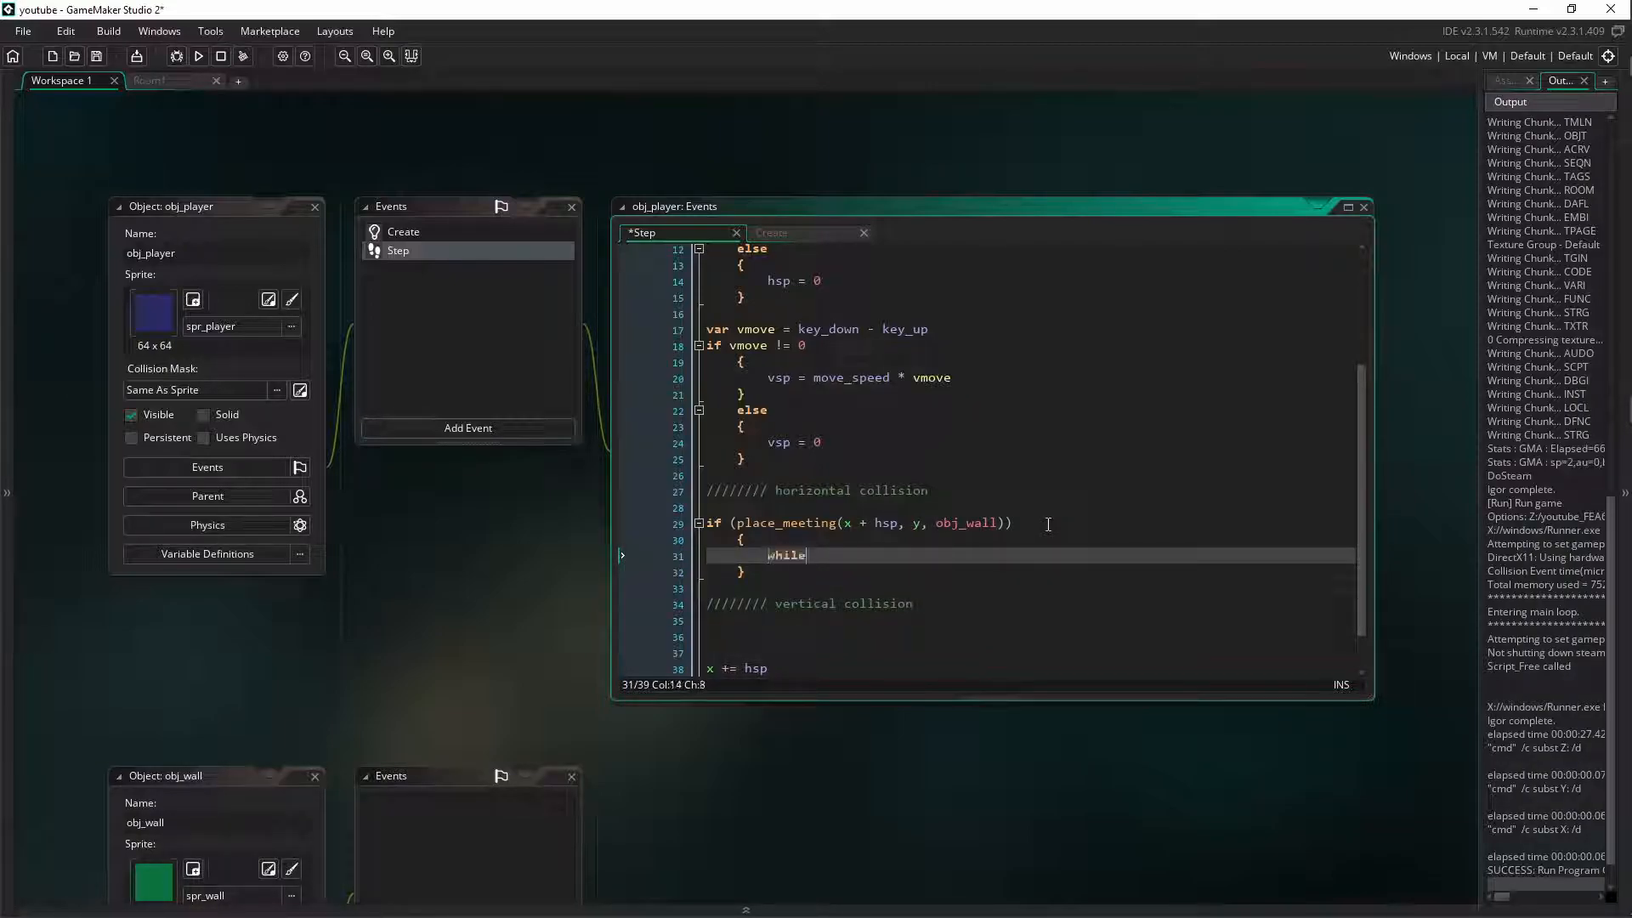
{"action": "type", "text": "("}
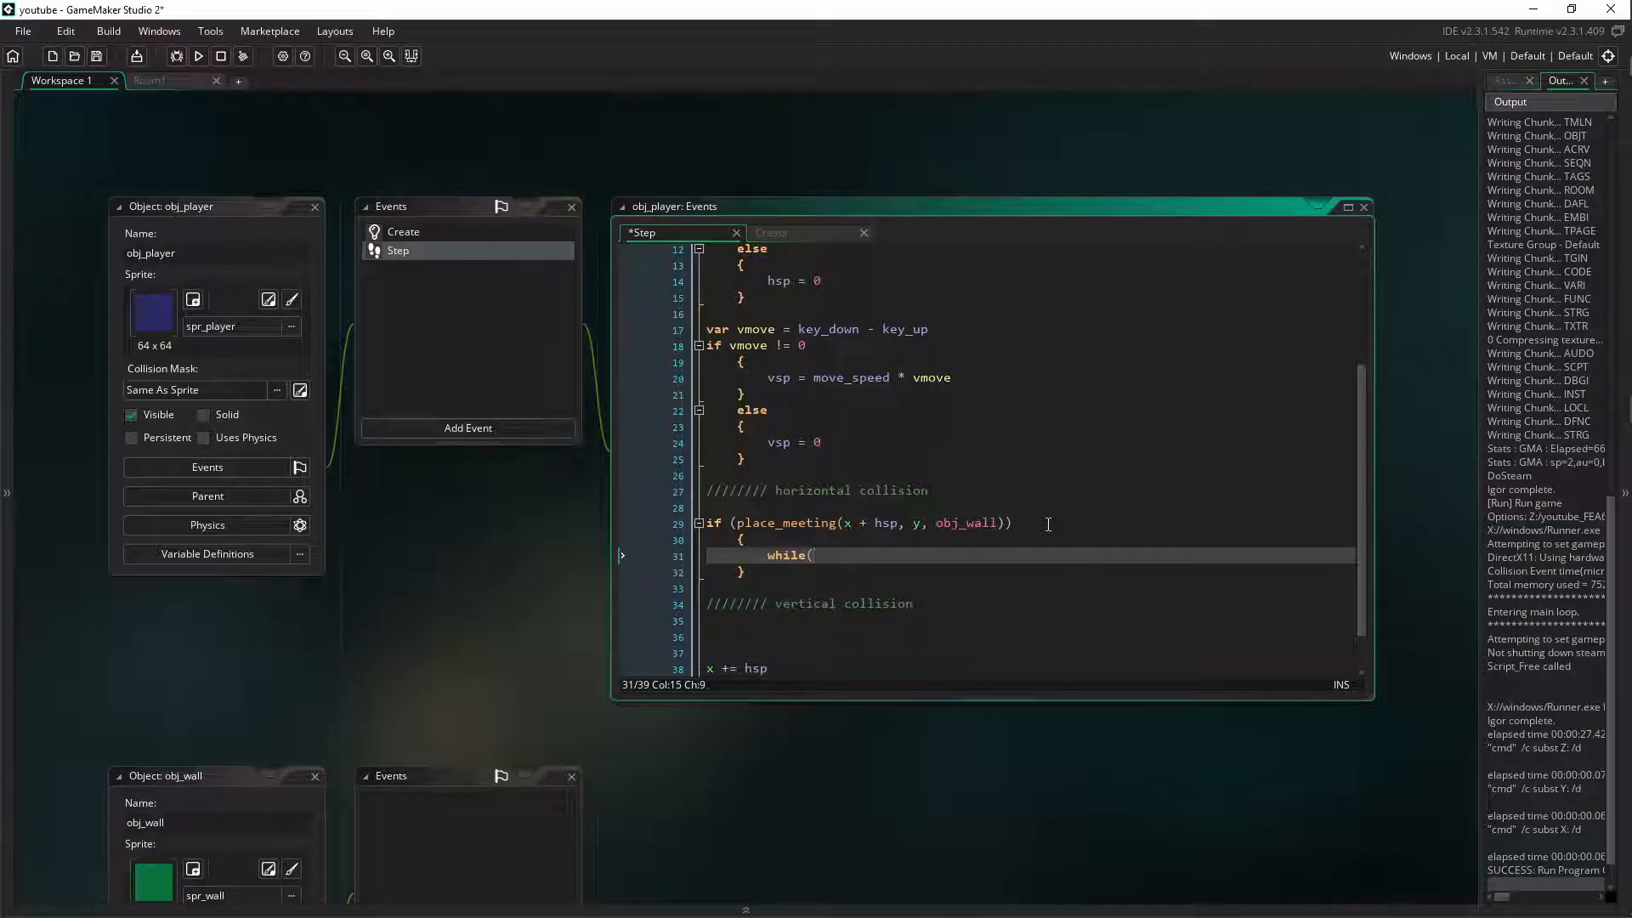
{"action": "type", "text": "!place"}
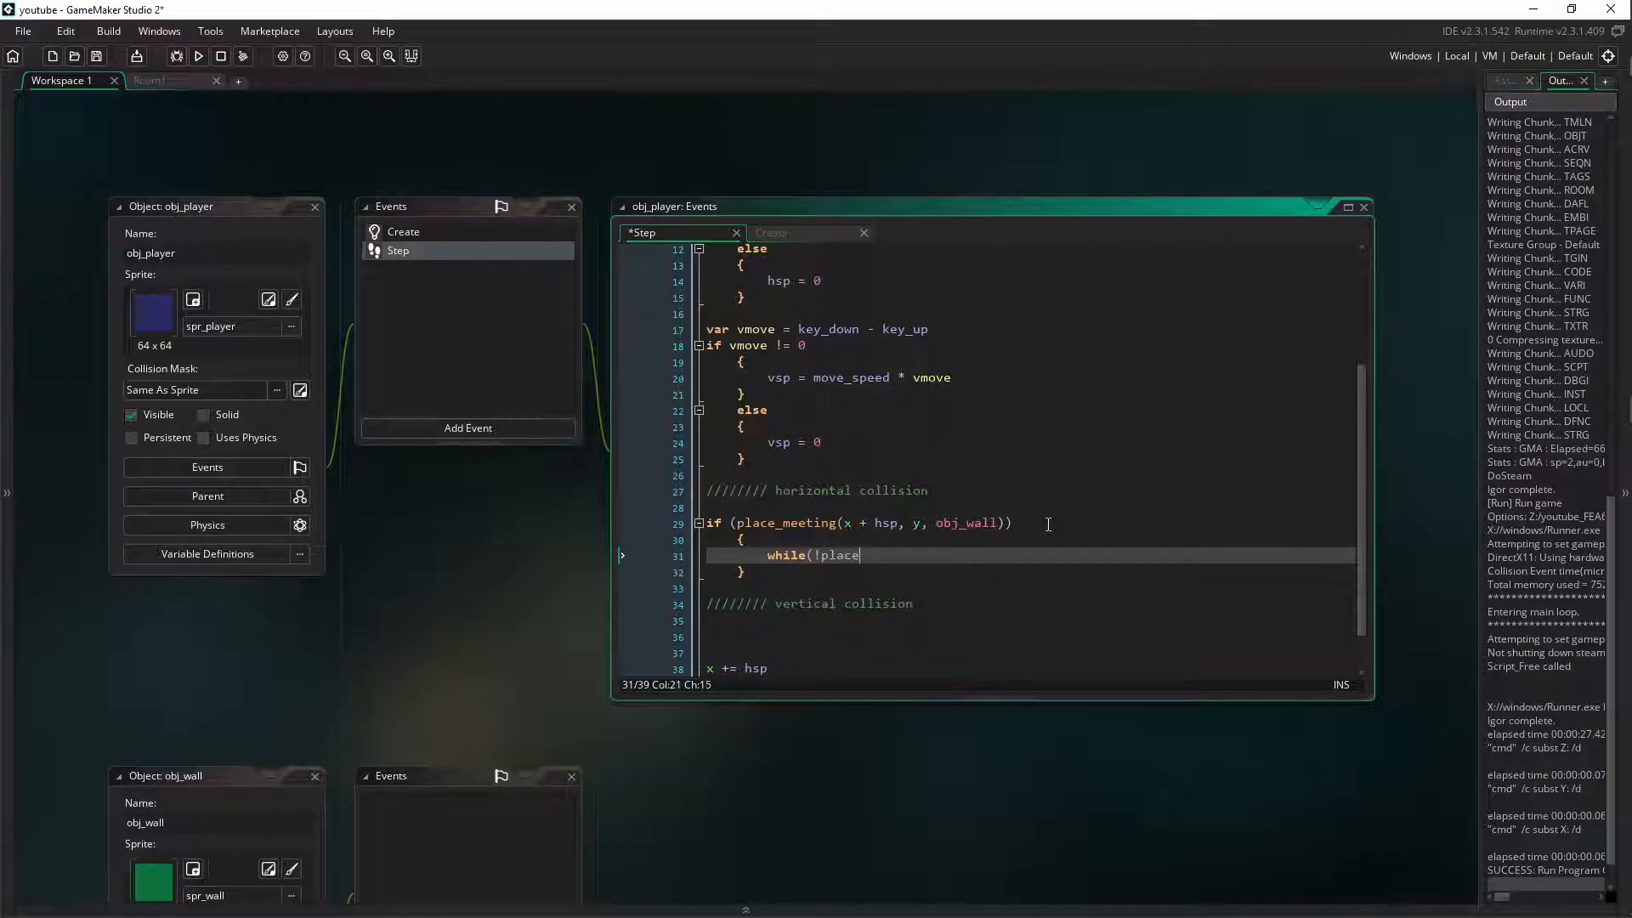
{"action": "type", "text": "_meeting("}
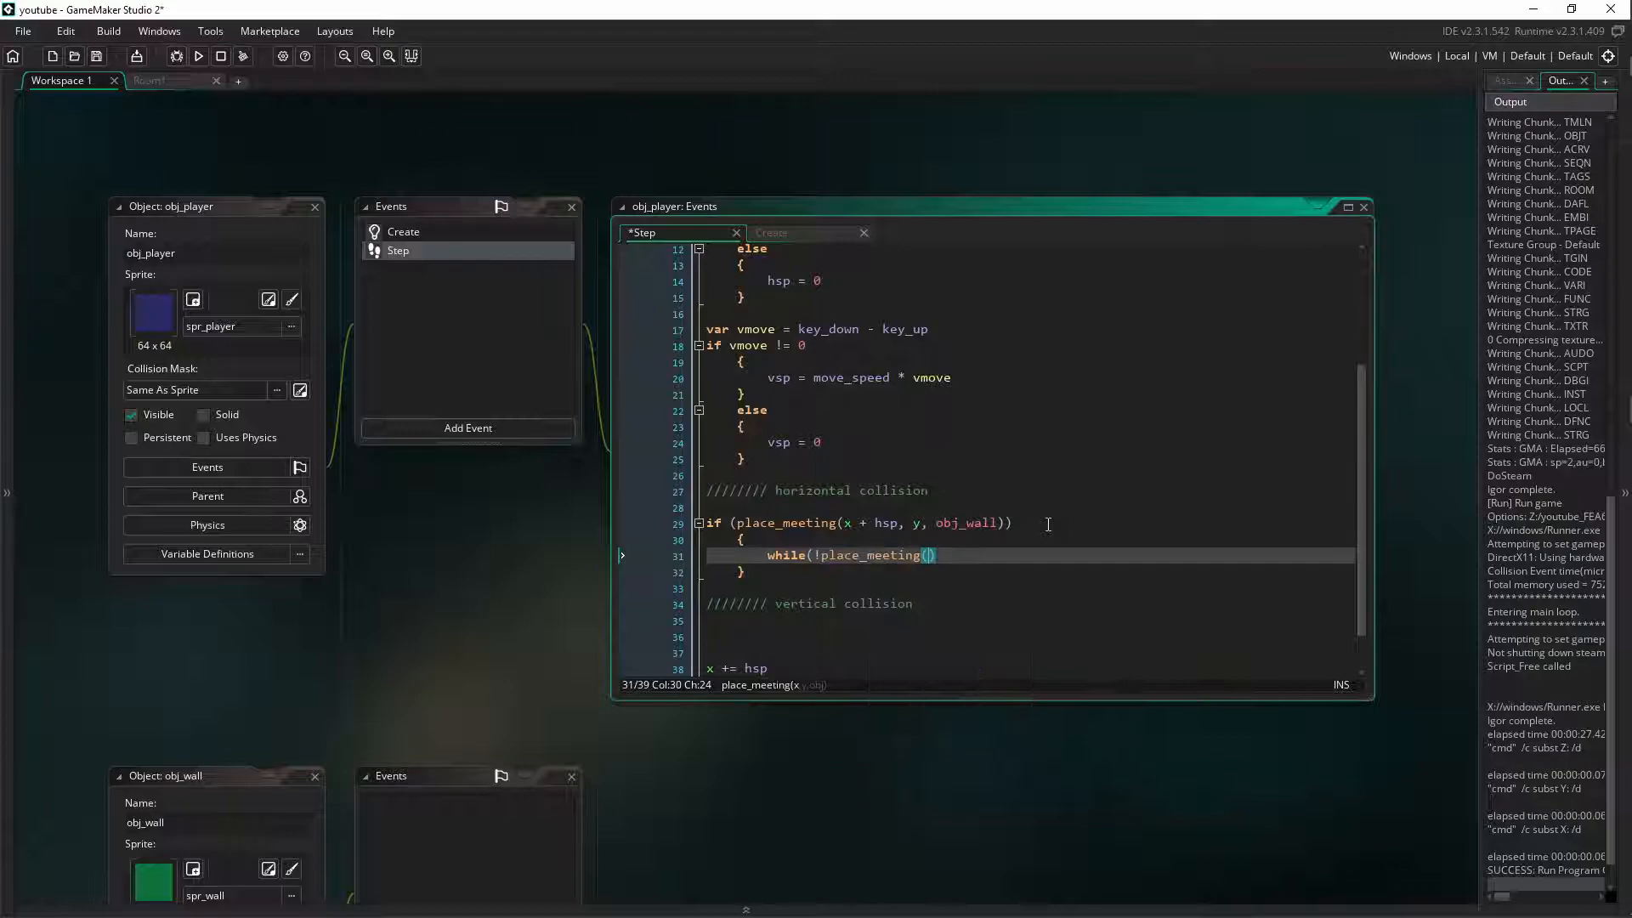
{"action": "type", "text": "x +"}
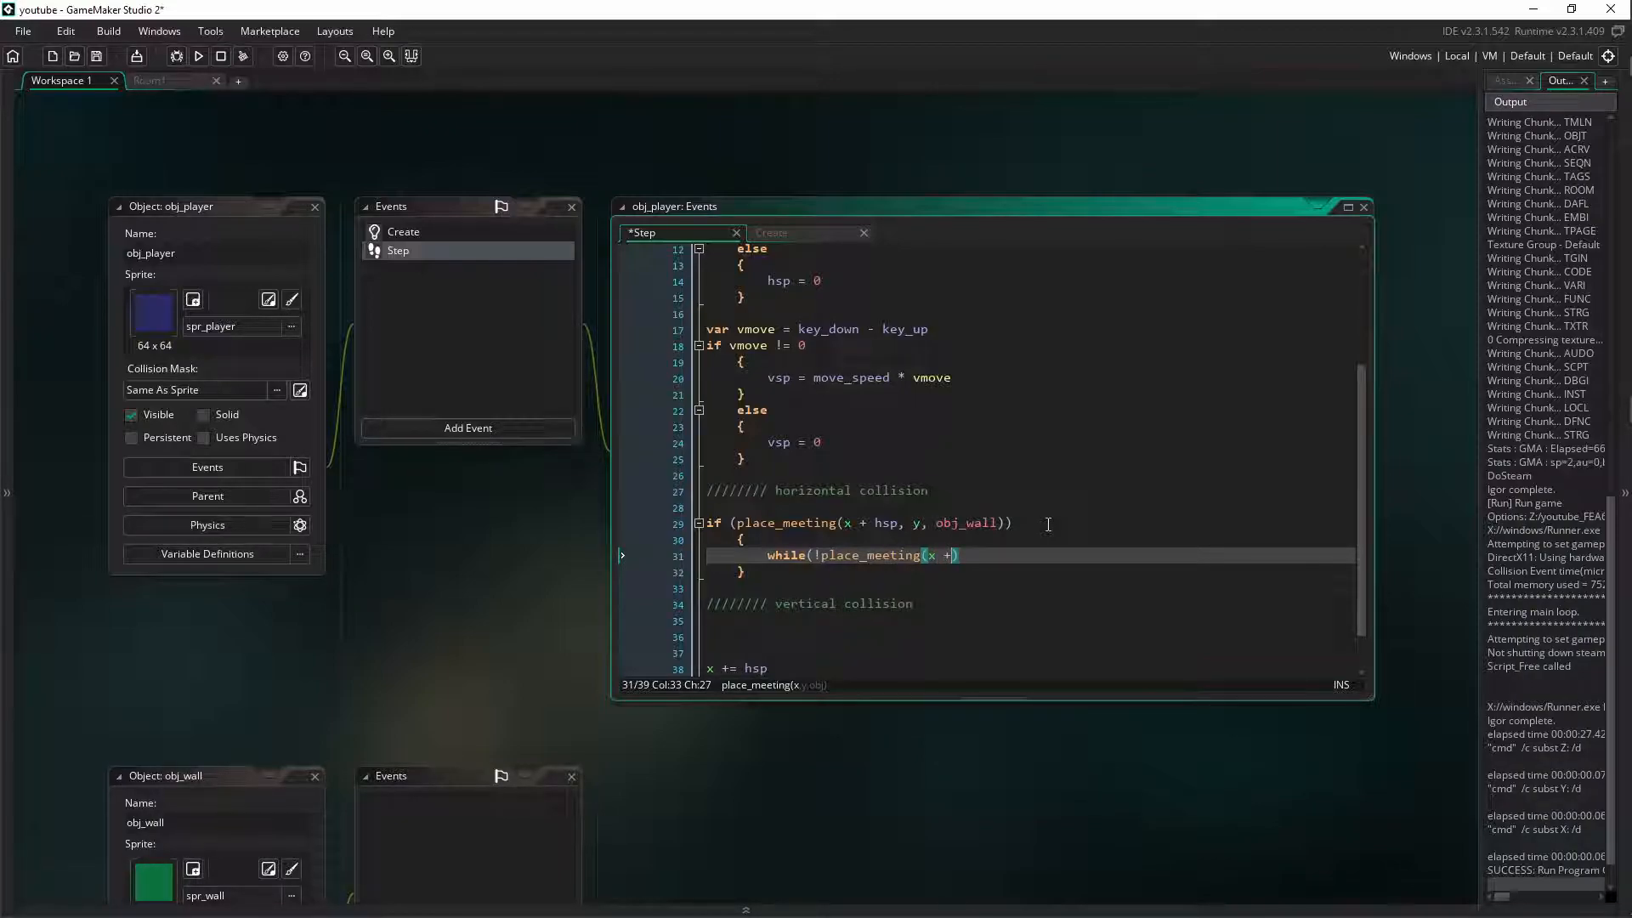
{"action": "type", "text": "sign"}
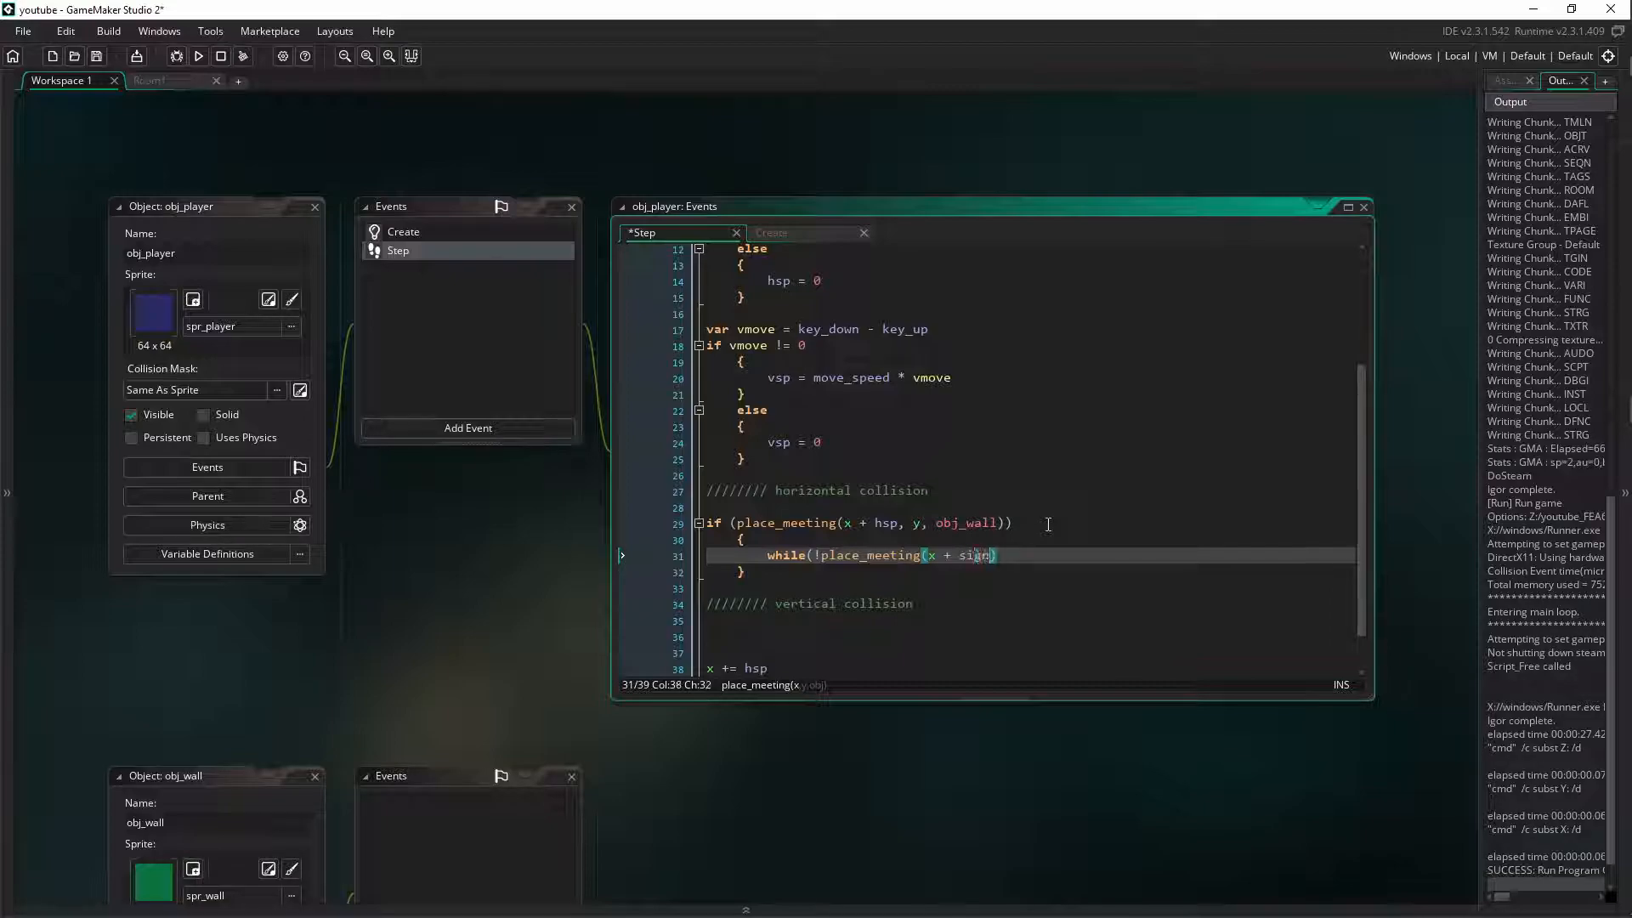
{"action": "type", "text": "("}
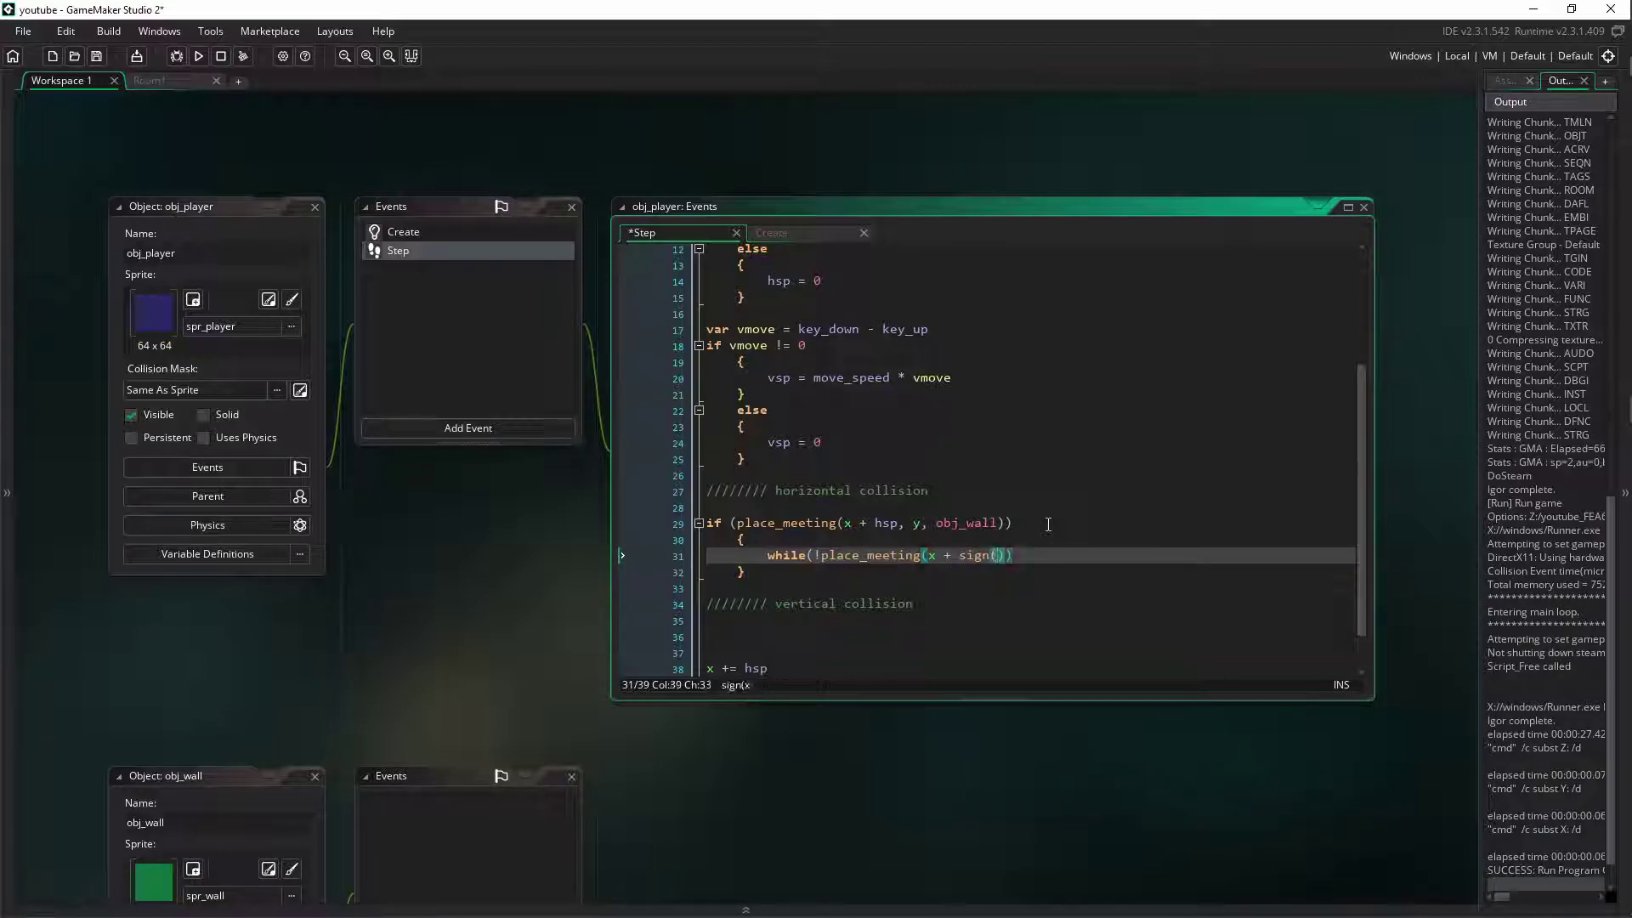
{"action": "type", "text": "hsp"}
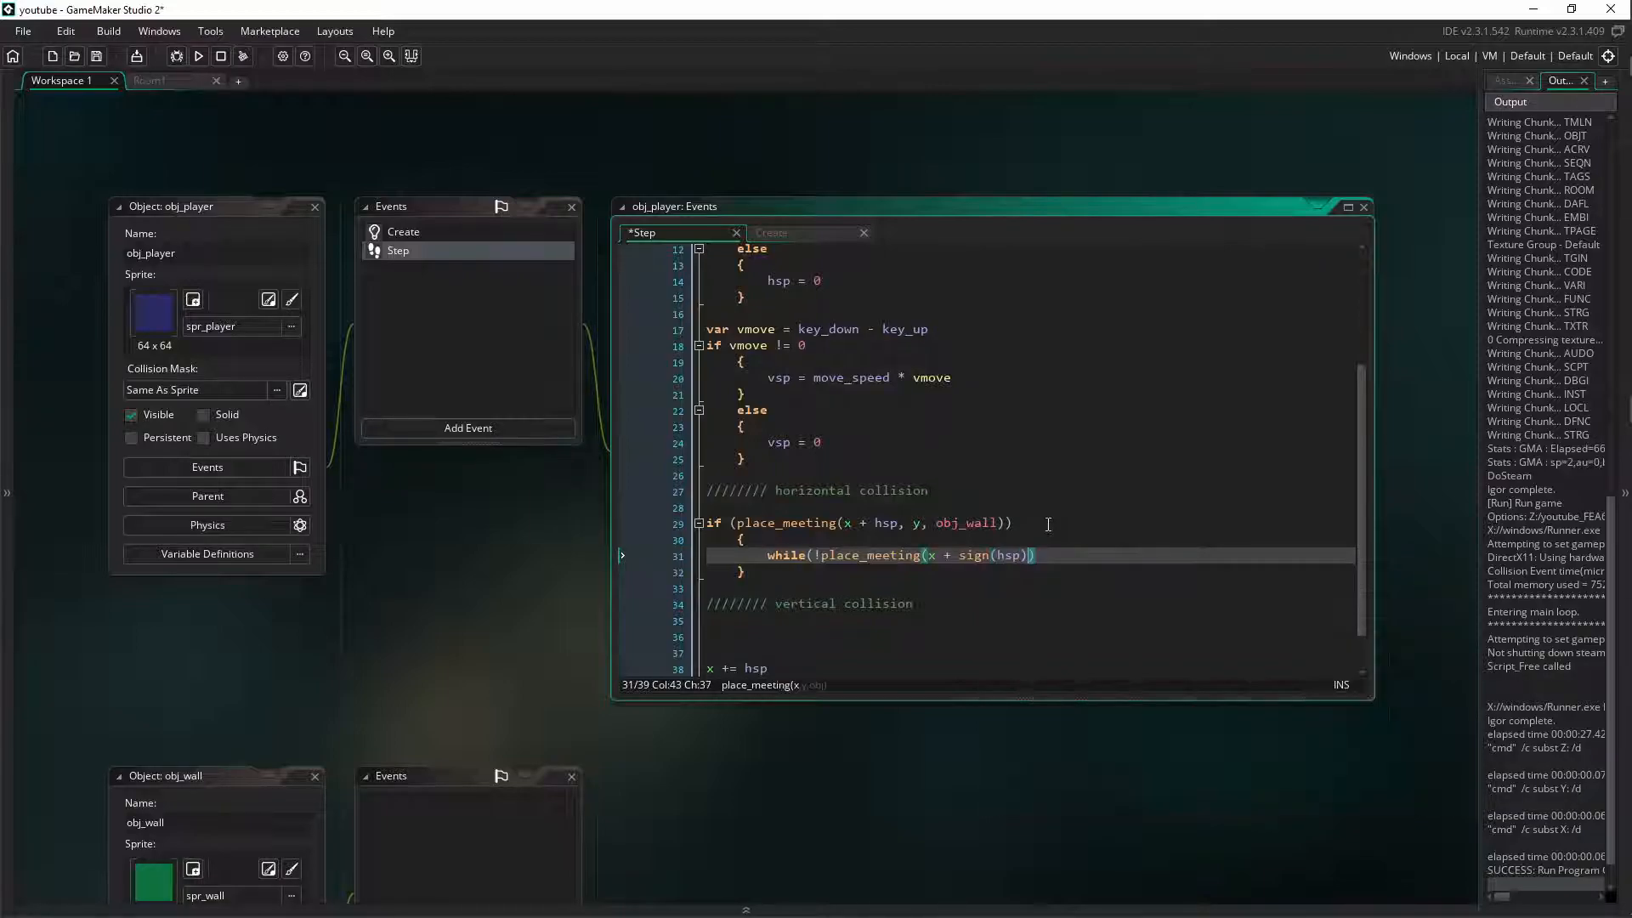
{"action": "type", "text": ", y,"}
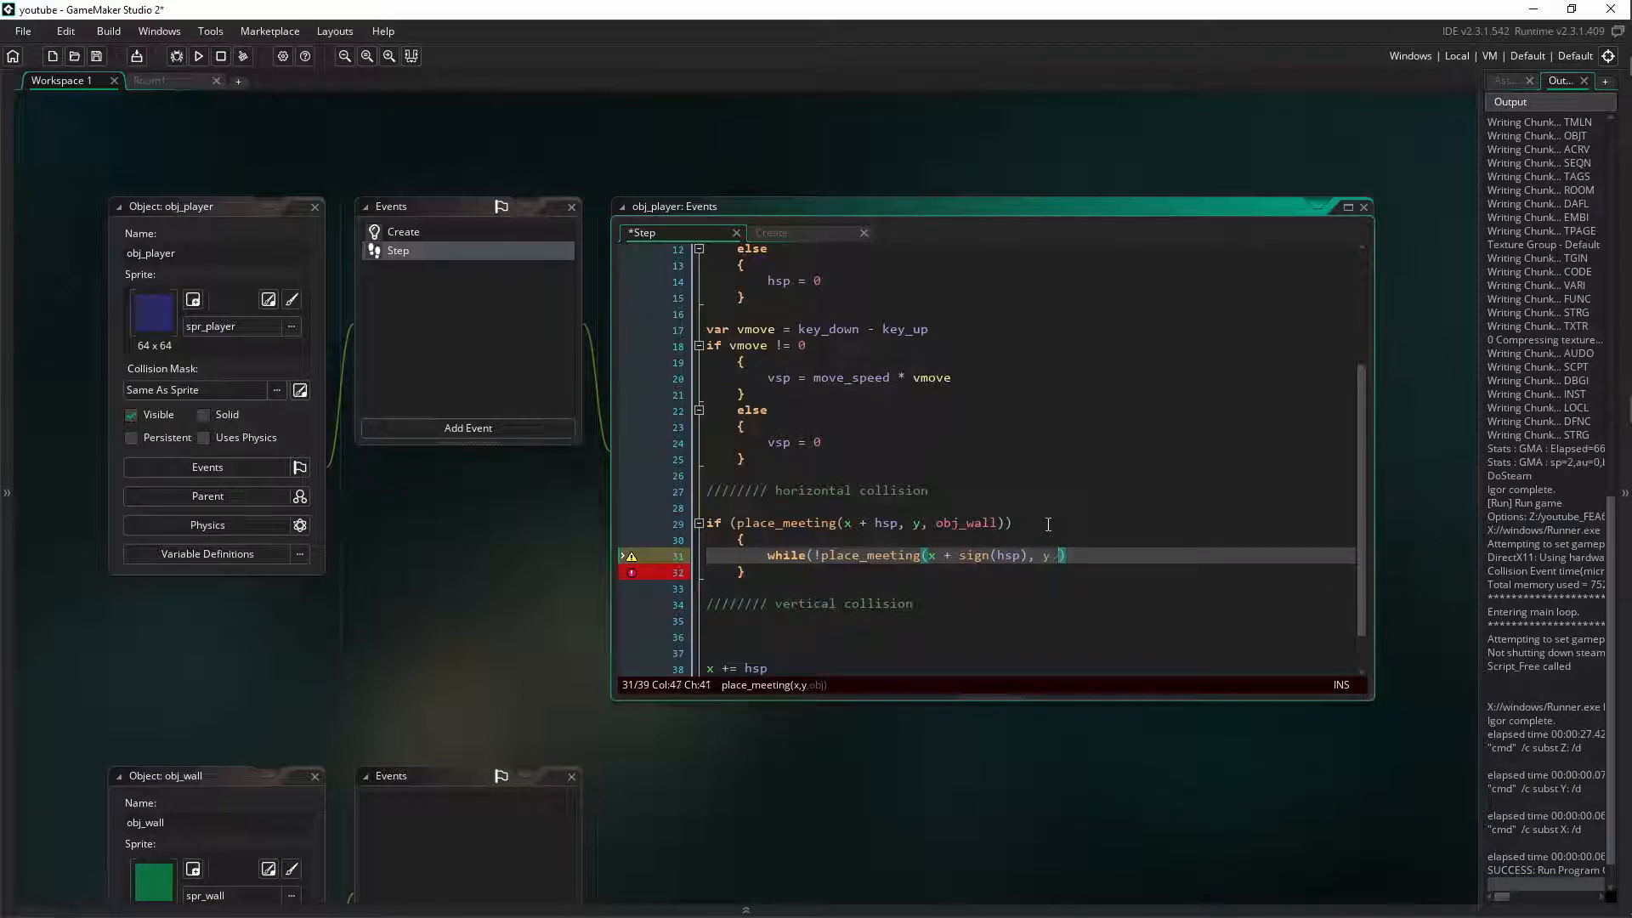
{"action": "type", "text": "obj"}
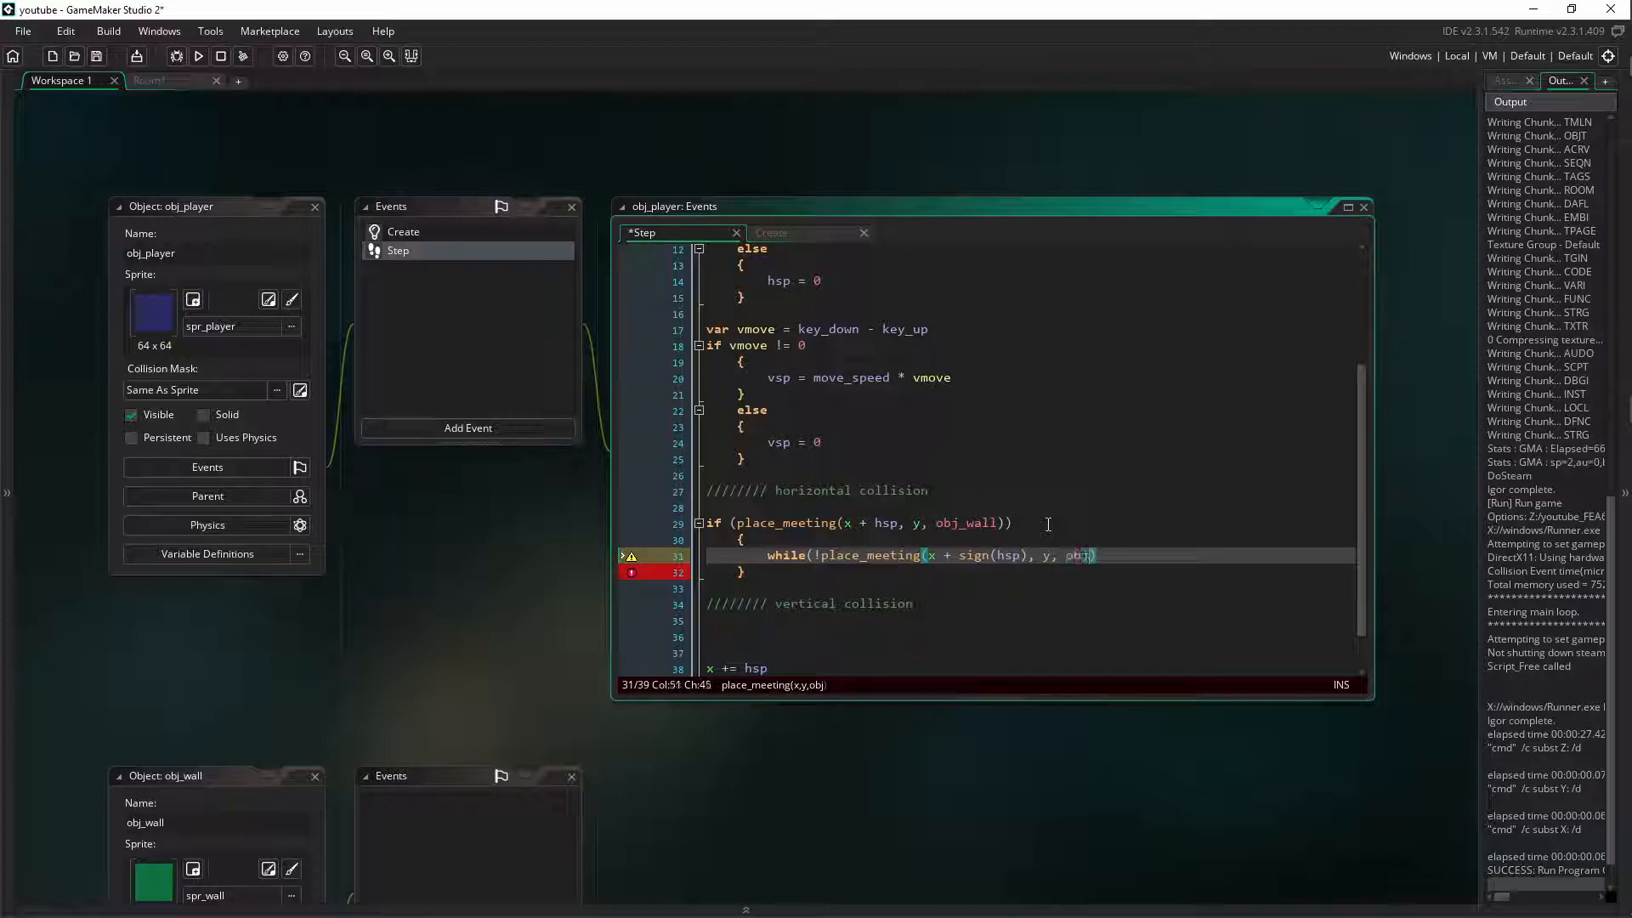
{"action": "type", "text": "_wall"}
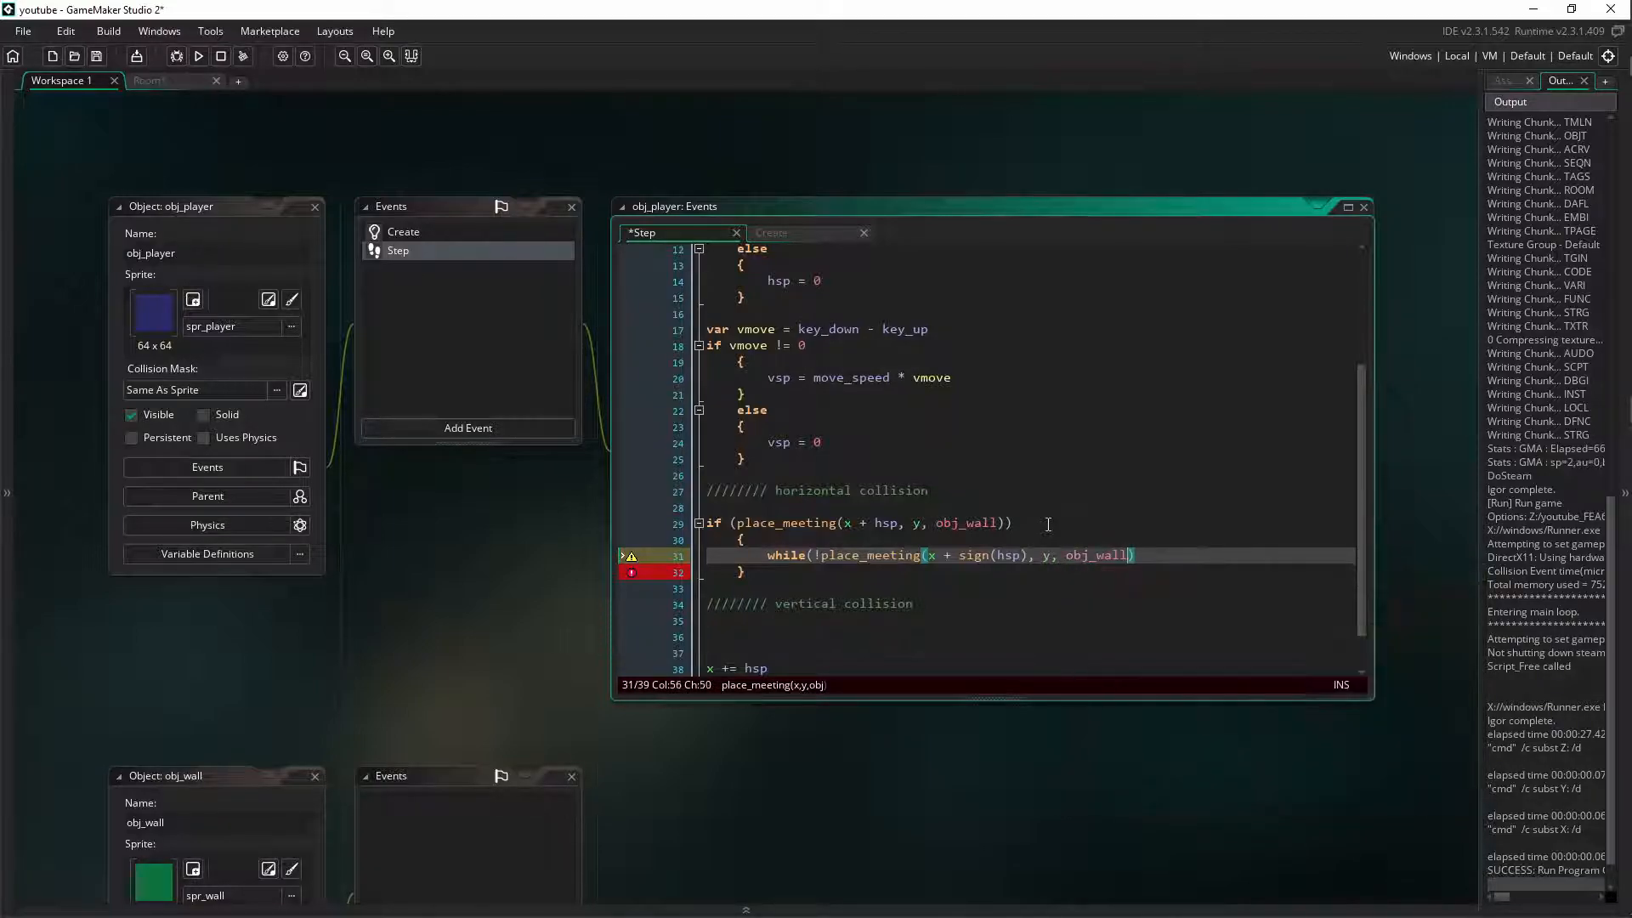
{"action": "key", "text": "Enter"}
{"action": "type", "text": "{"}
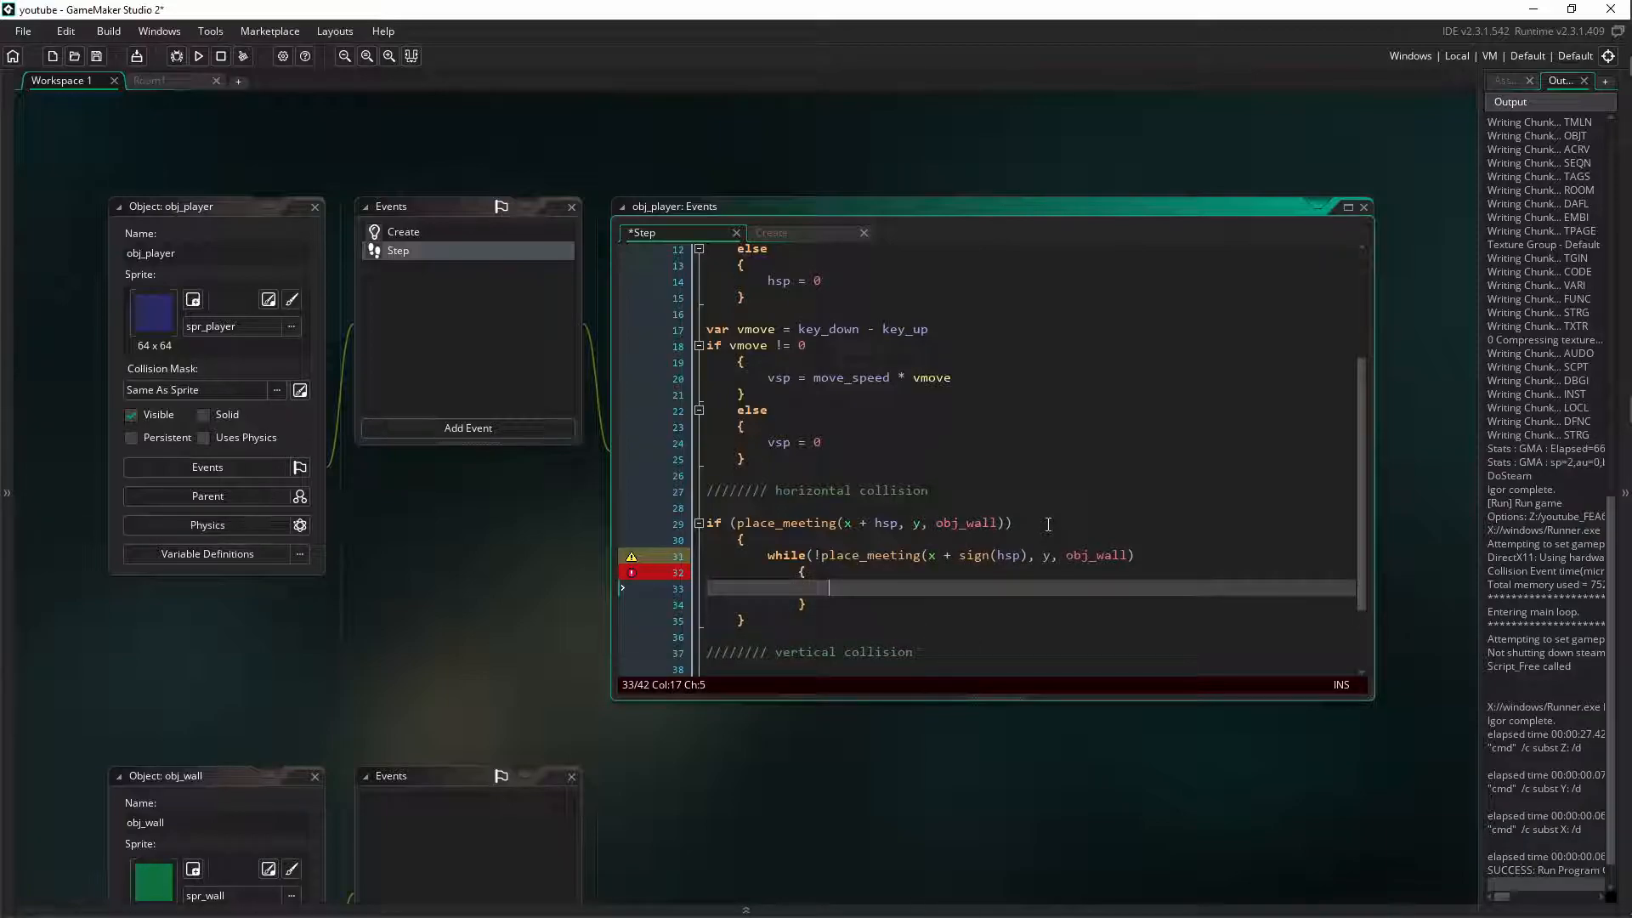
Fill the while loop body with x = x + sign(hsp), followed by hsp = 0
{"action": "type", "text": "x"}
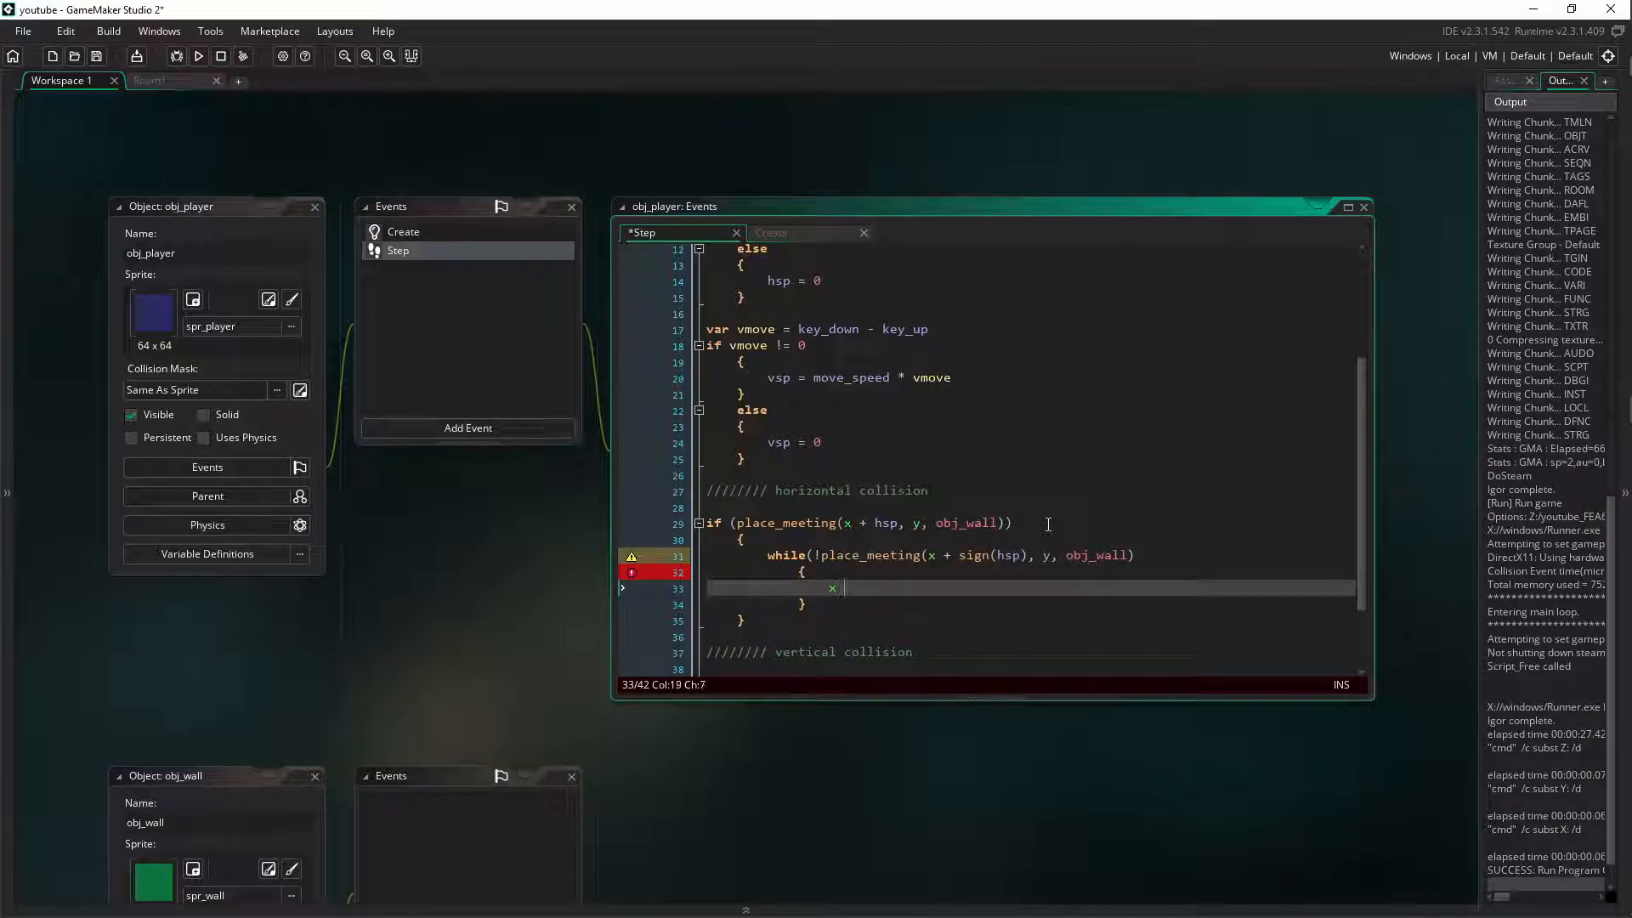
{"action": "type", "text": "x = x + sign(h"}
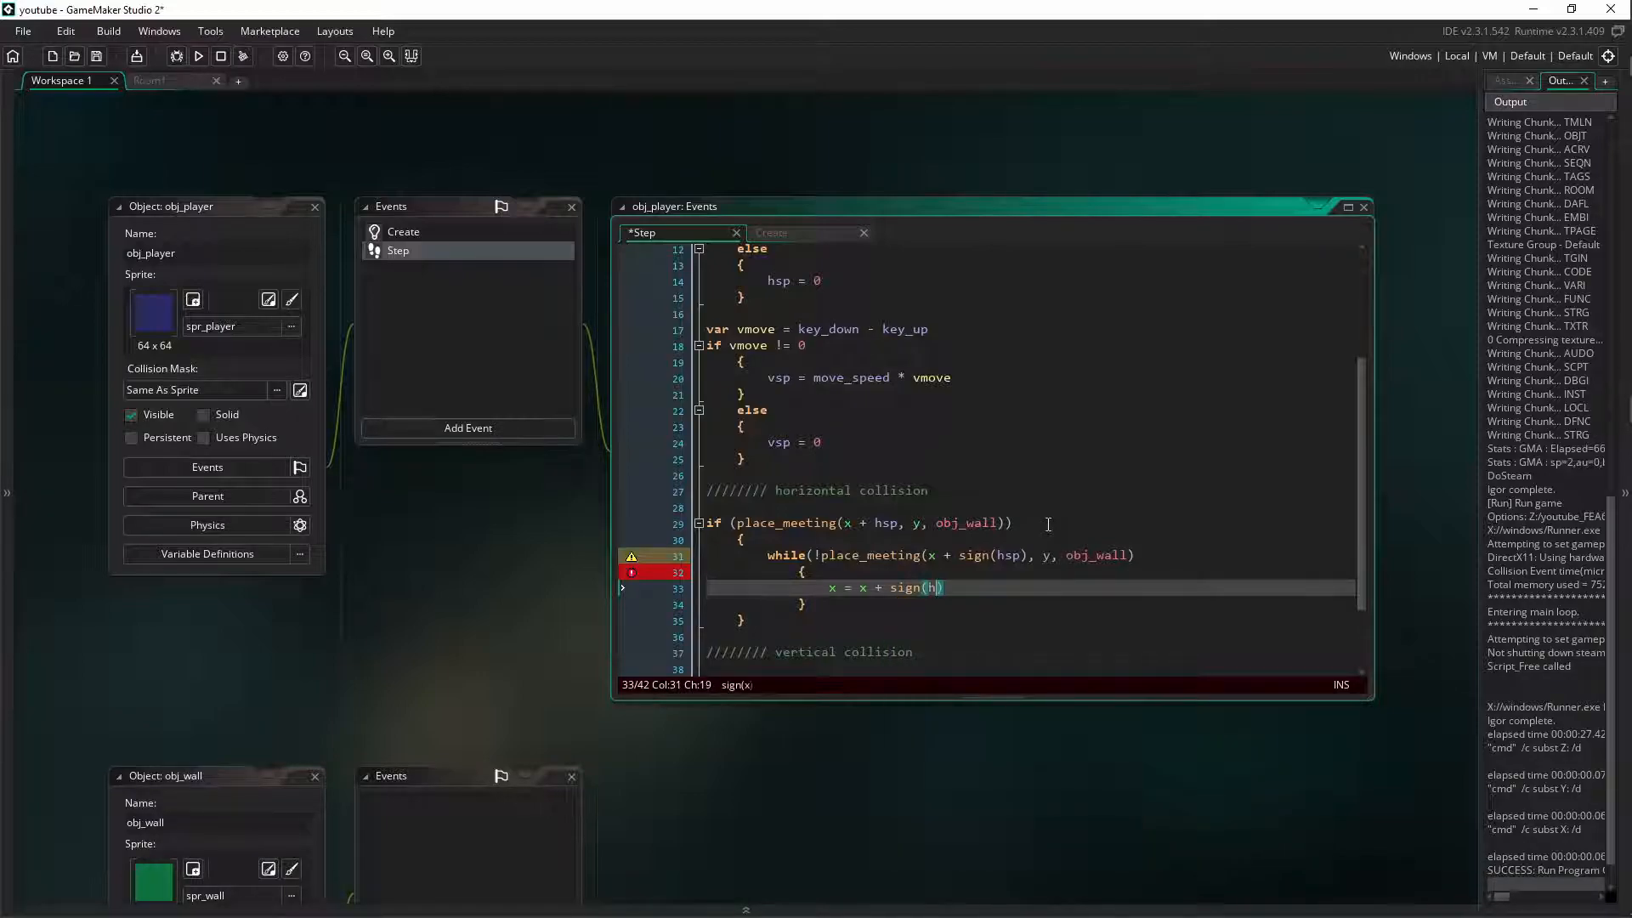
{"action": "type", "text": "sp"}
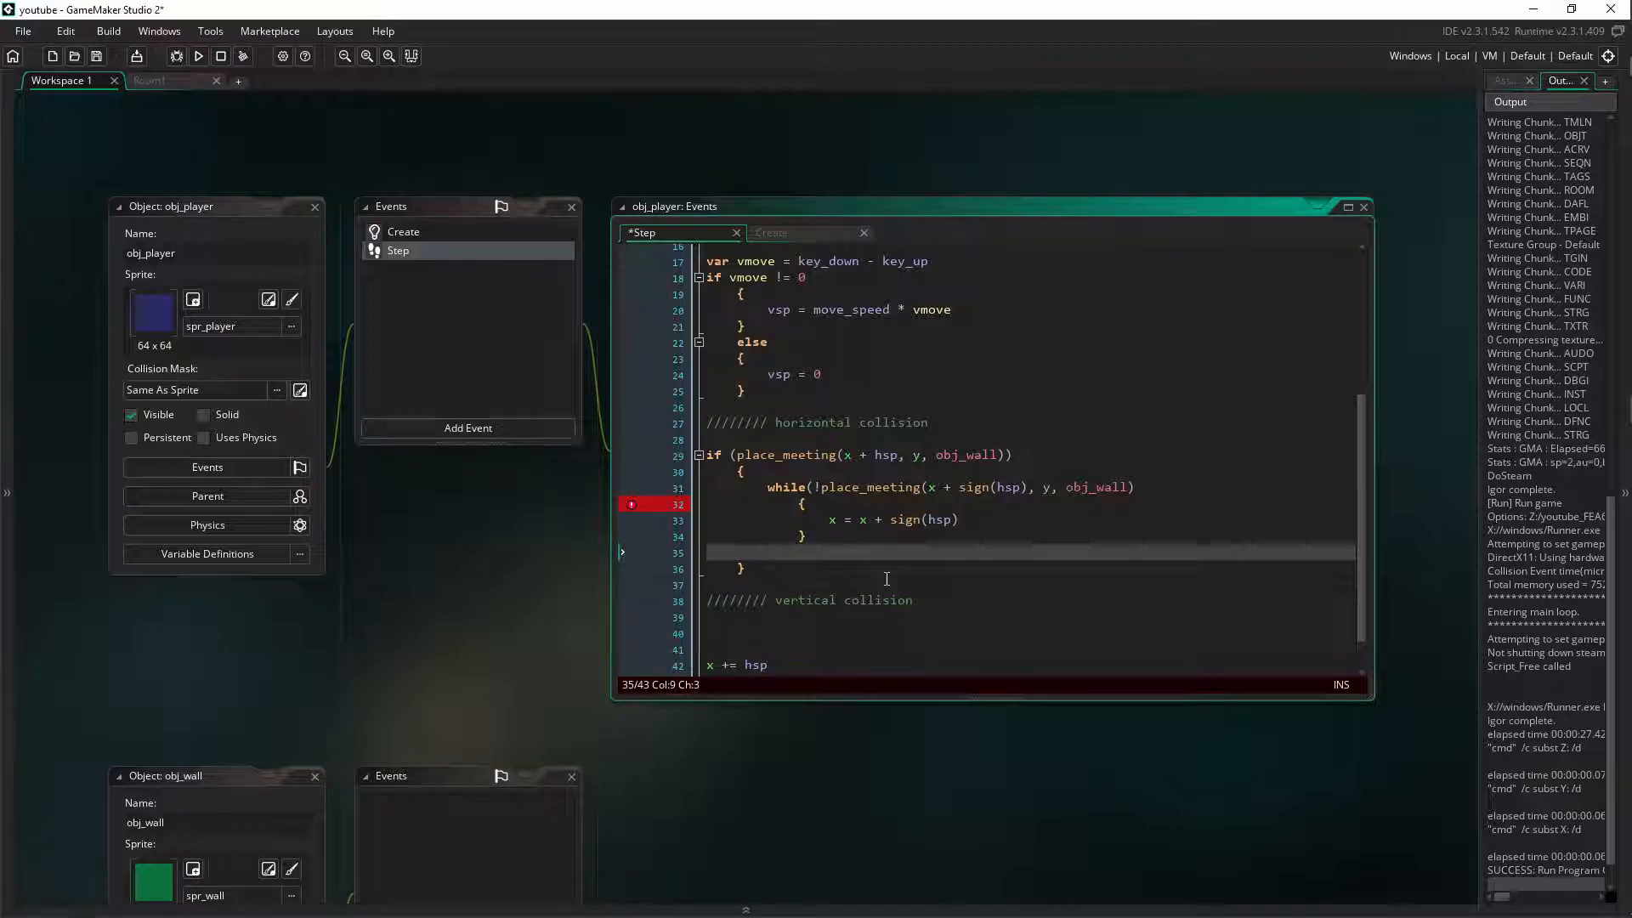
{"action": "type", "text": "hsp = 0"}
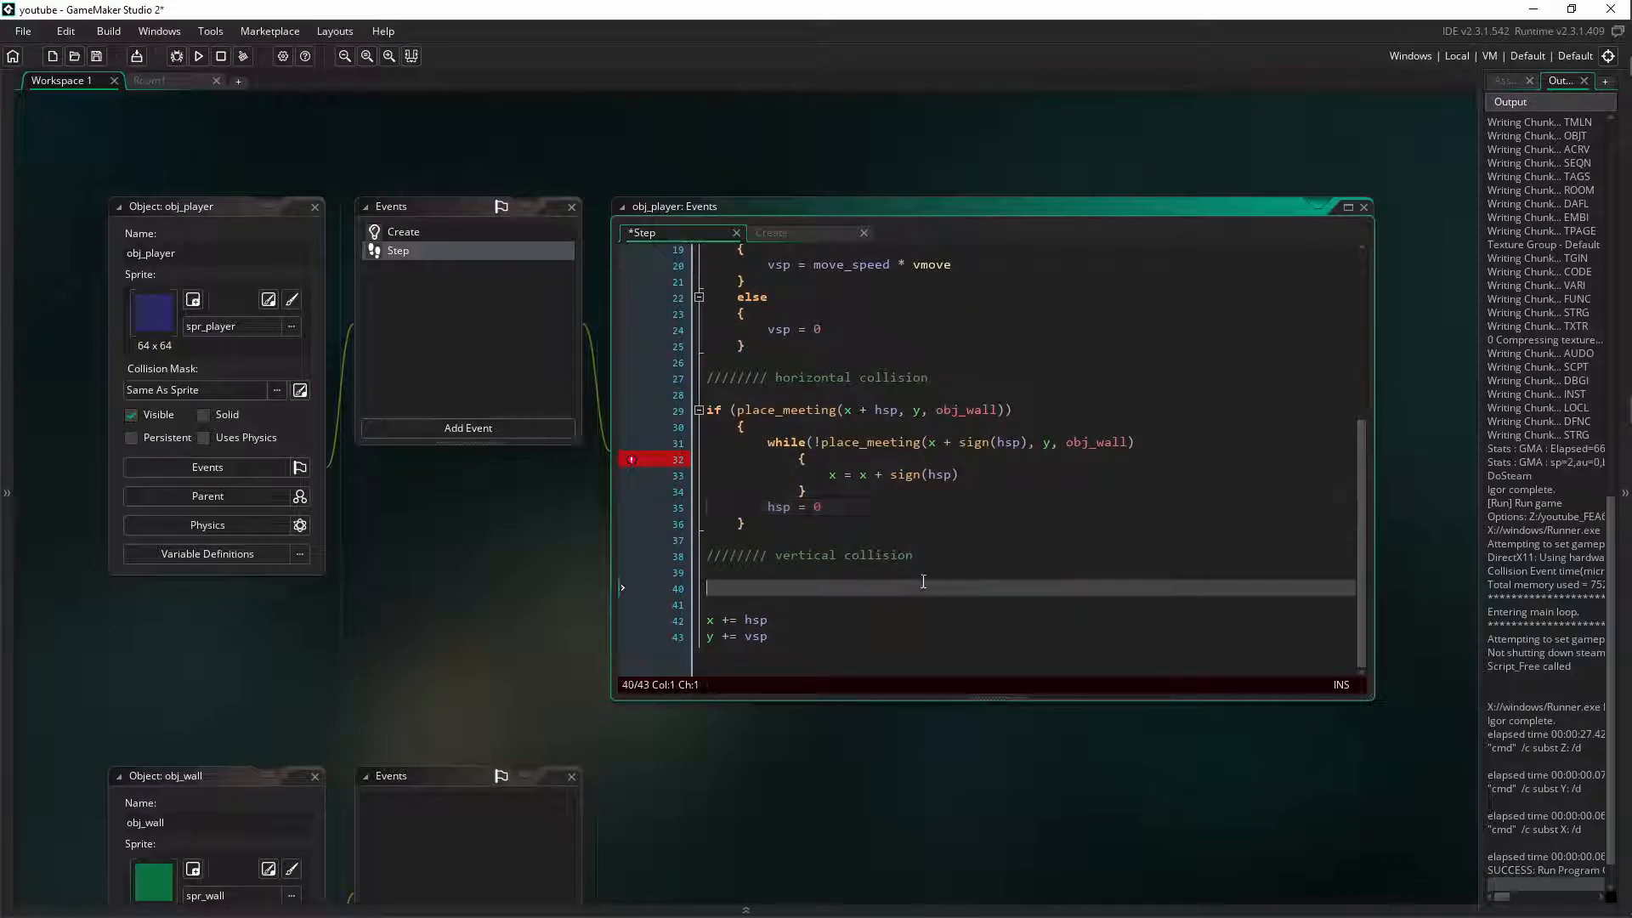
{"action": "mouse_move", "coordinate": [1037, 585]}
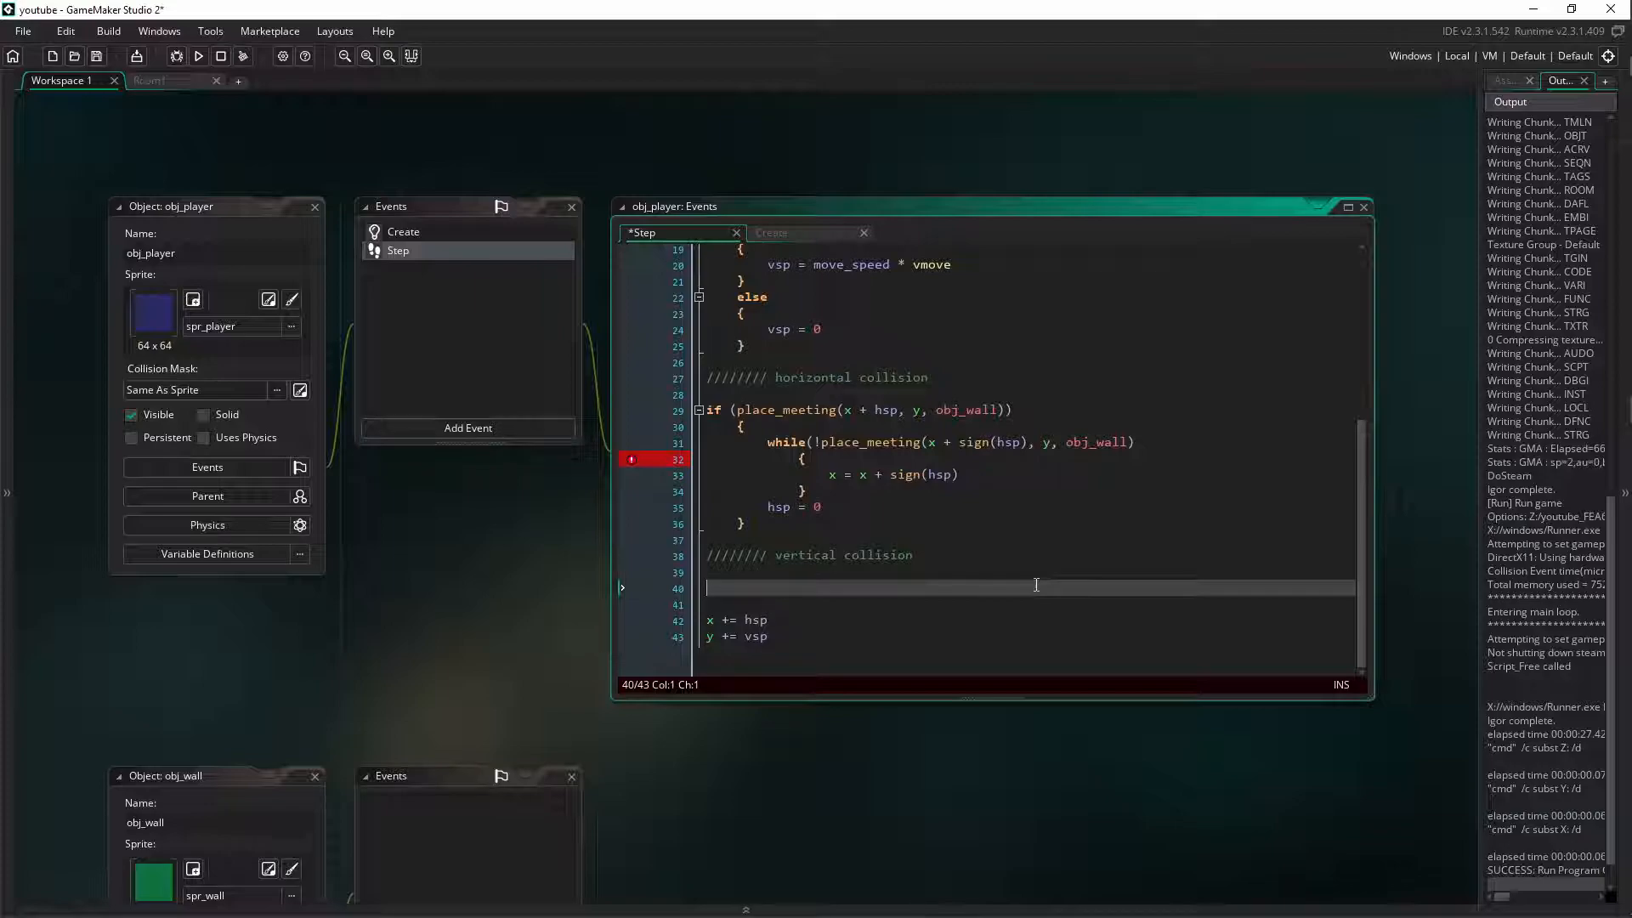
Write if (place_meeting(x, y + vsp, obj_wall)) under the vertical collision comment
{"action": "type", "text": "if"}
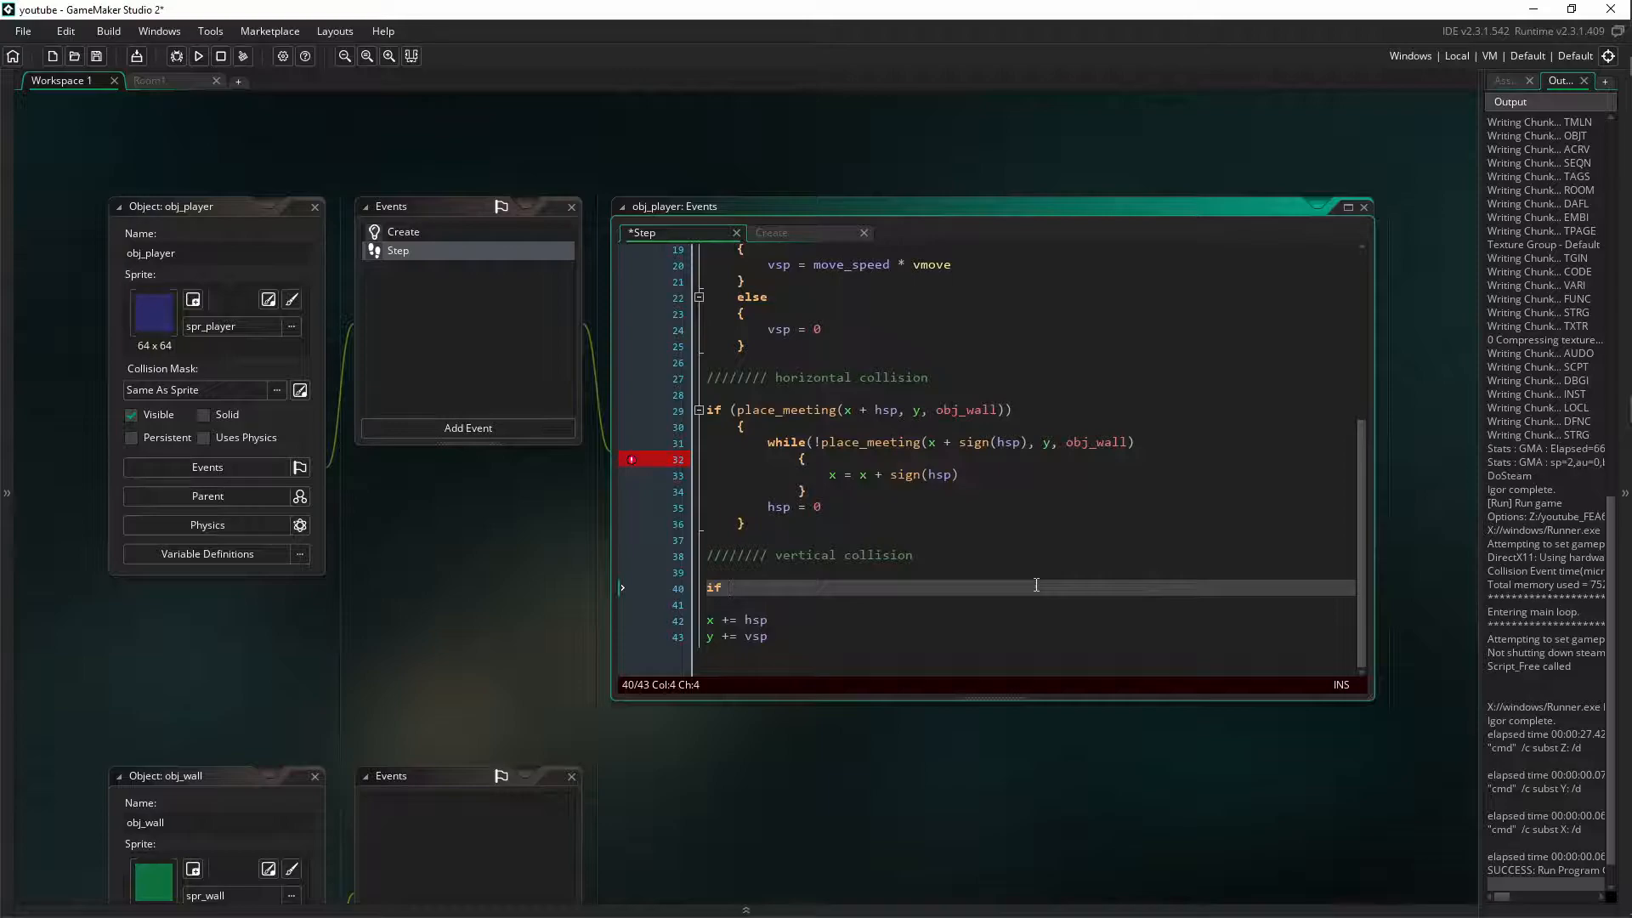
{"action": "type", "text": "("}
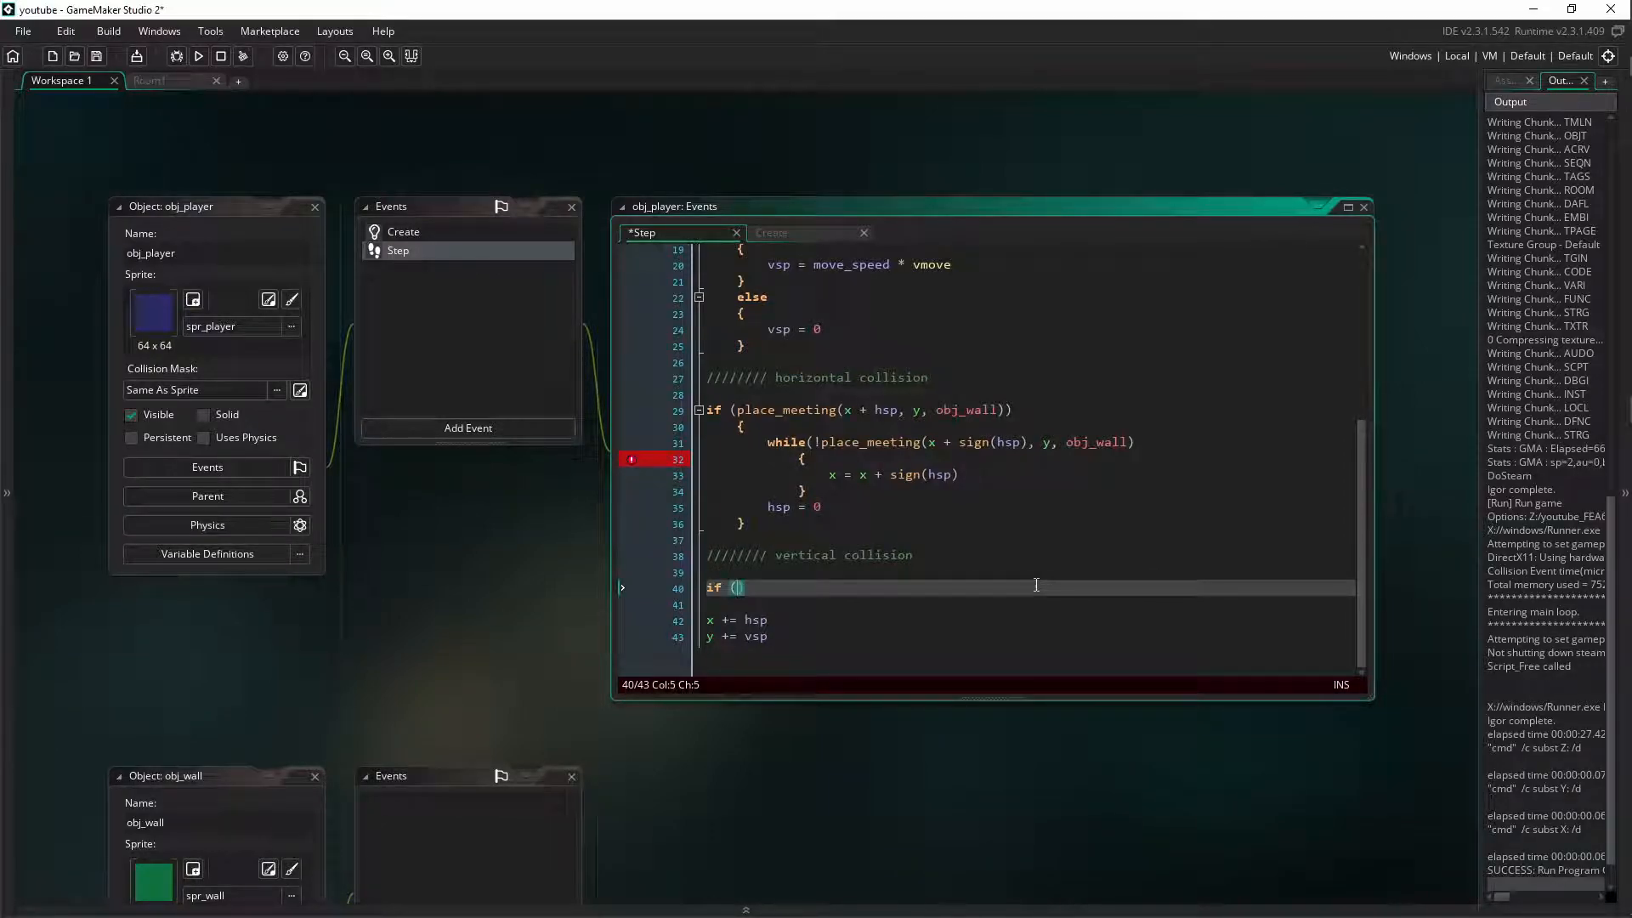
{"action": "type", "text": "place_meeting"}
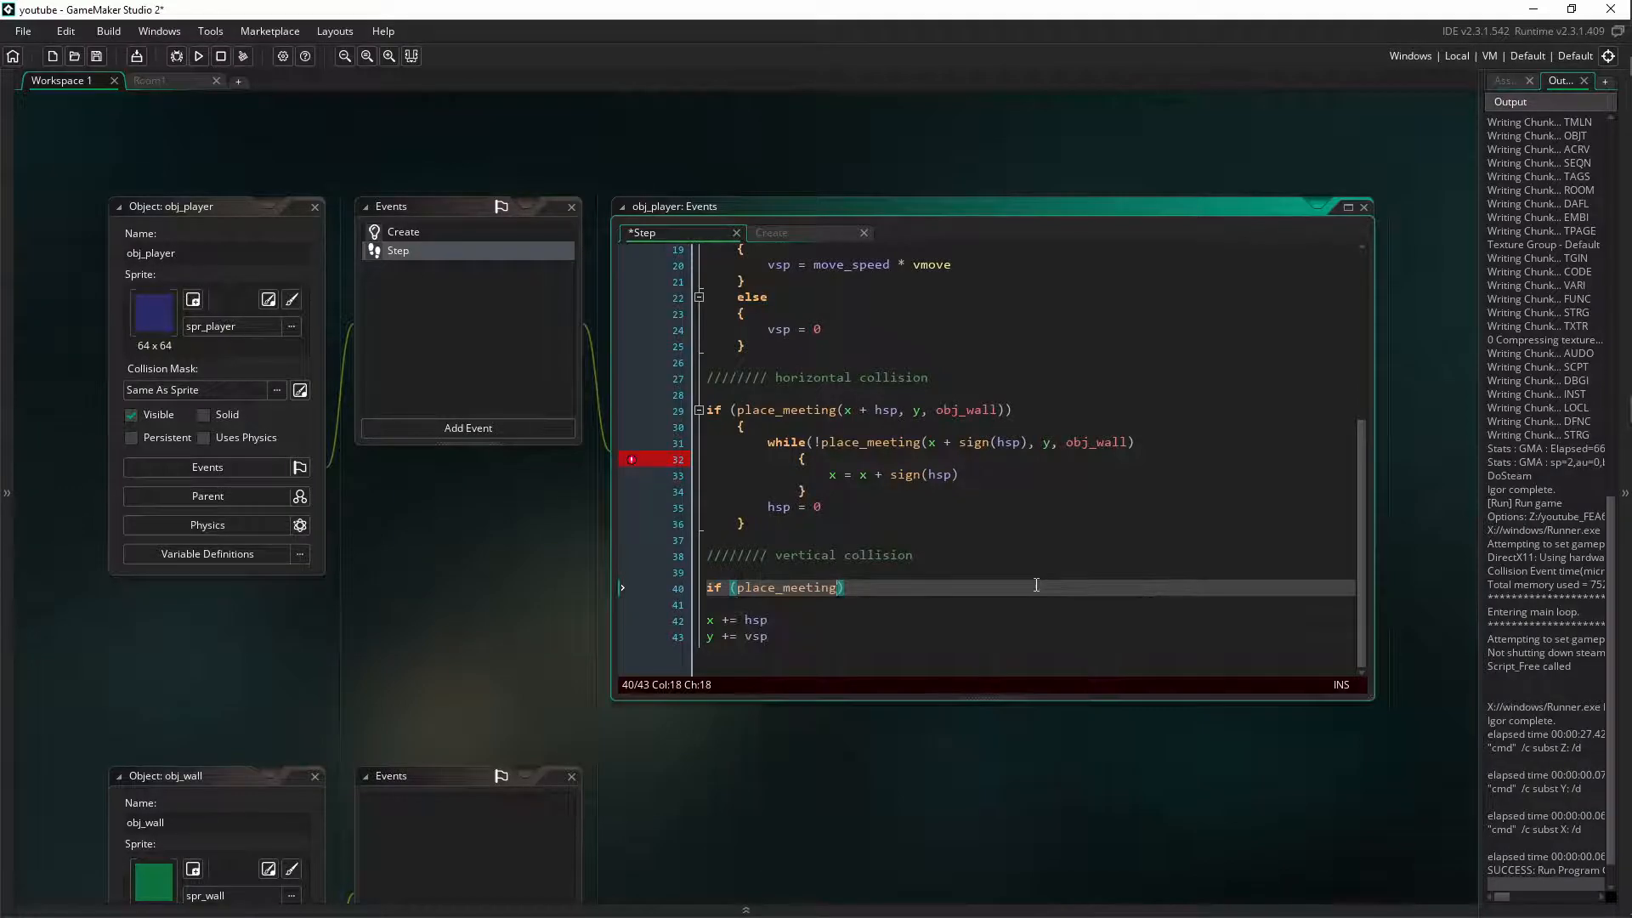
{"action": "type", "text": "("}
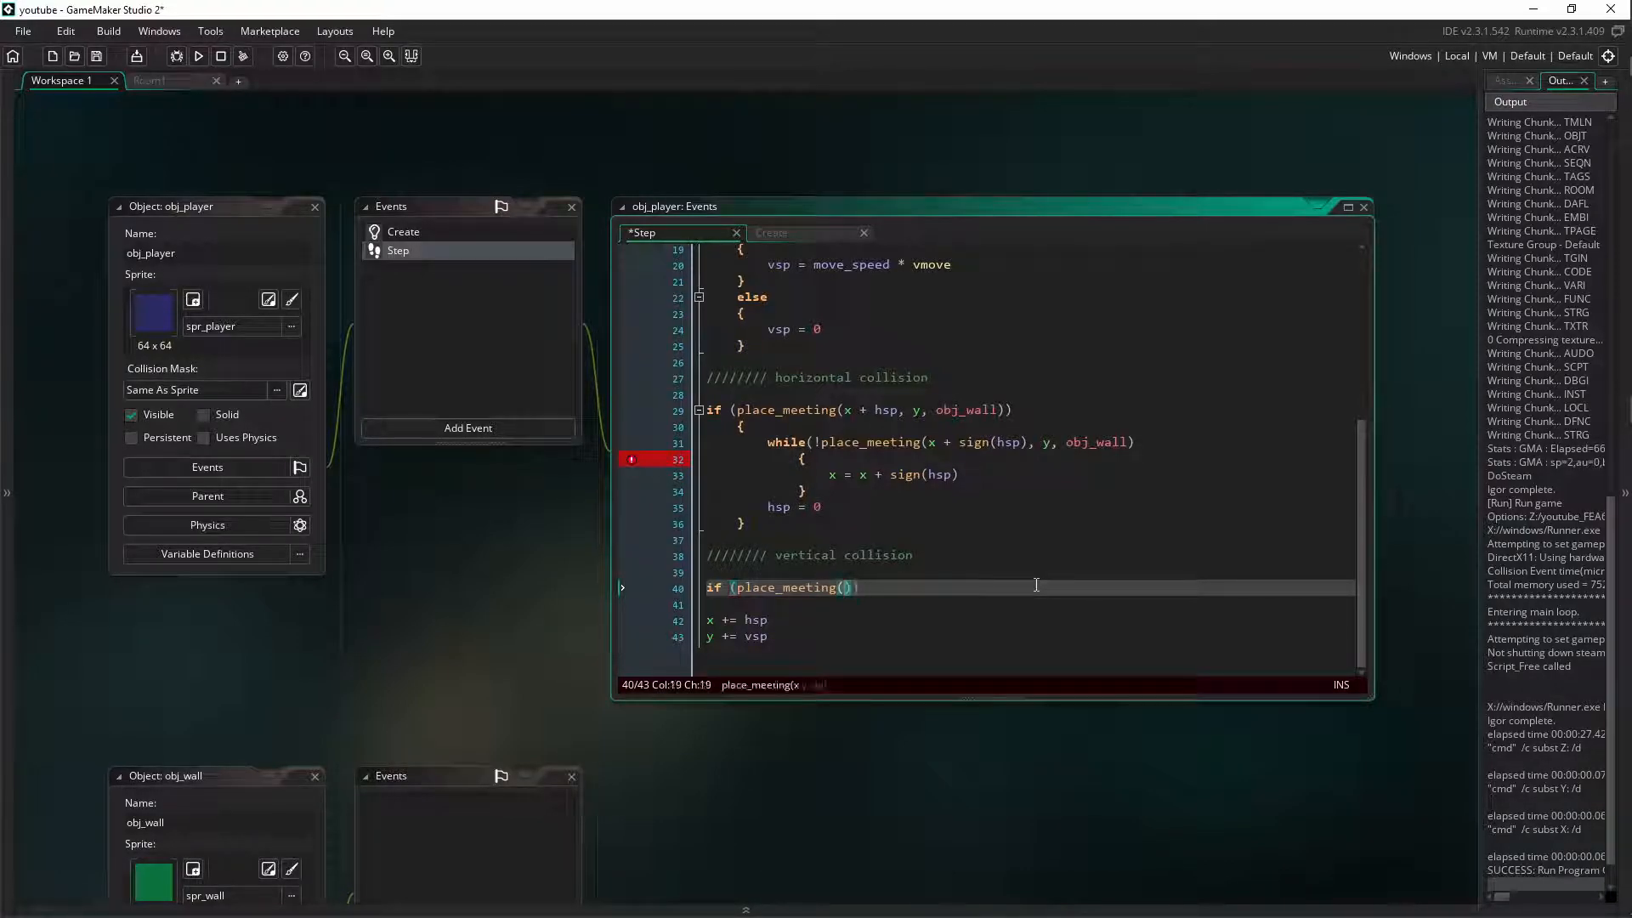
{"action": "type", "text": "x,"}
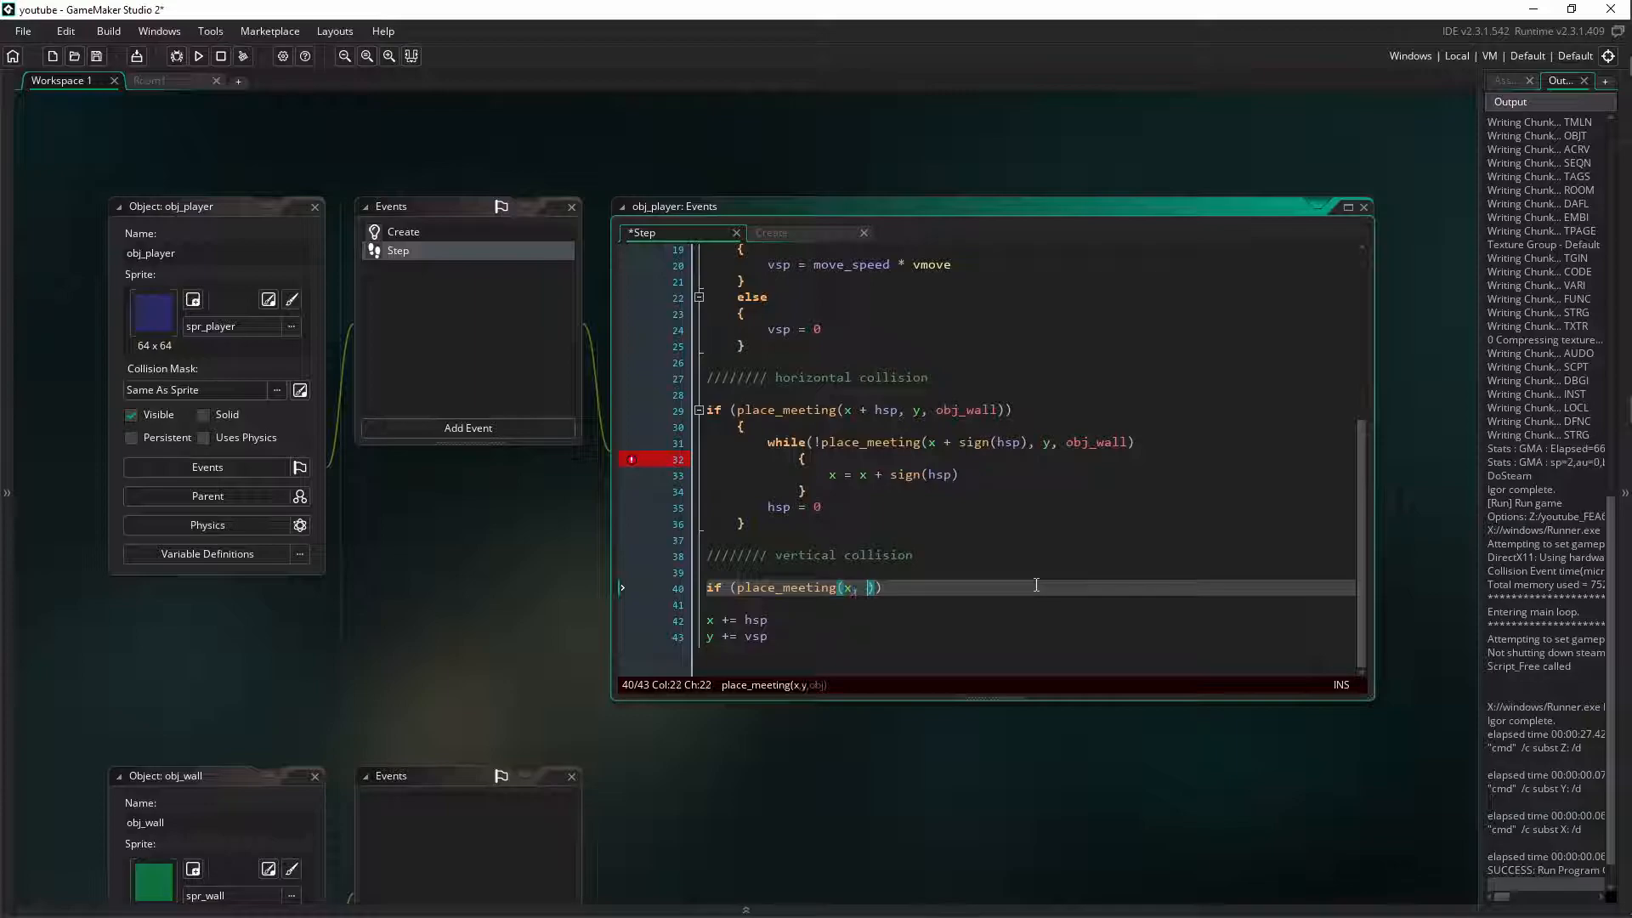
{"action": "type", "text": "y + vsp"}
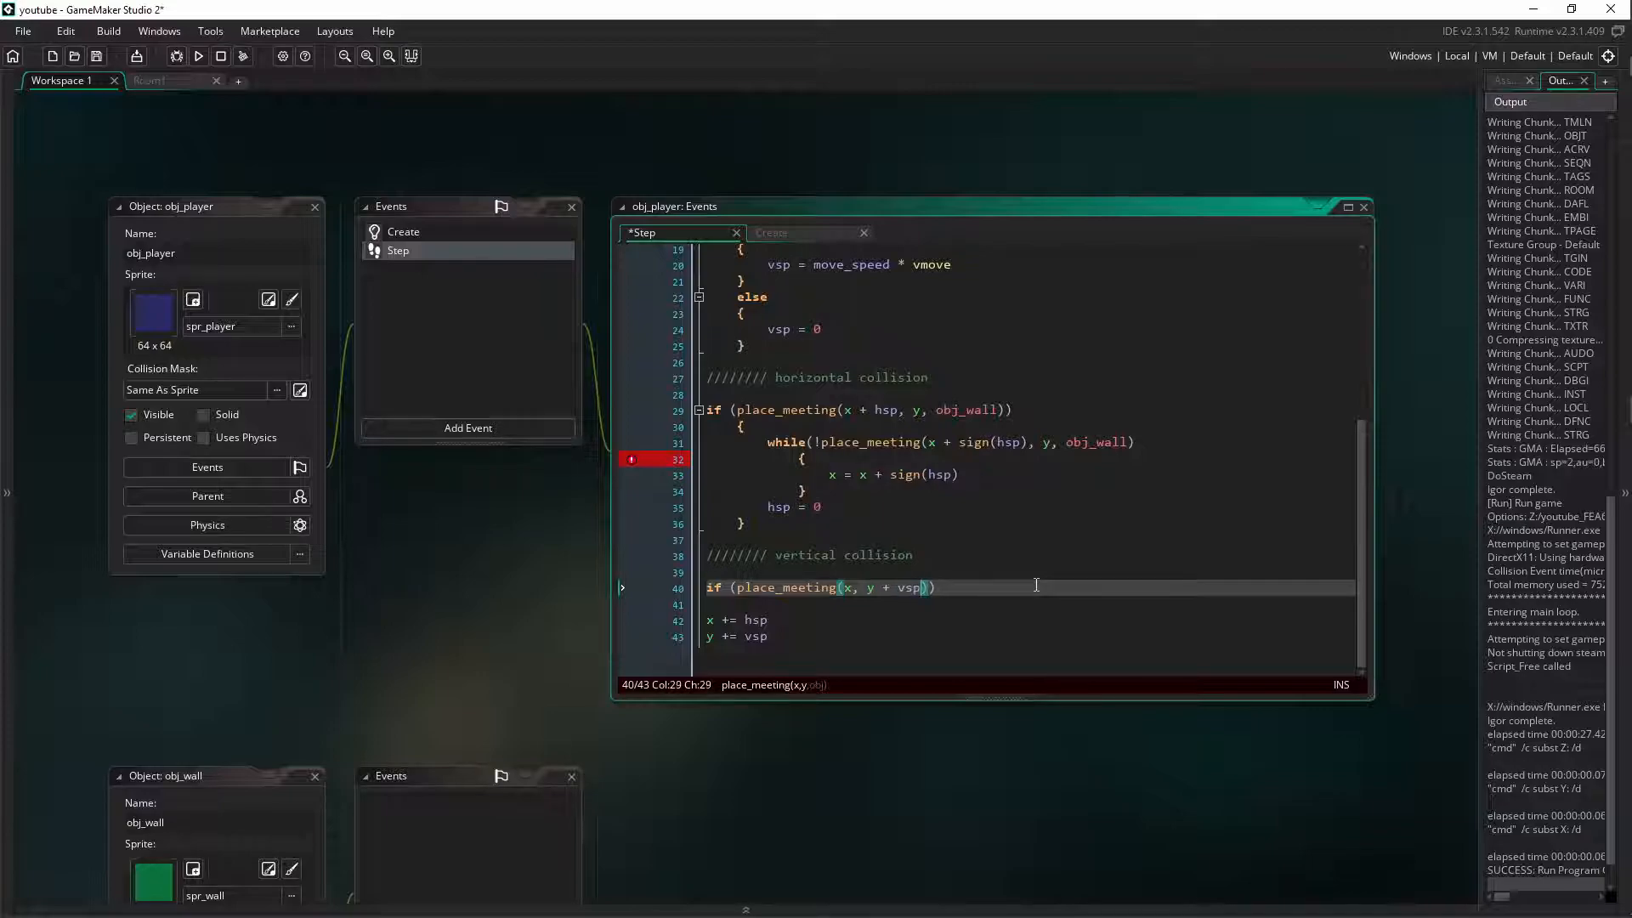
{"action": "type", "text": ","}
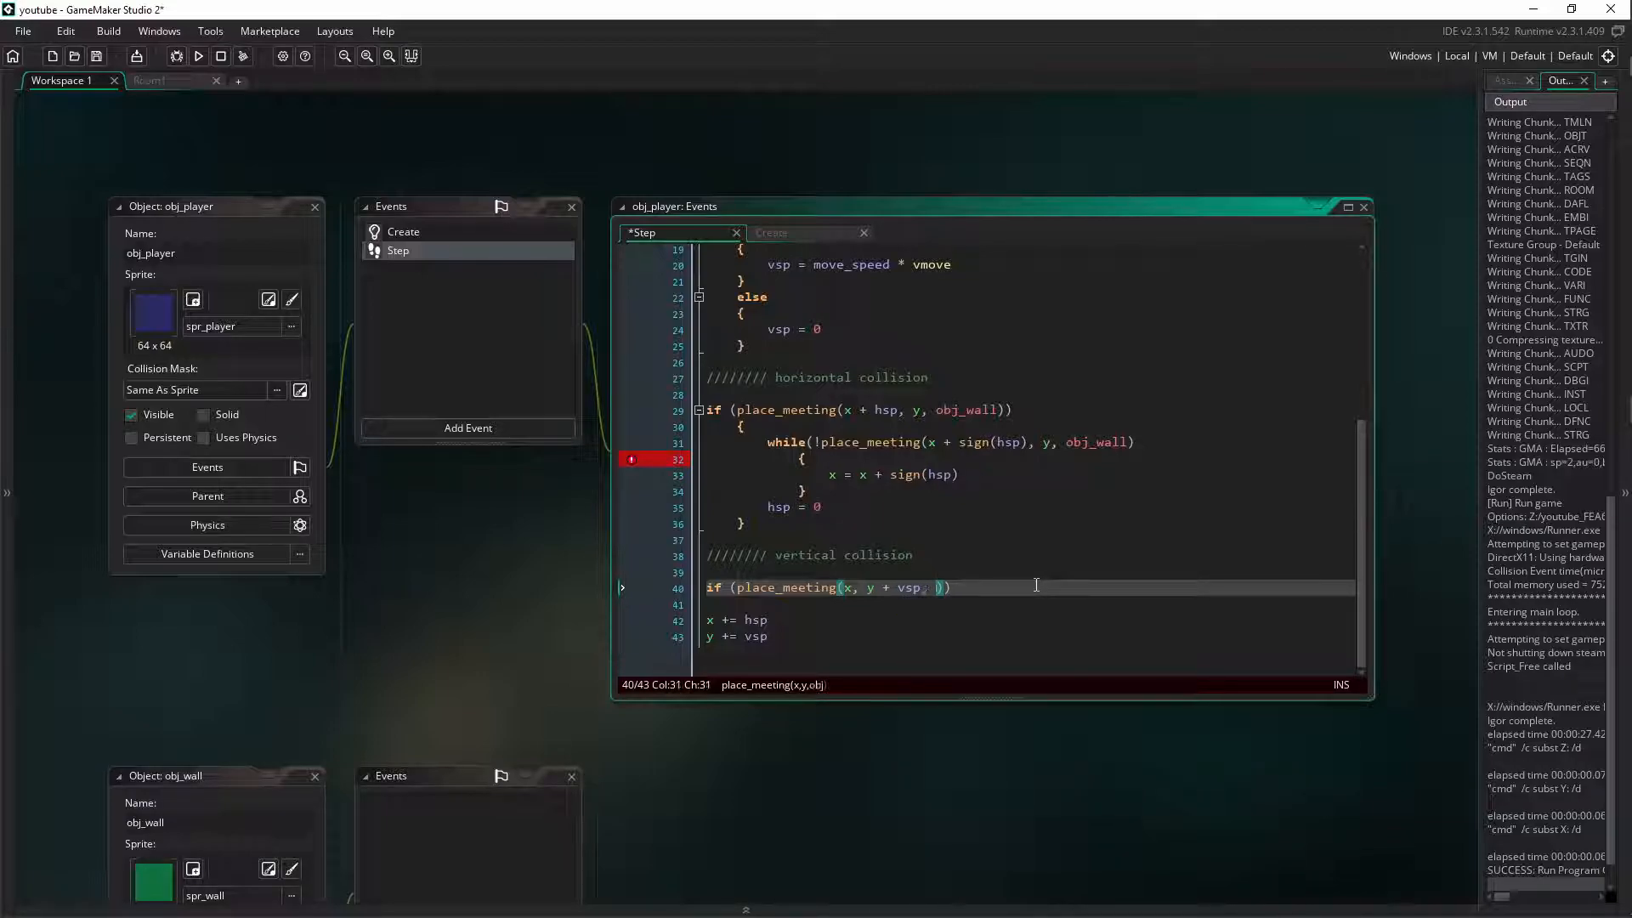
{"action": "key", "text": "Backspace"}
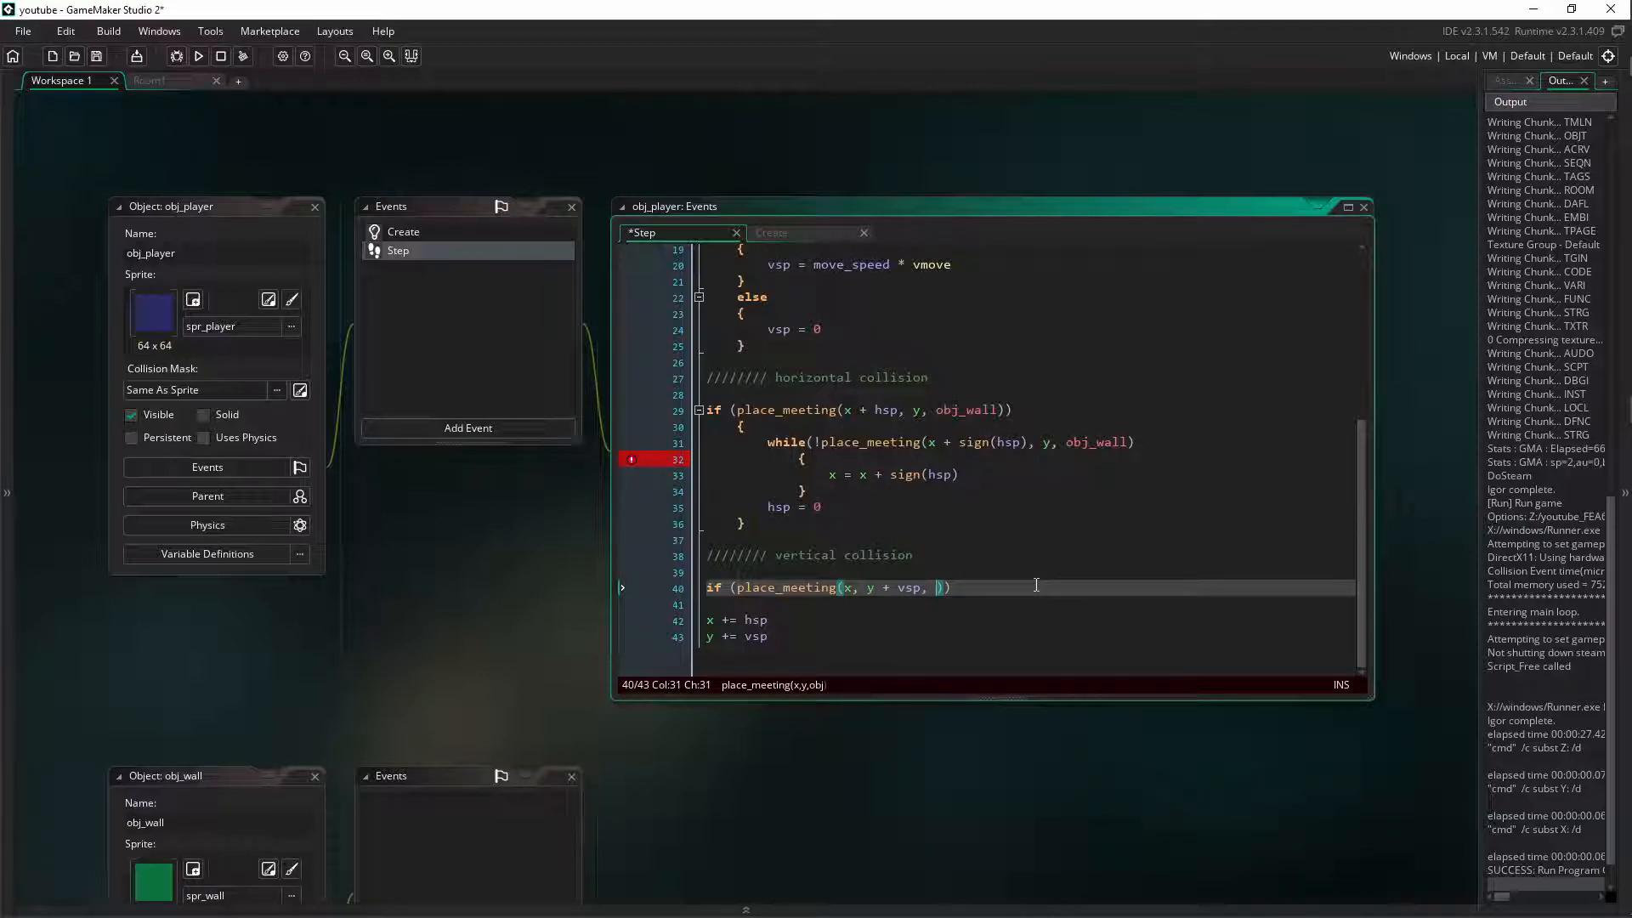
{"action": "type", "text": ","}
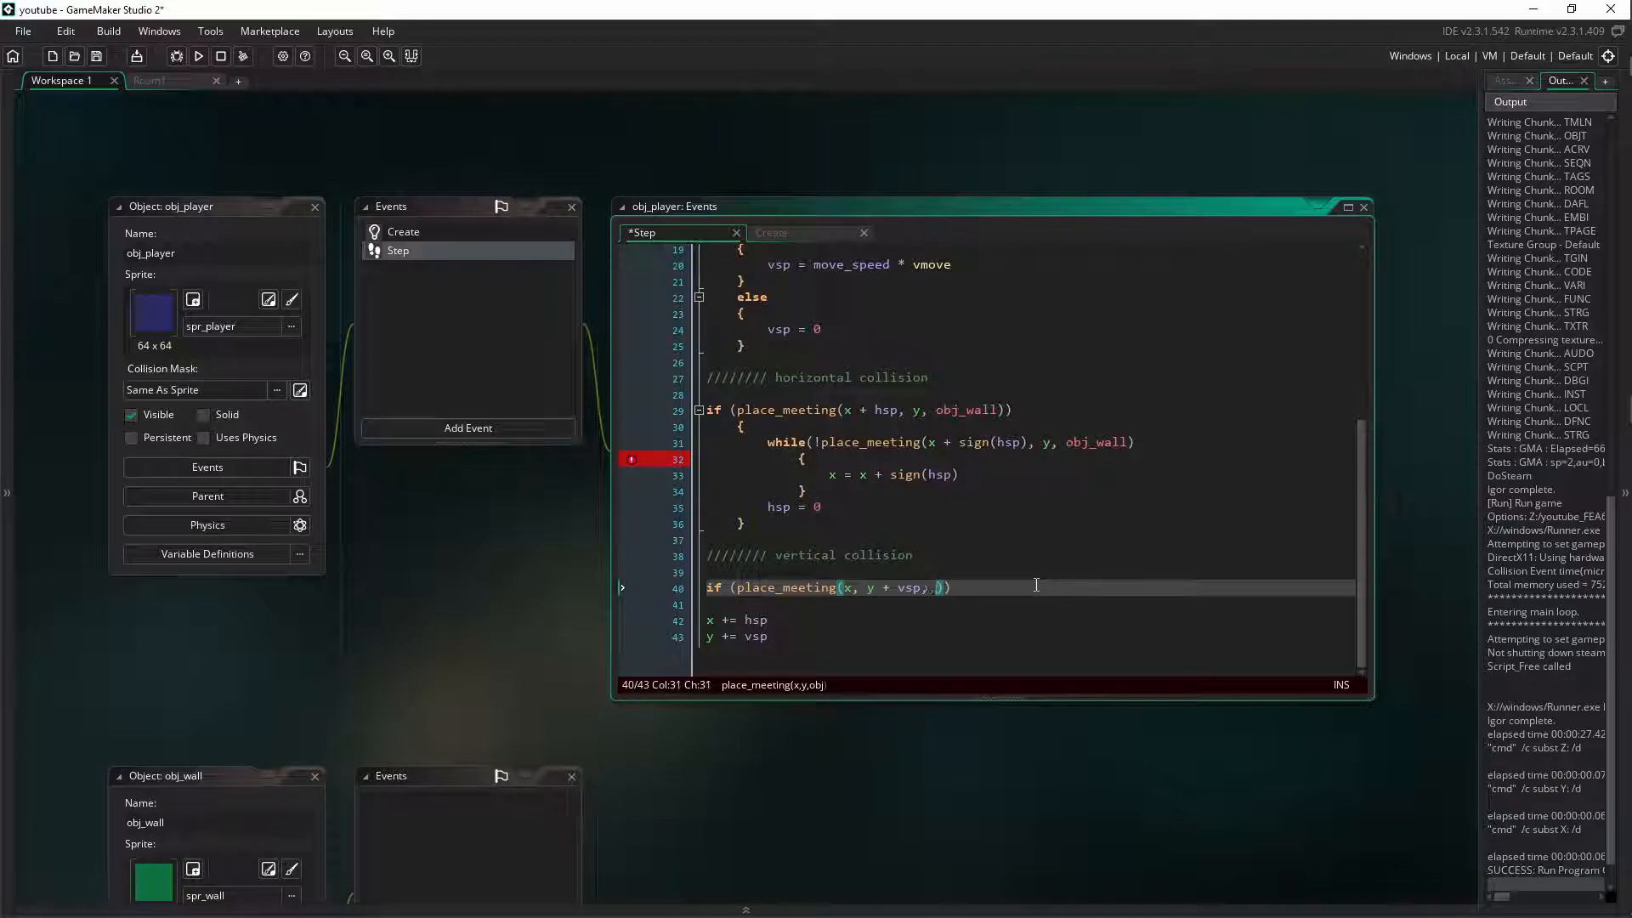
{"action": "type", "text": "obj_wall"}
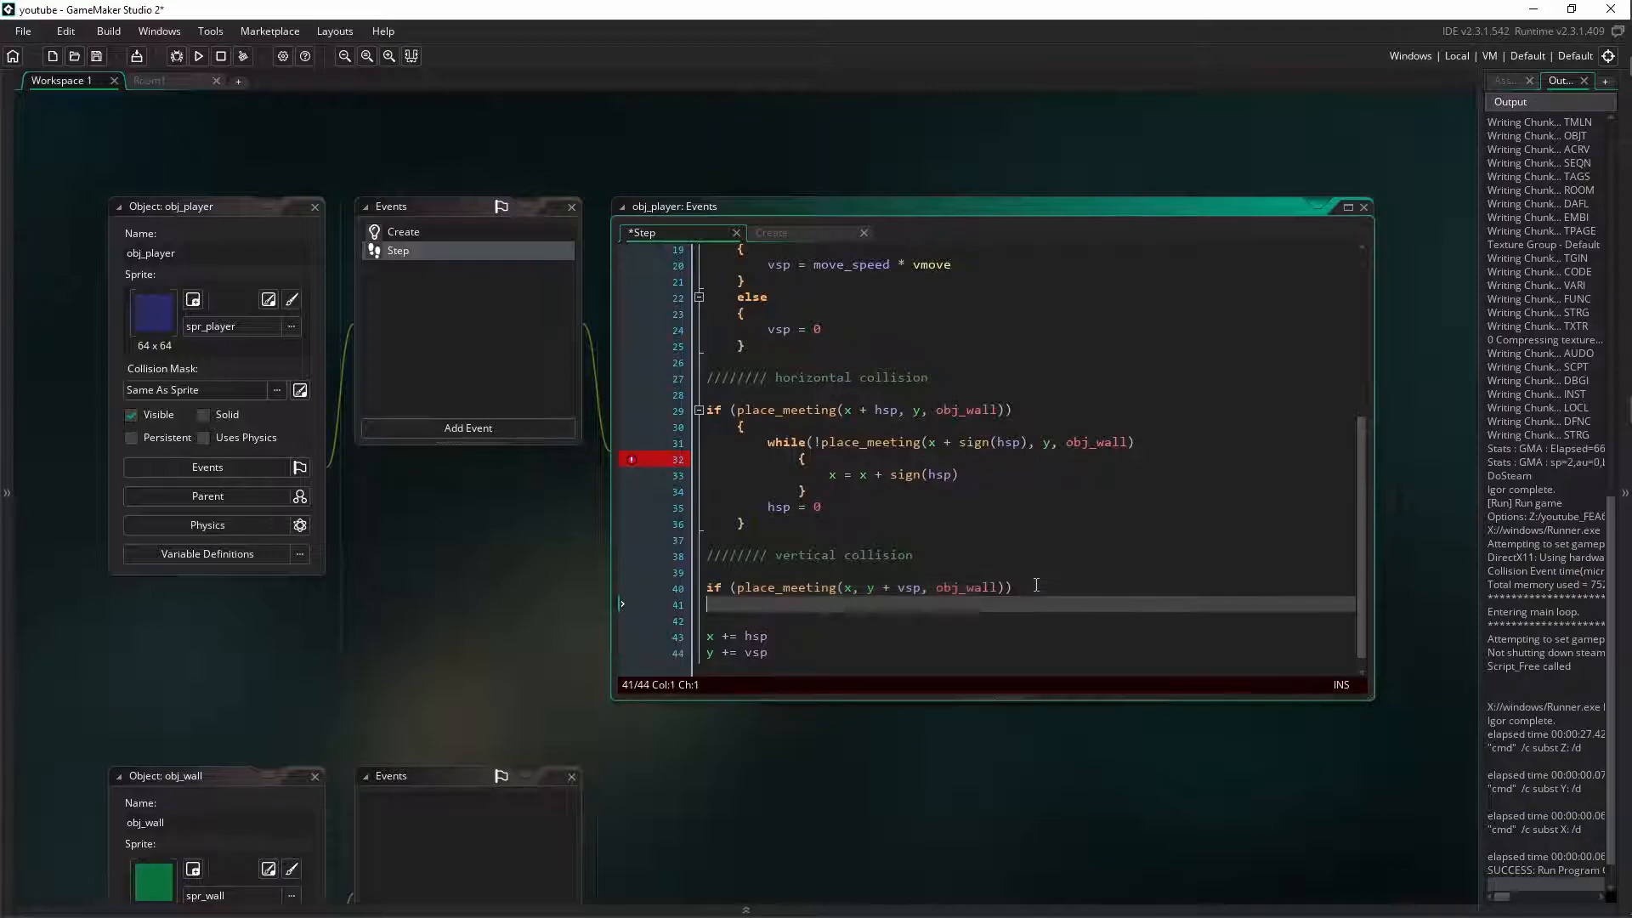
Inside the vertical if, write while (! place_meeting(x, y + sign(vsp), obj_wall)) with an empty block
{"action": "type", "text": "{"}
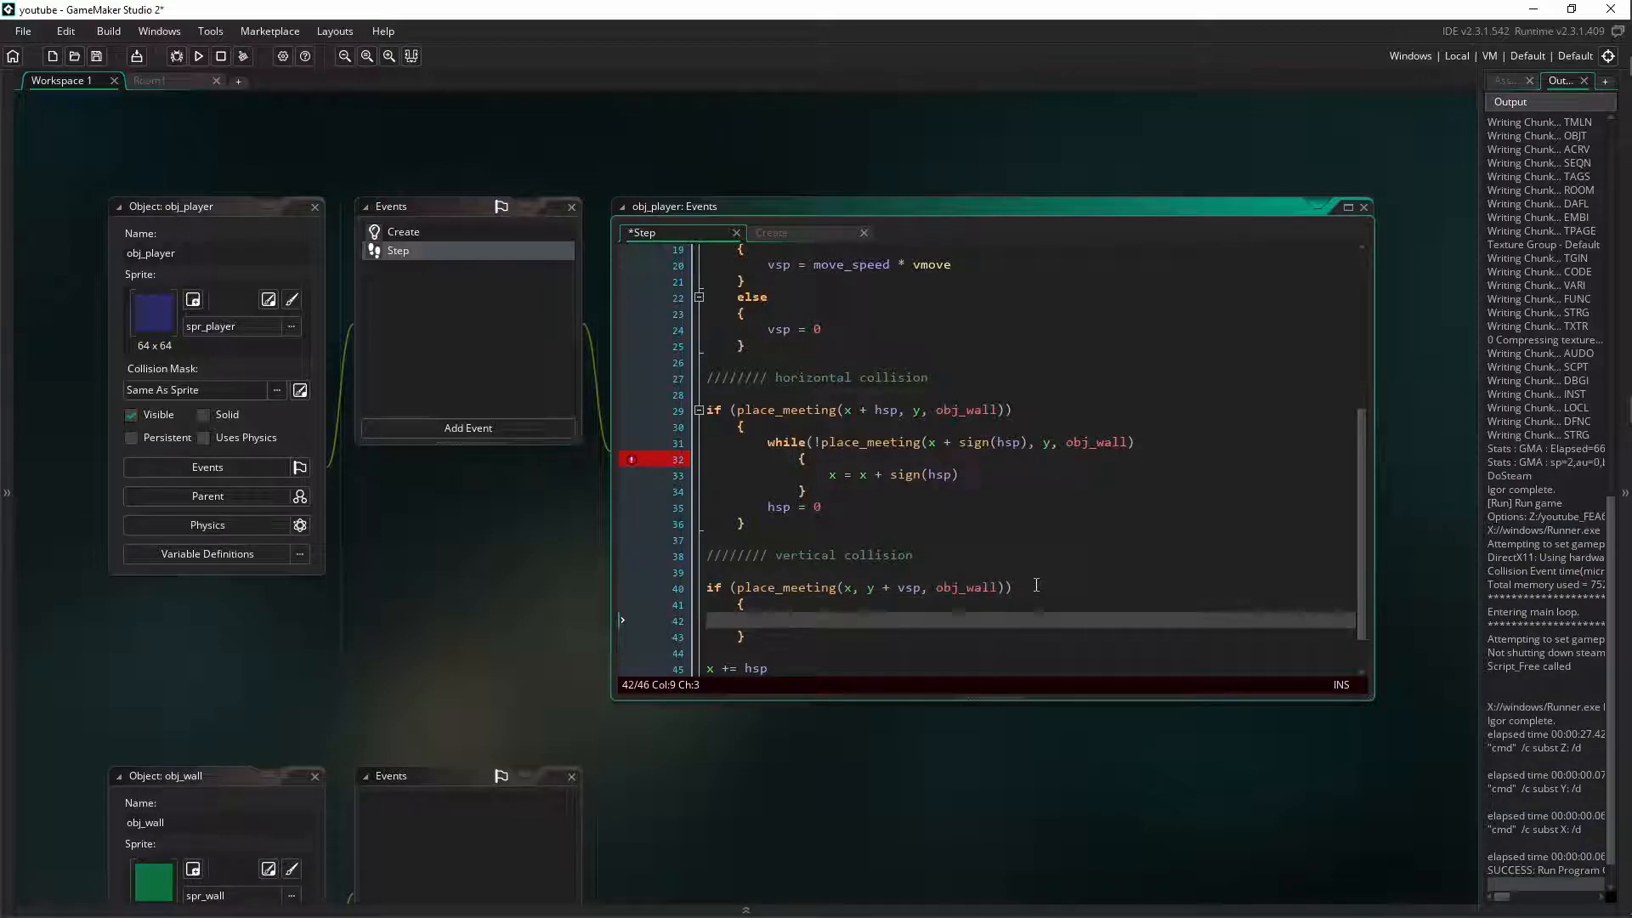
{"action": "type", "text": "while"}
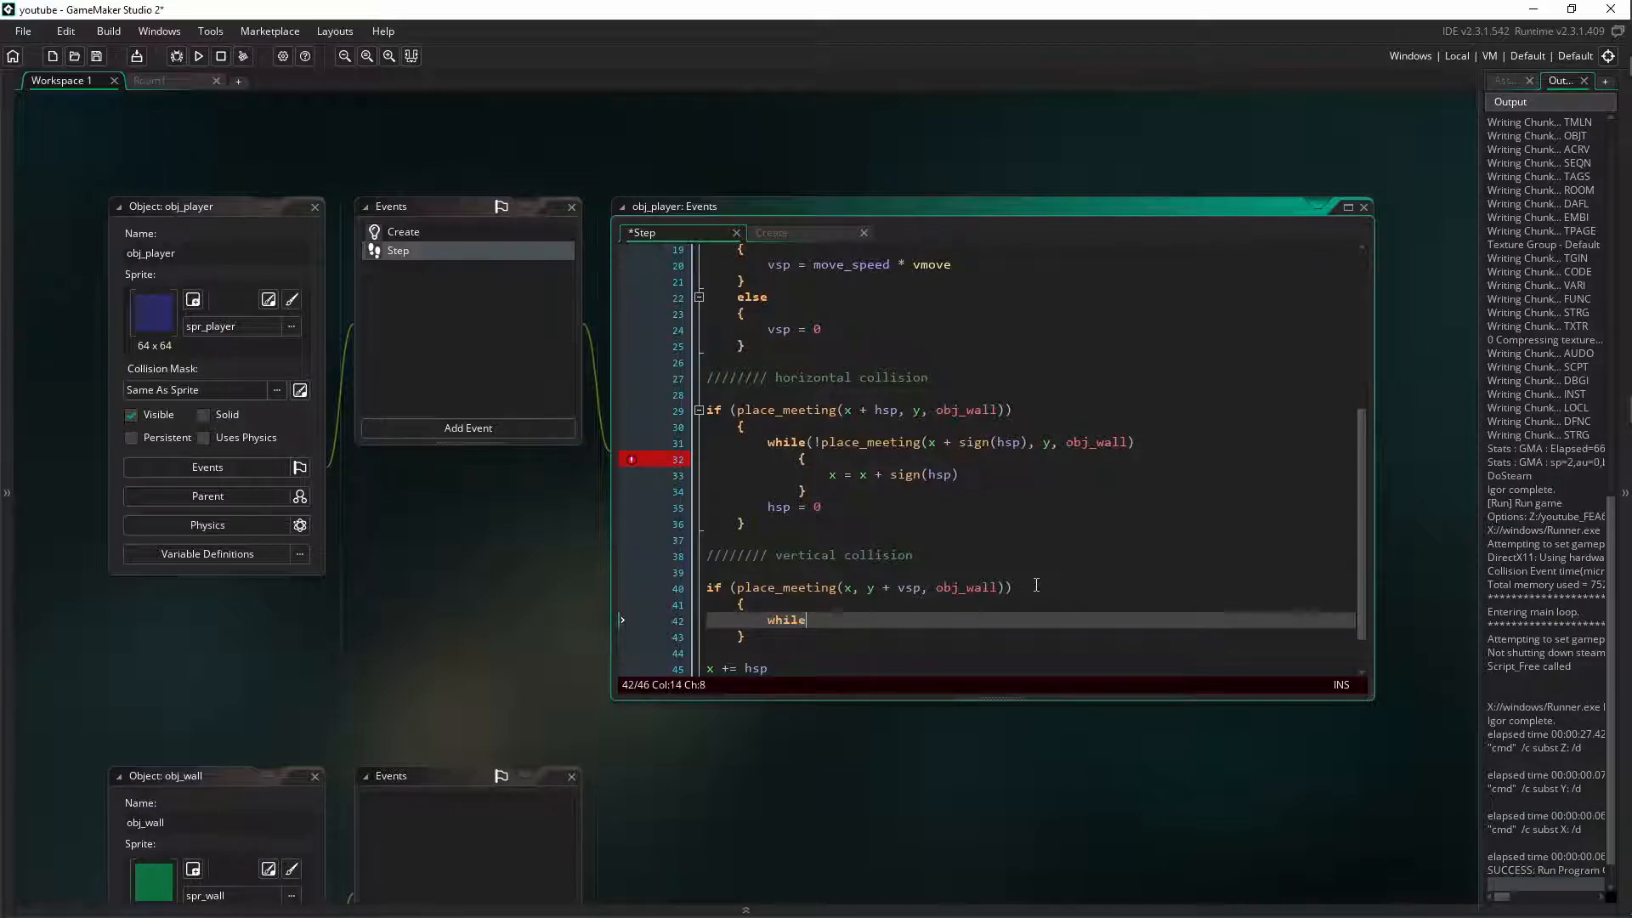
{"action": "type", "text": "()"}
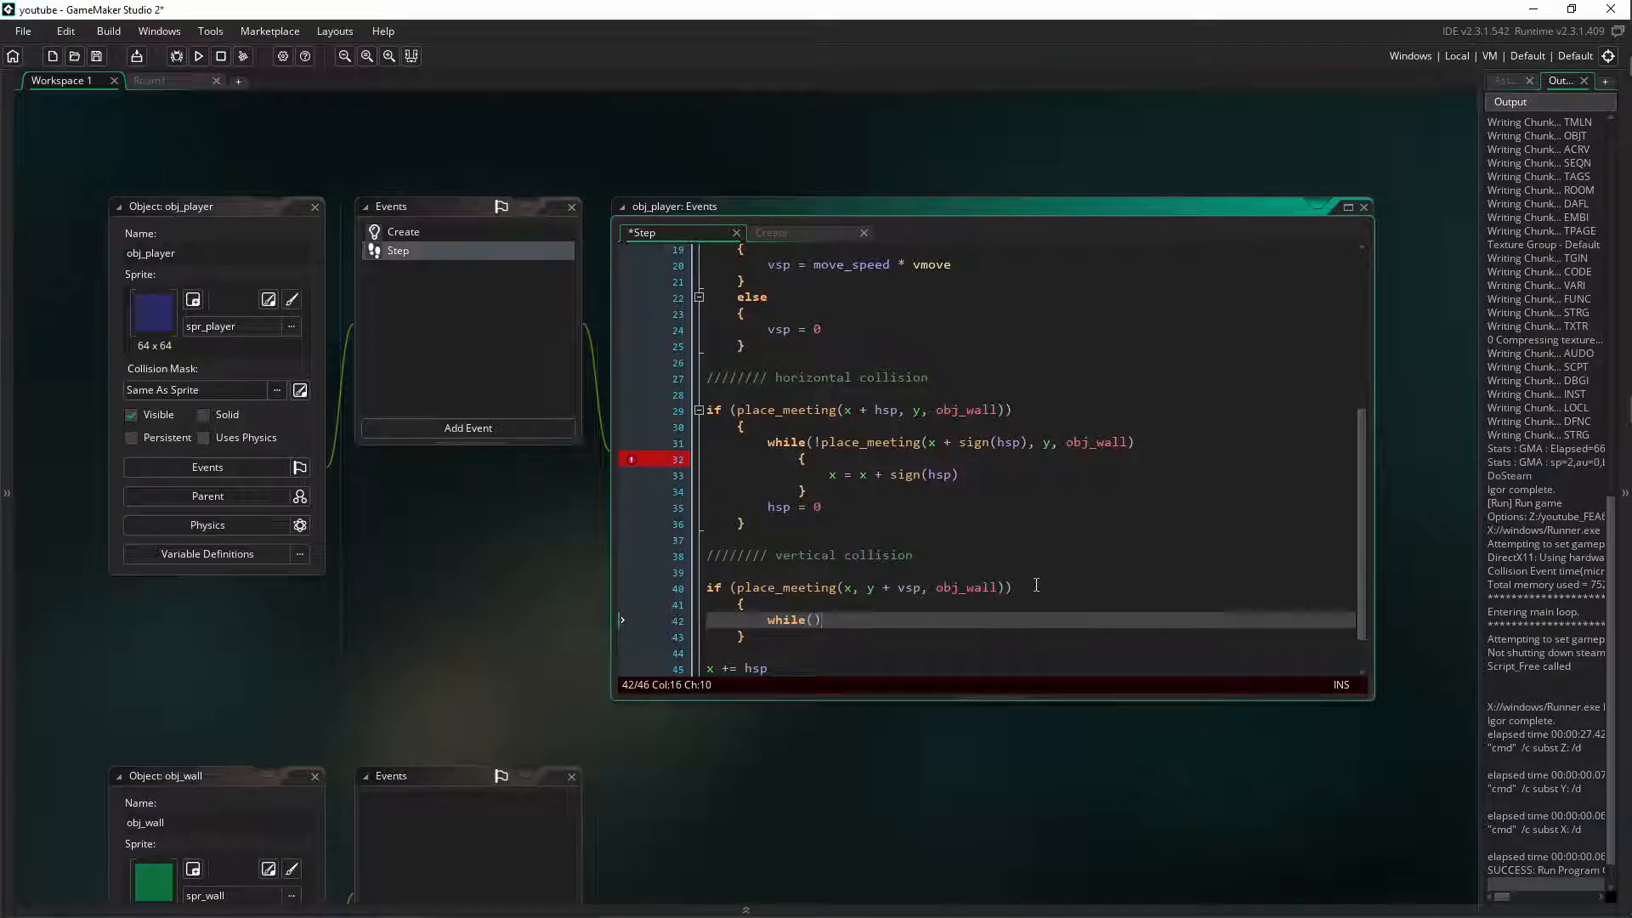
{"action": "type", "text": "!"}
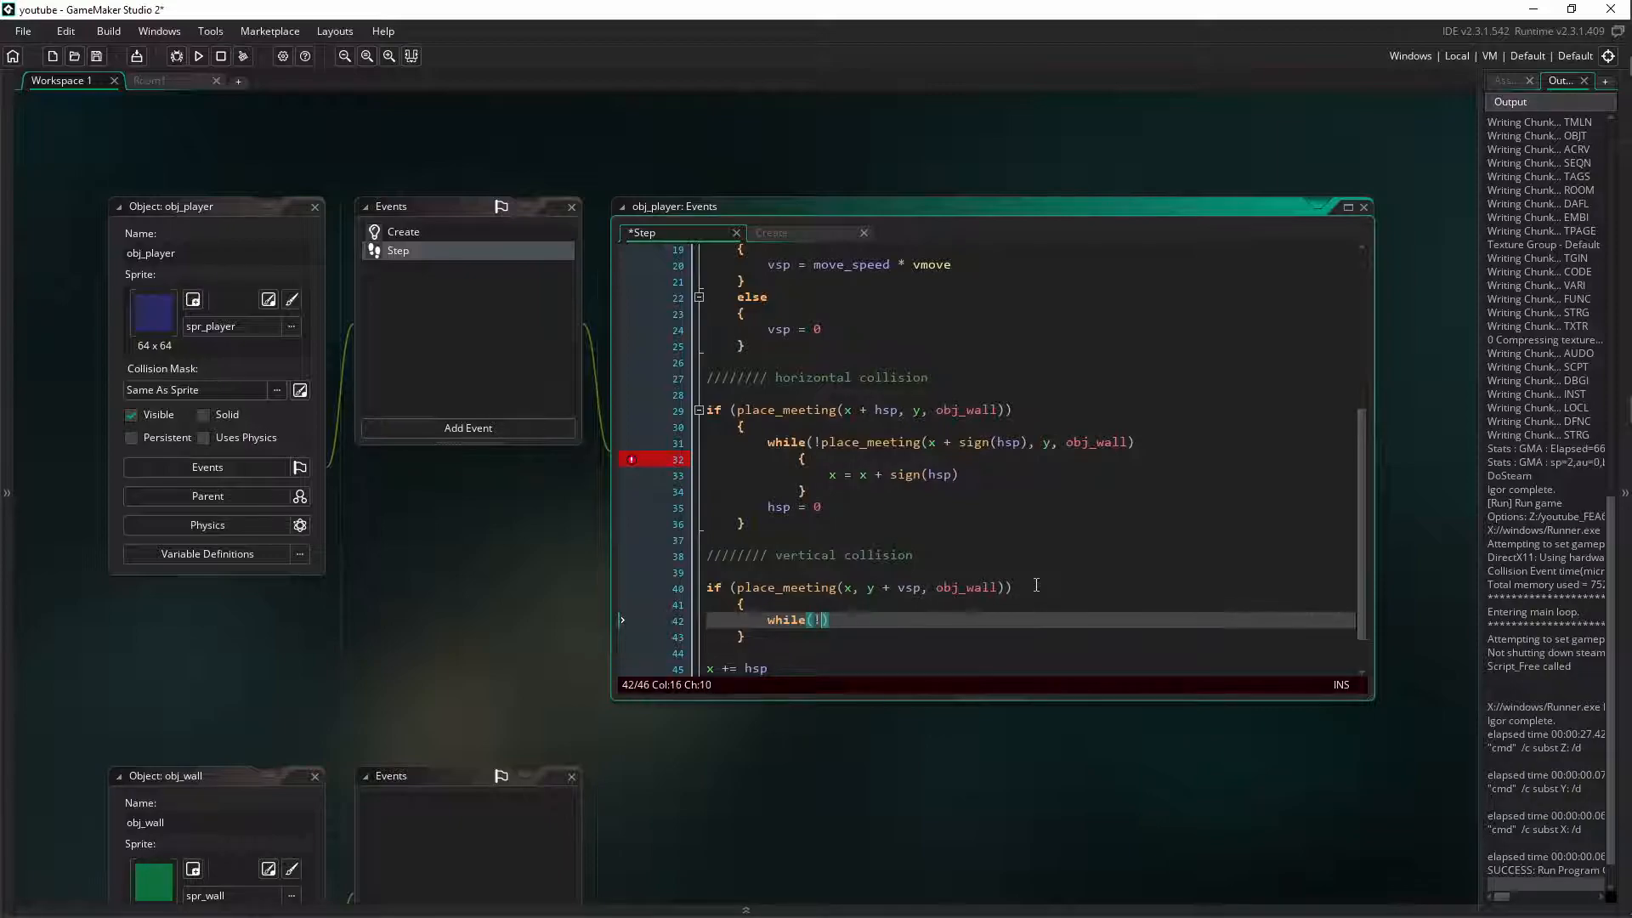
{"action": "type", "text": "place_meeting(x"}
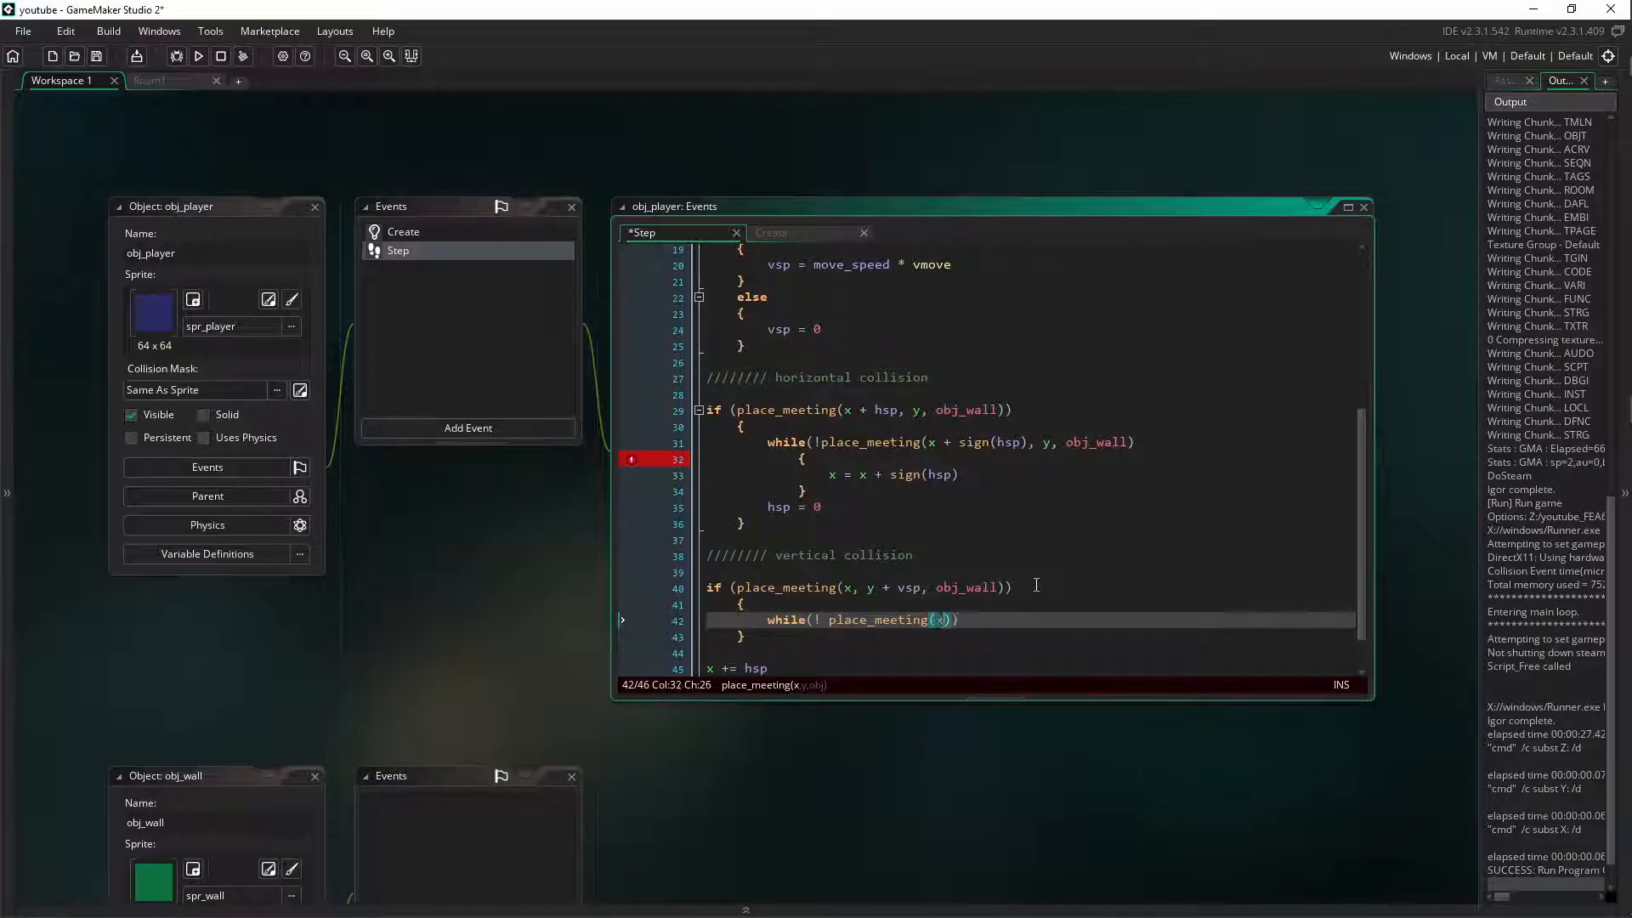
{"action": "type", "text": ", y +"}
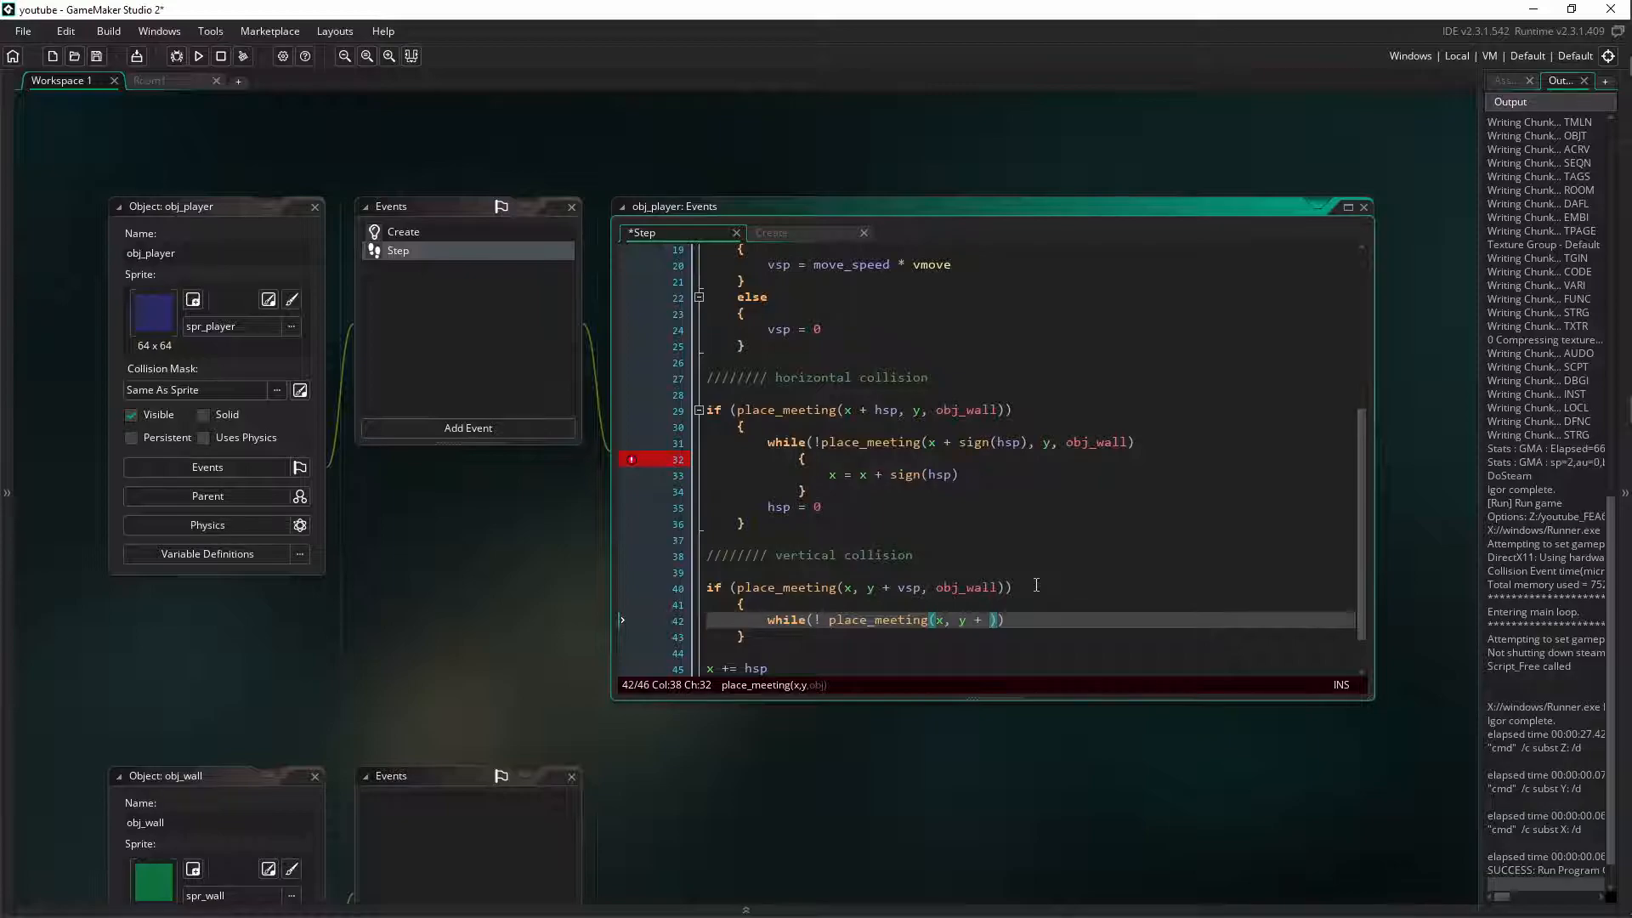
{"action": "type", "text": "sign()"}
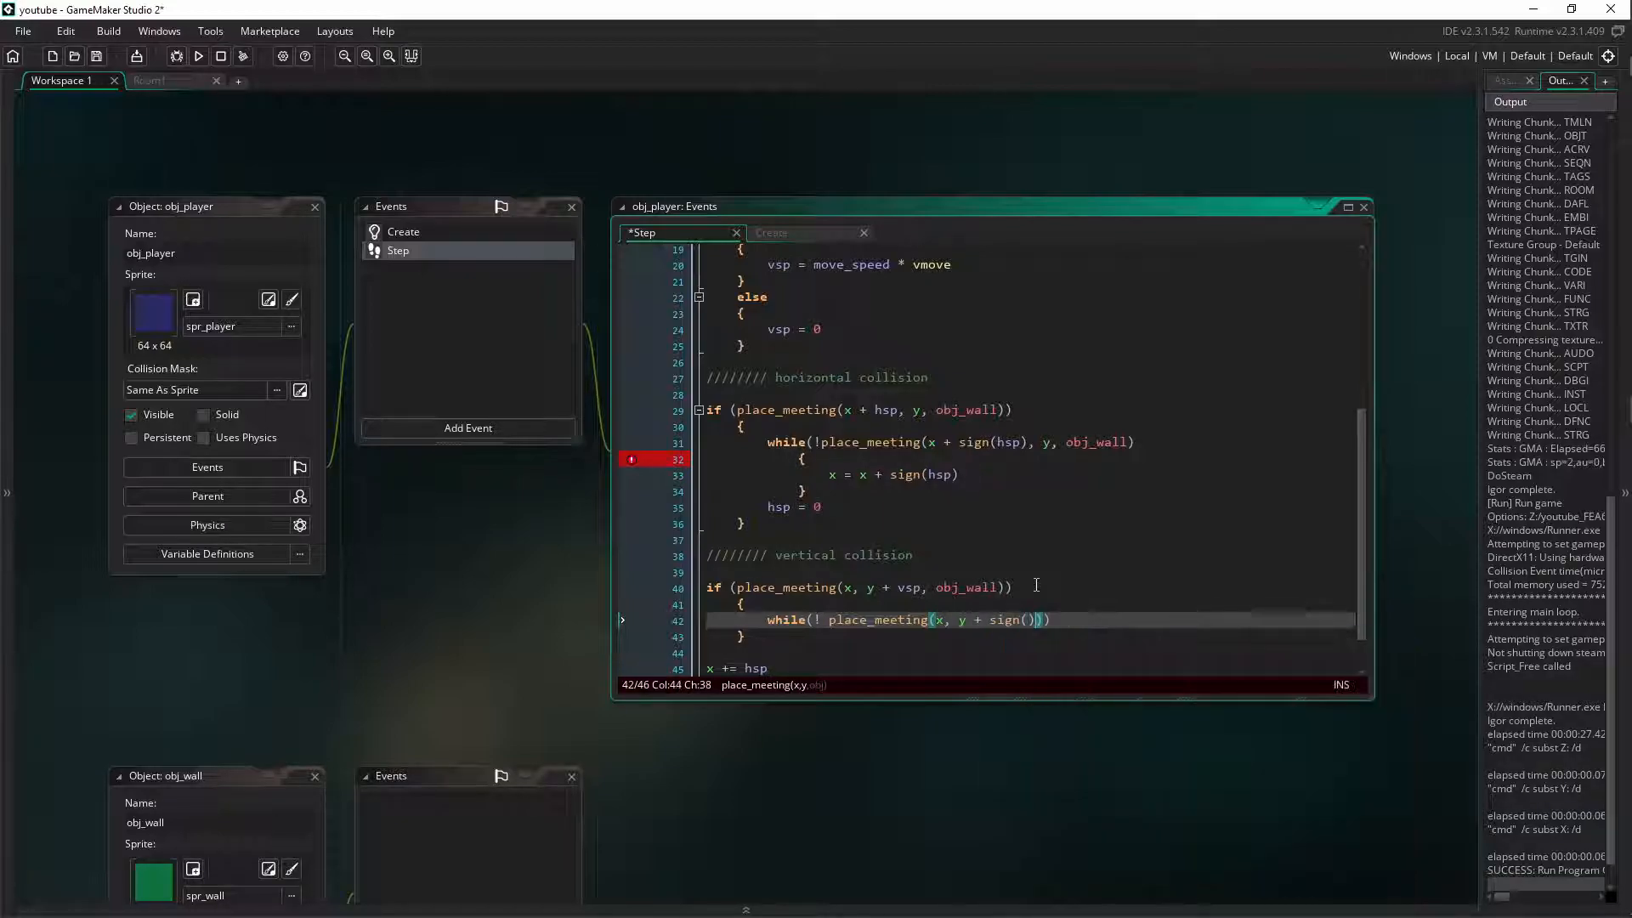
{"action": "type", "text": "v"}
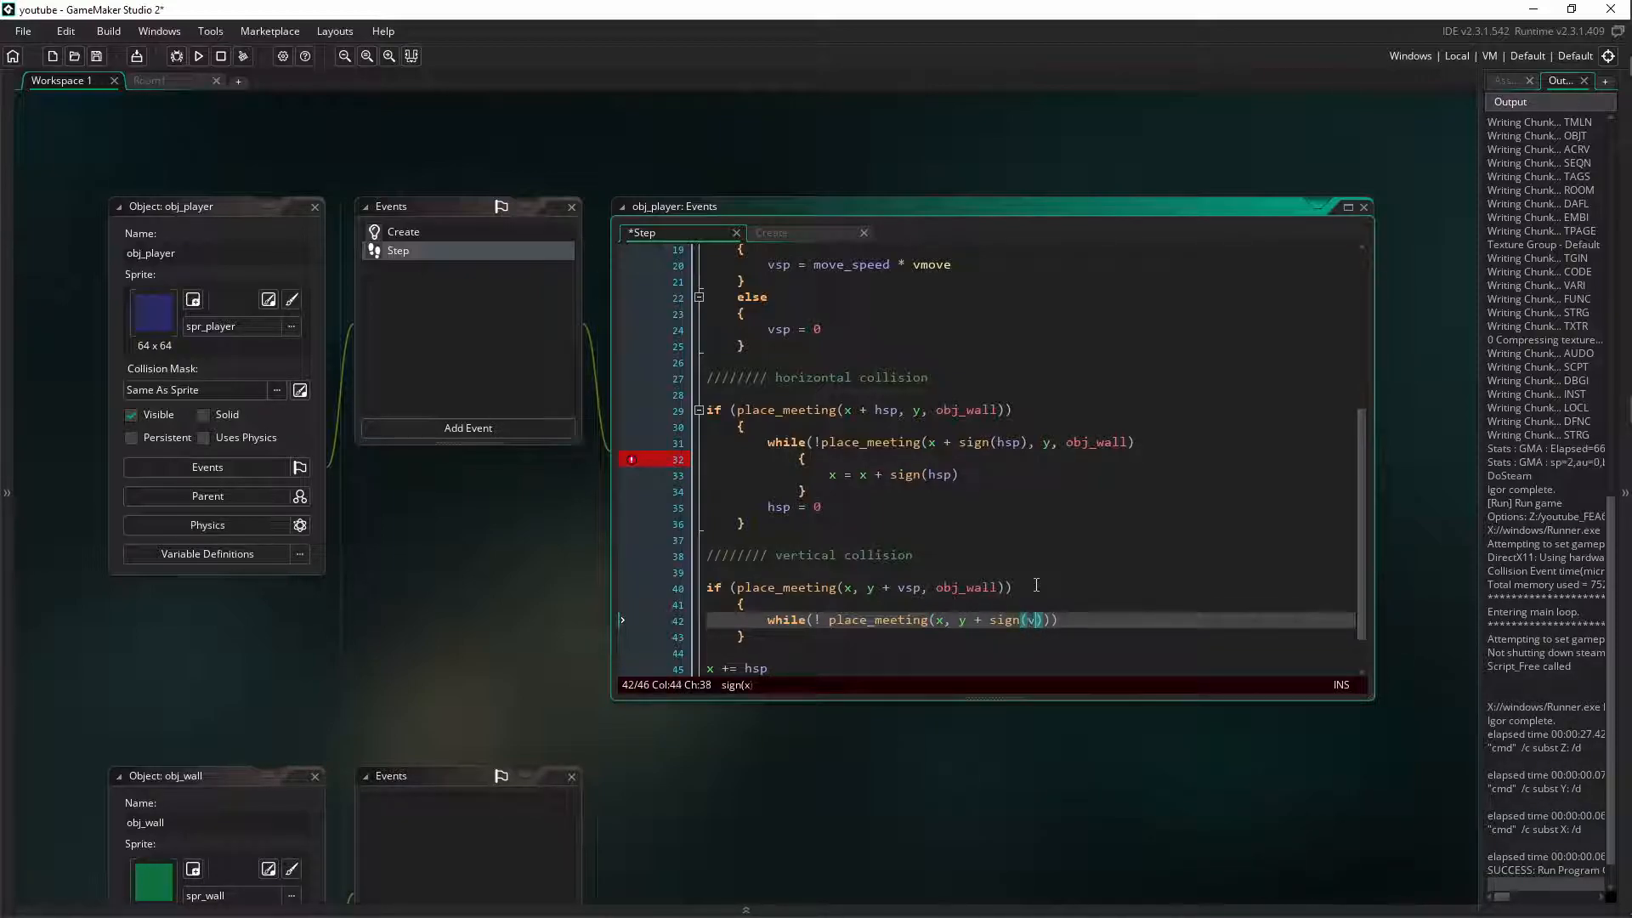
{"action": "type", "text": "sp"}
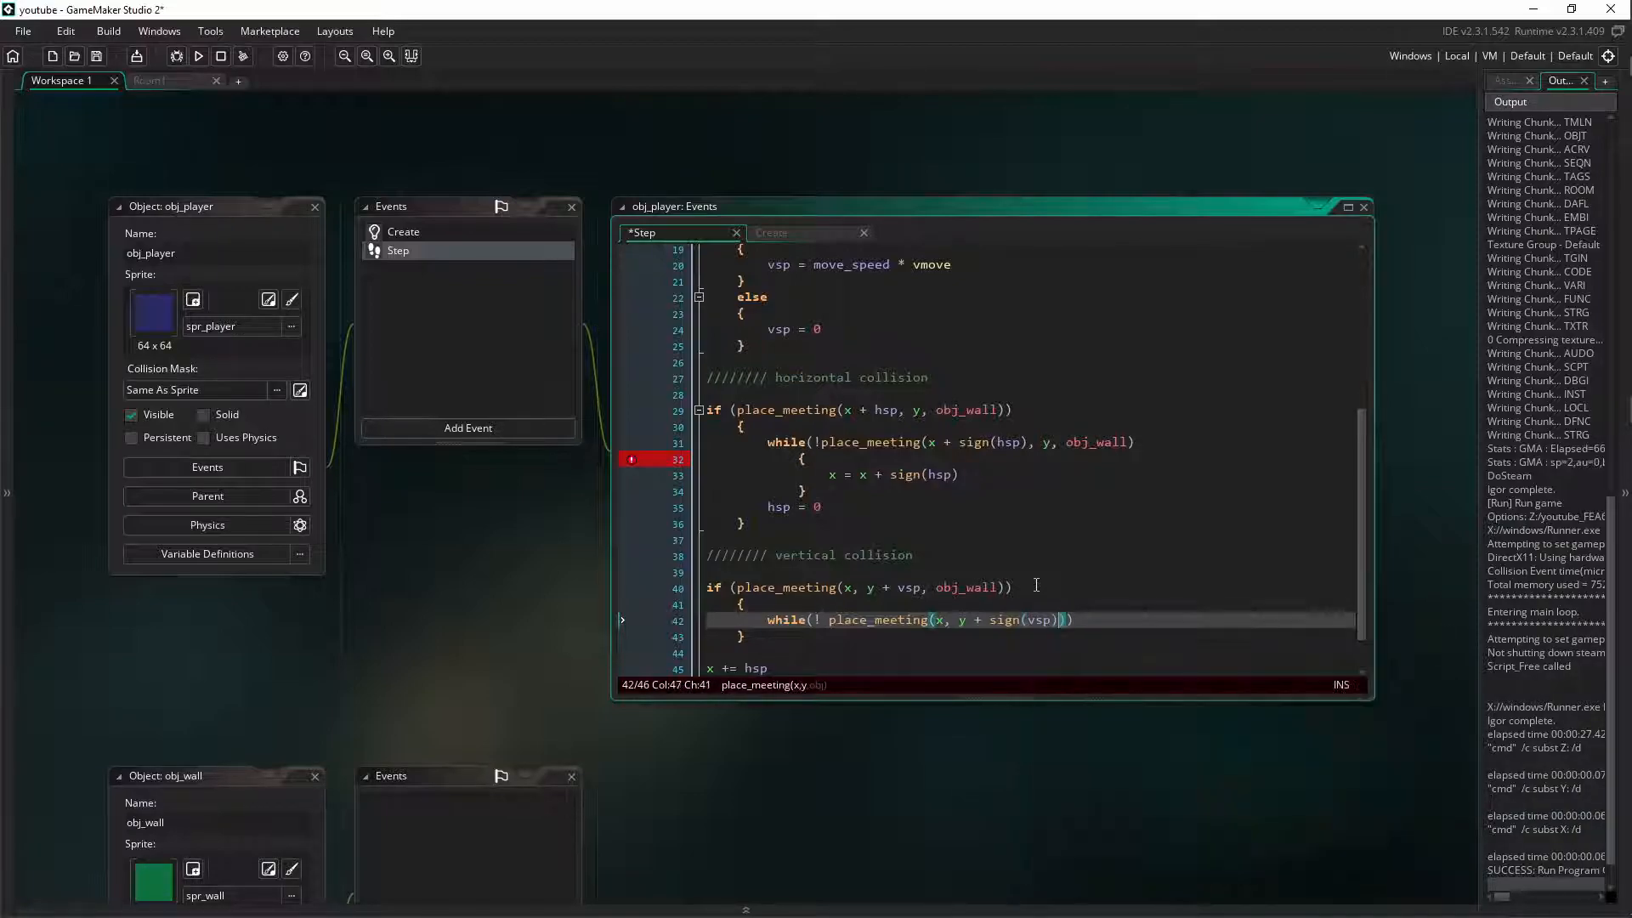
{"action": "type", "text": ","}
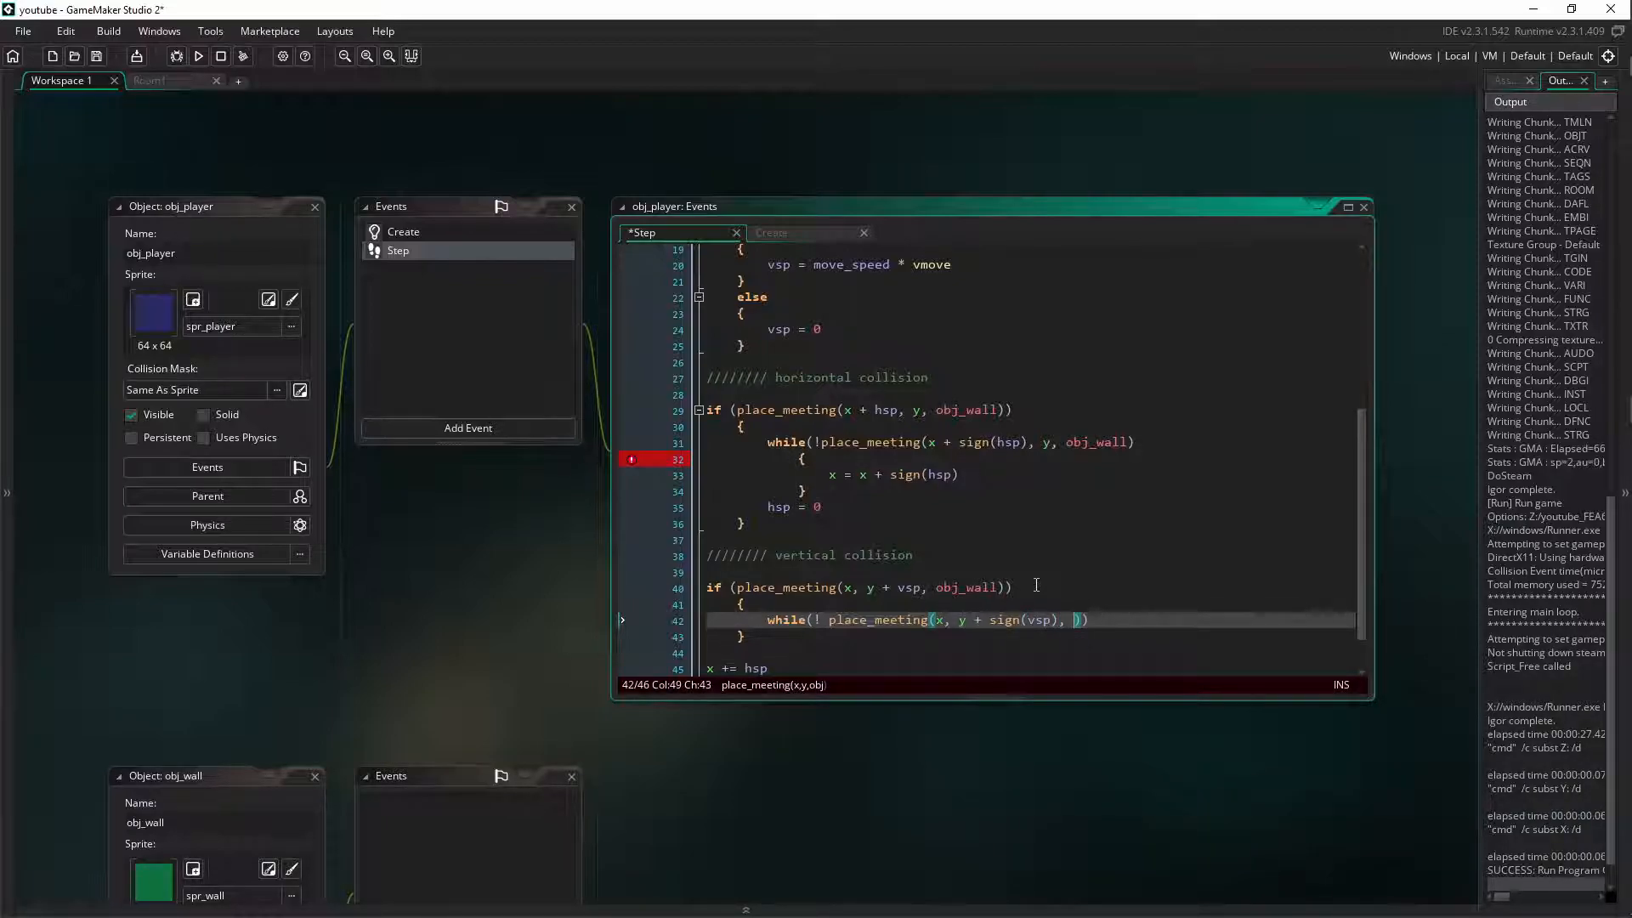
{"action": "type", "text": "obj_wall"}
{"action": "type", "text": "{"}
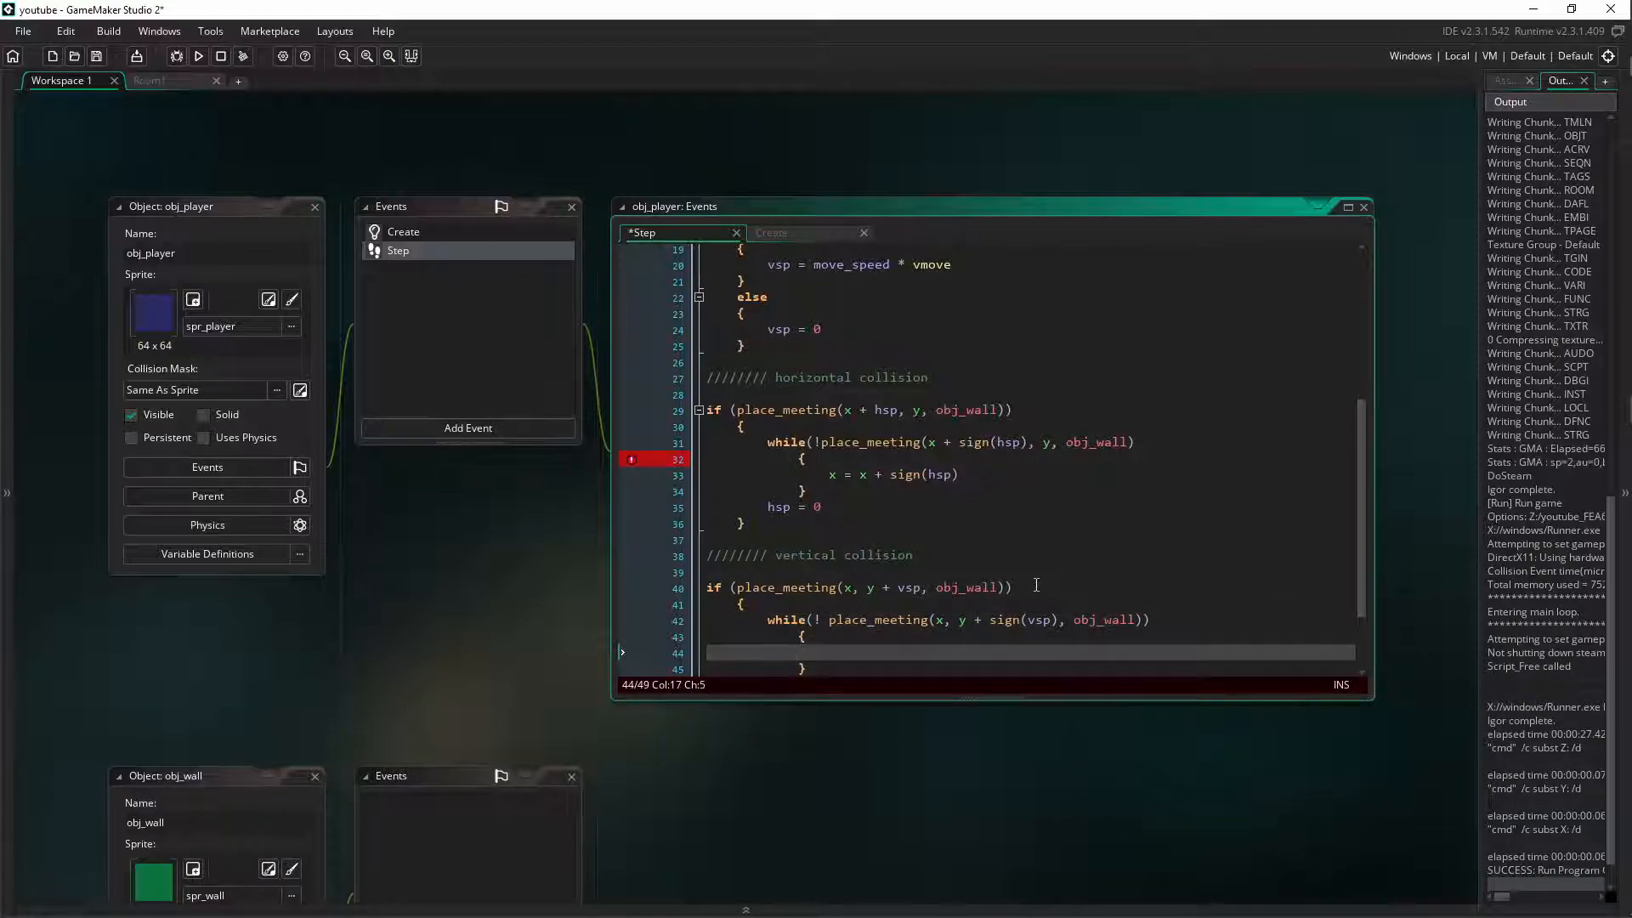
Fill the vertical while loop with y = y + sign(vsp), correcting the mistyped sign
{"action": "type", "text": "y = y +"}
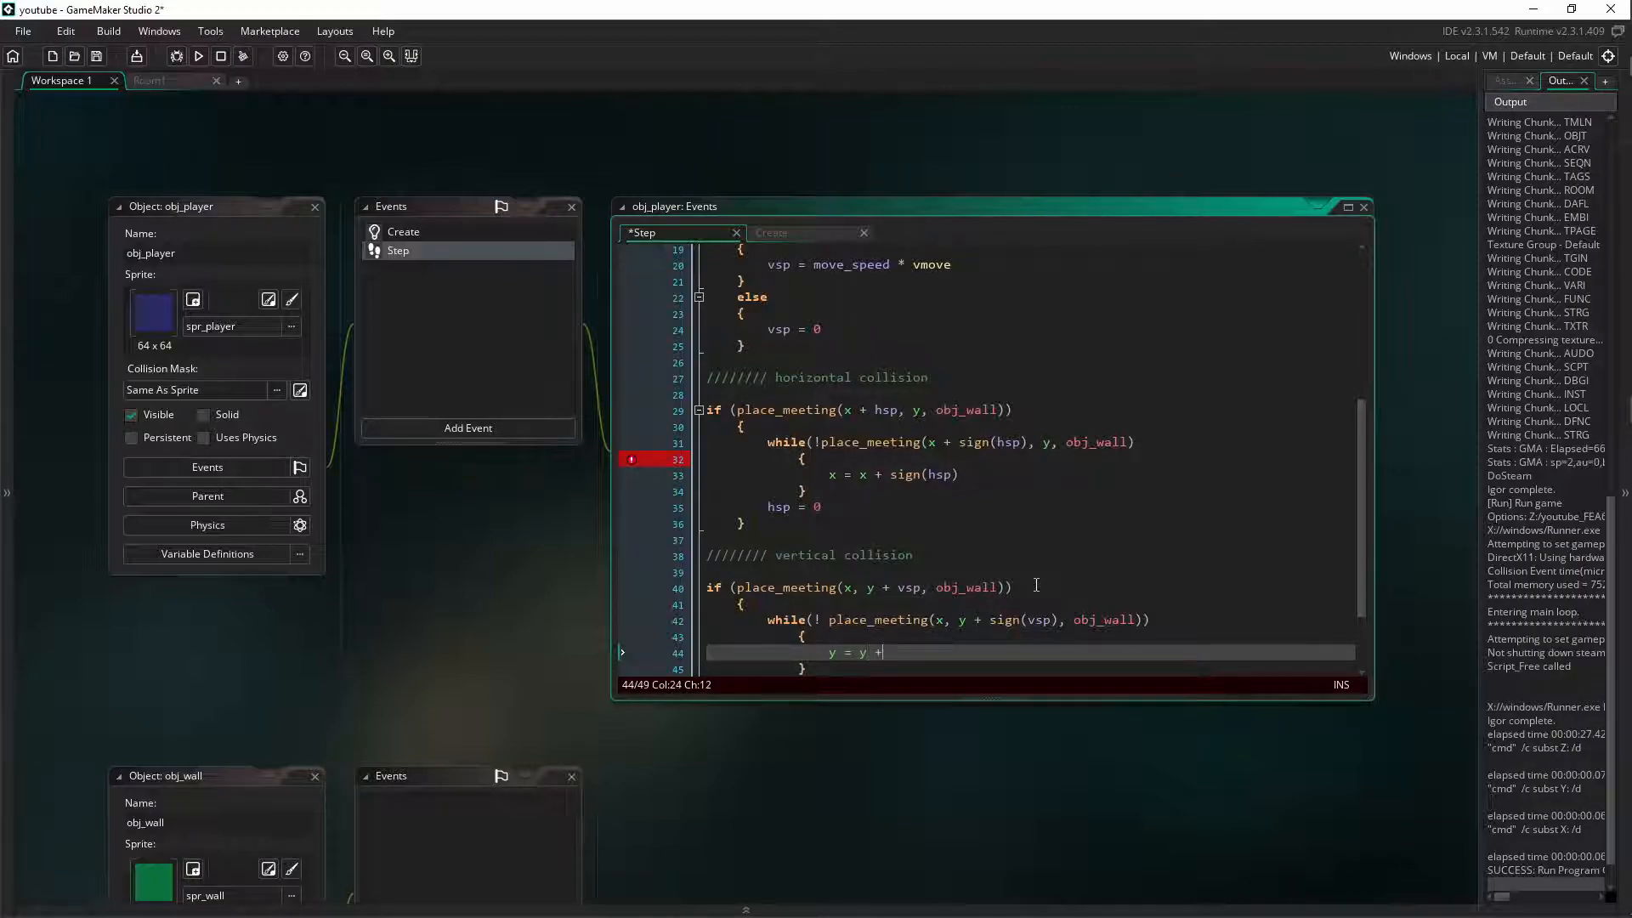
{"action": "type", "text": "si"}
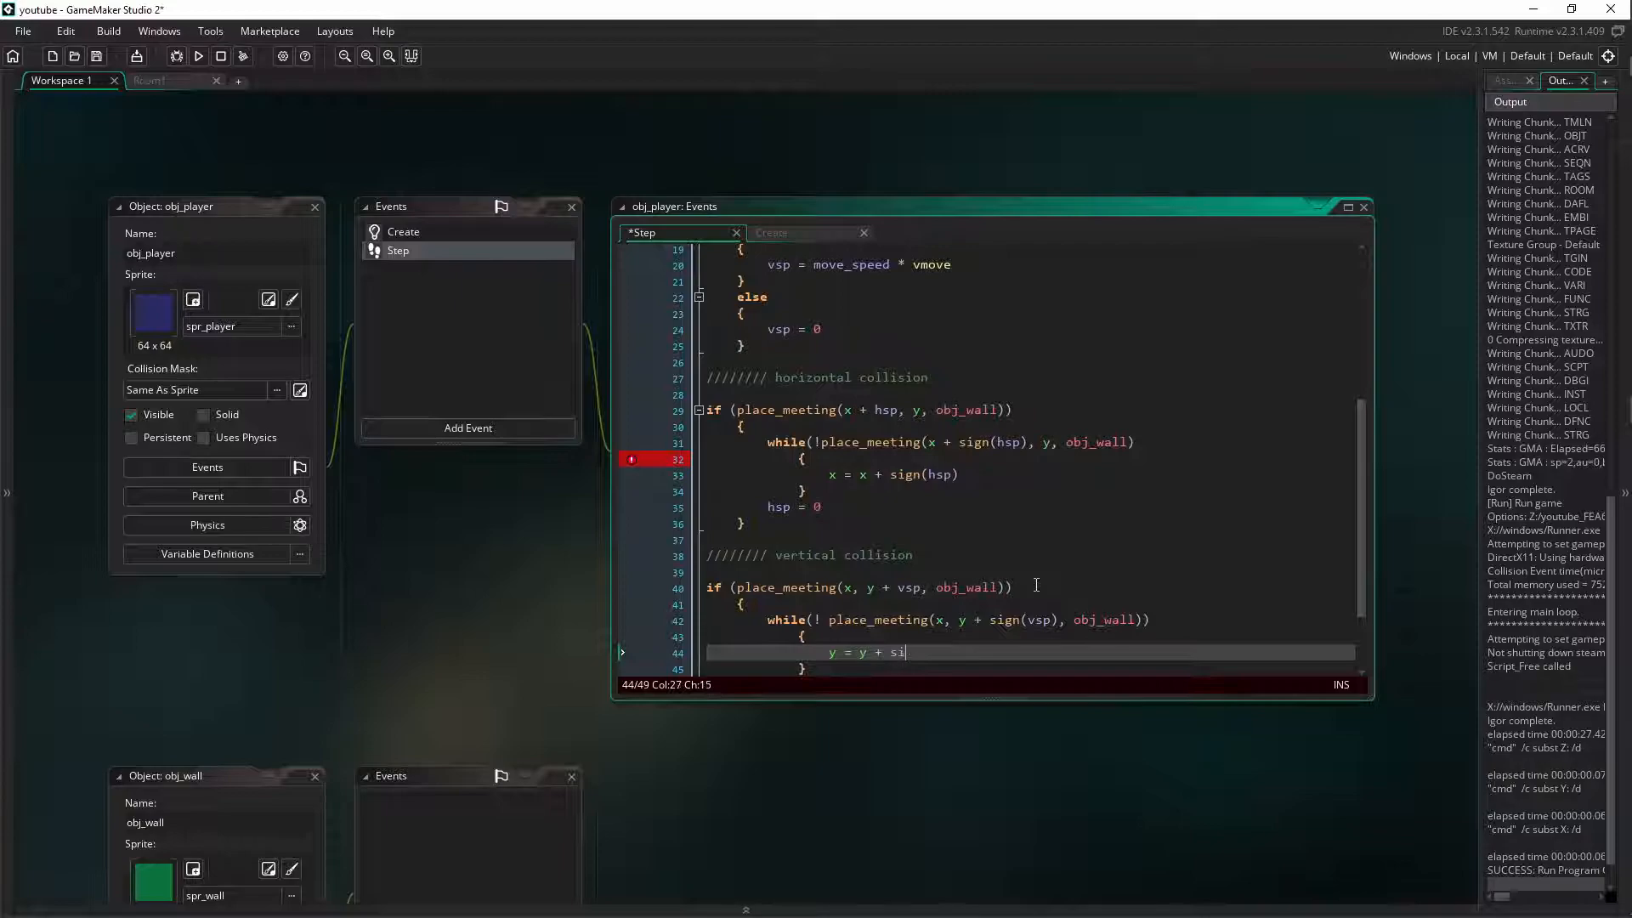
{"action": "key", "text": "Backspace"}
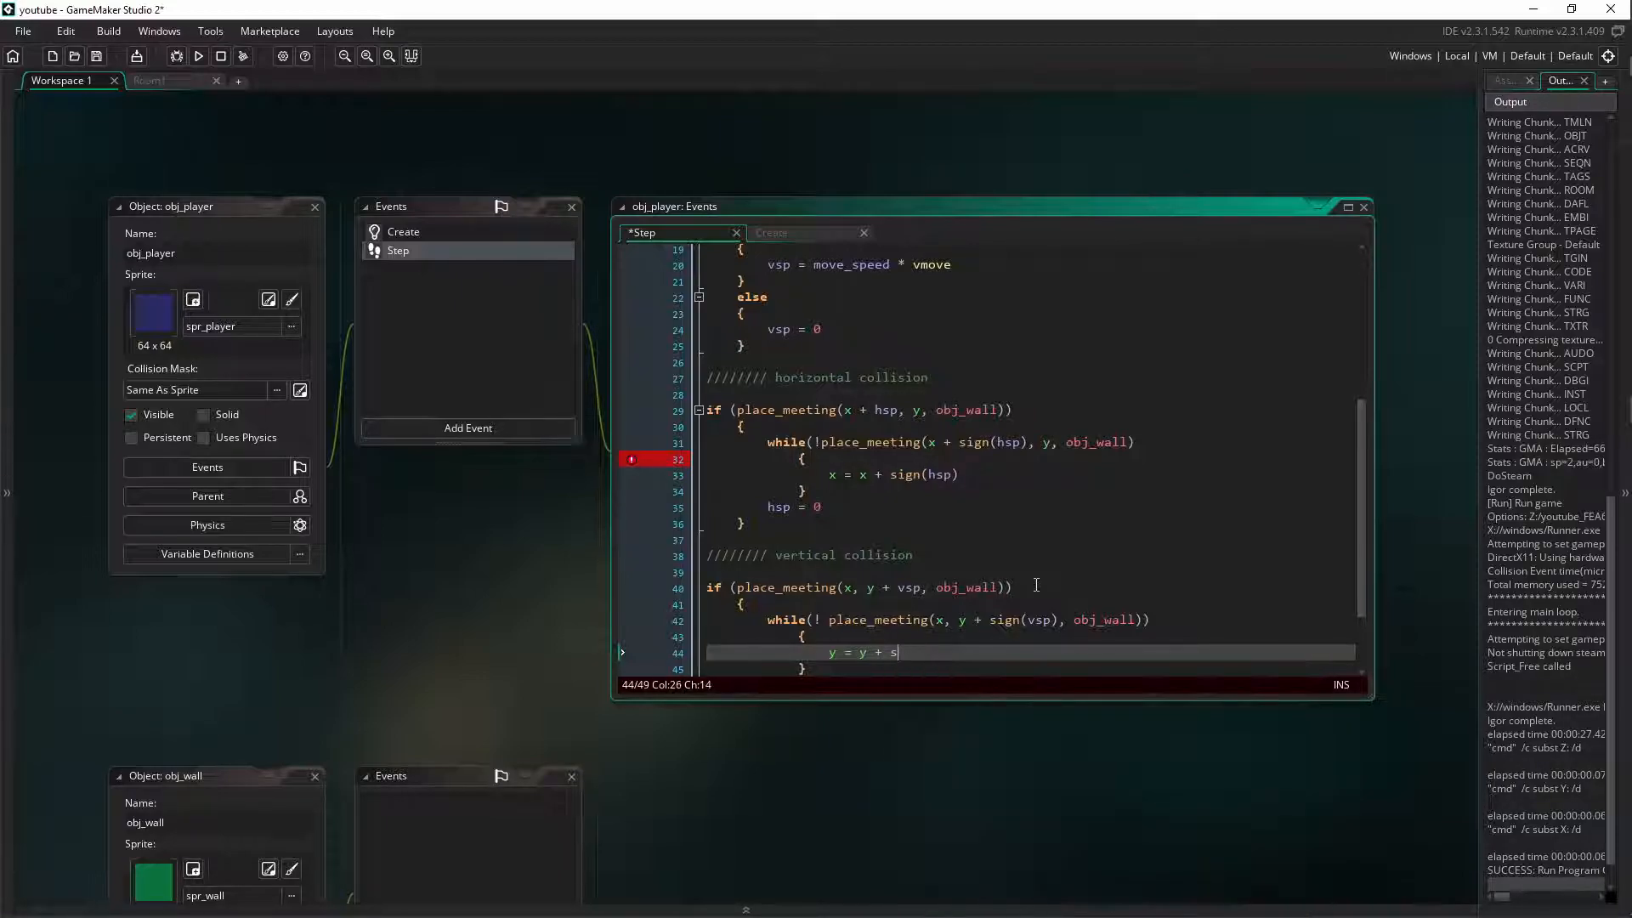
{"action": "type", "text": "ogn"}
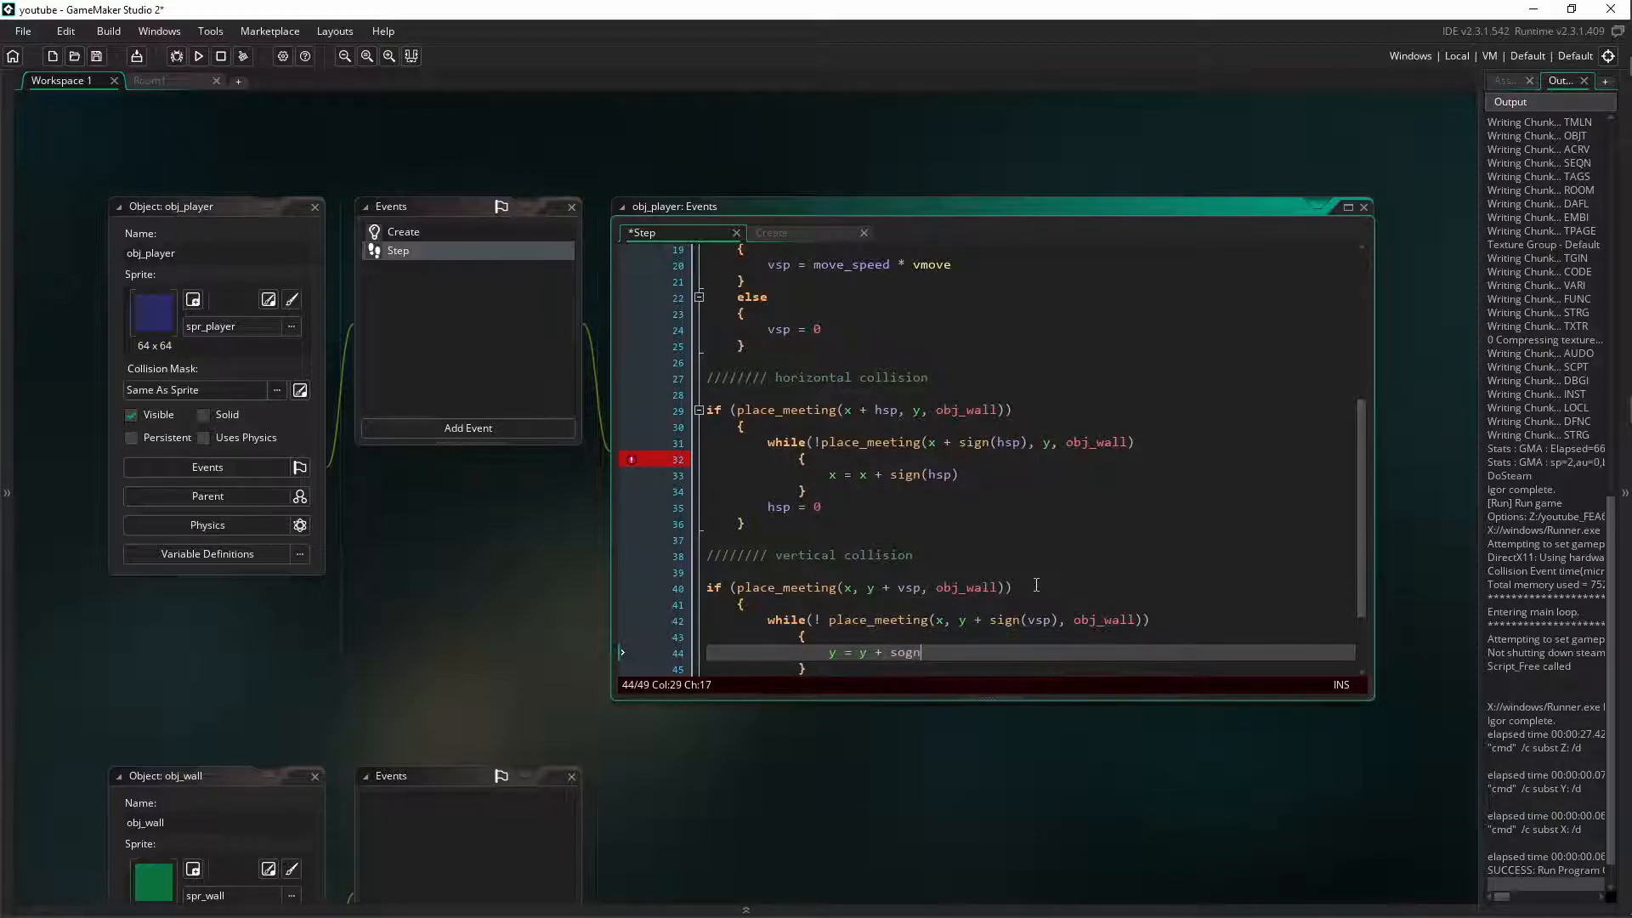
{"action": "key", "text": "BackSpace"}
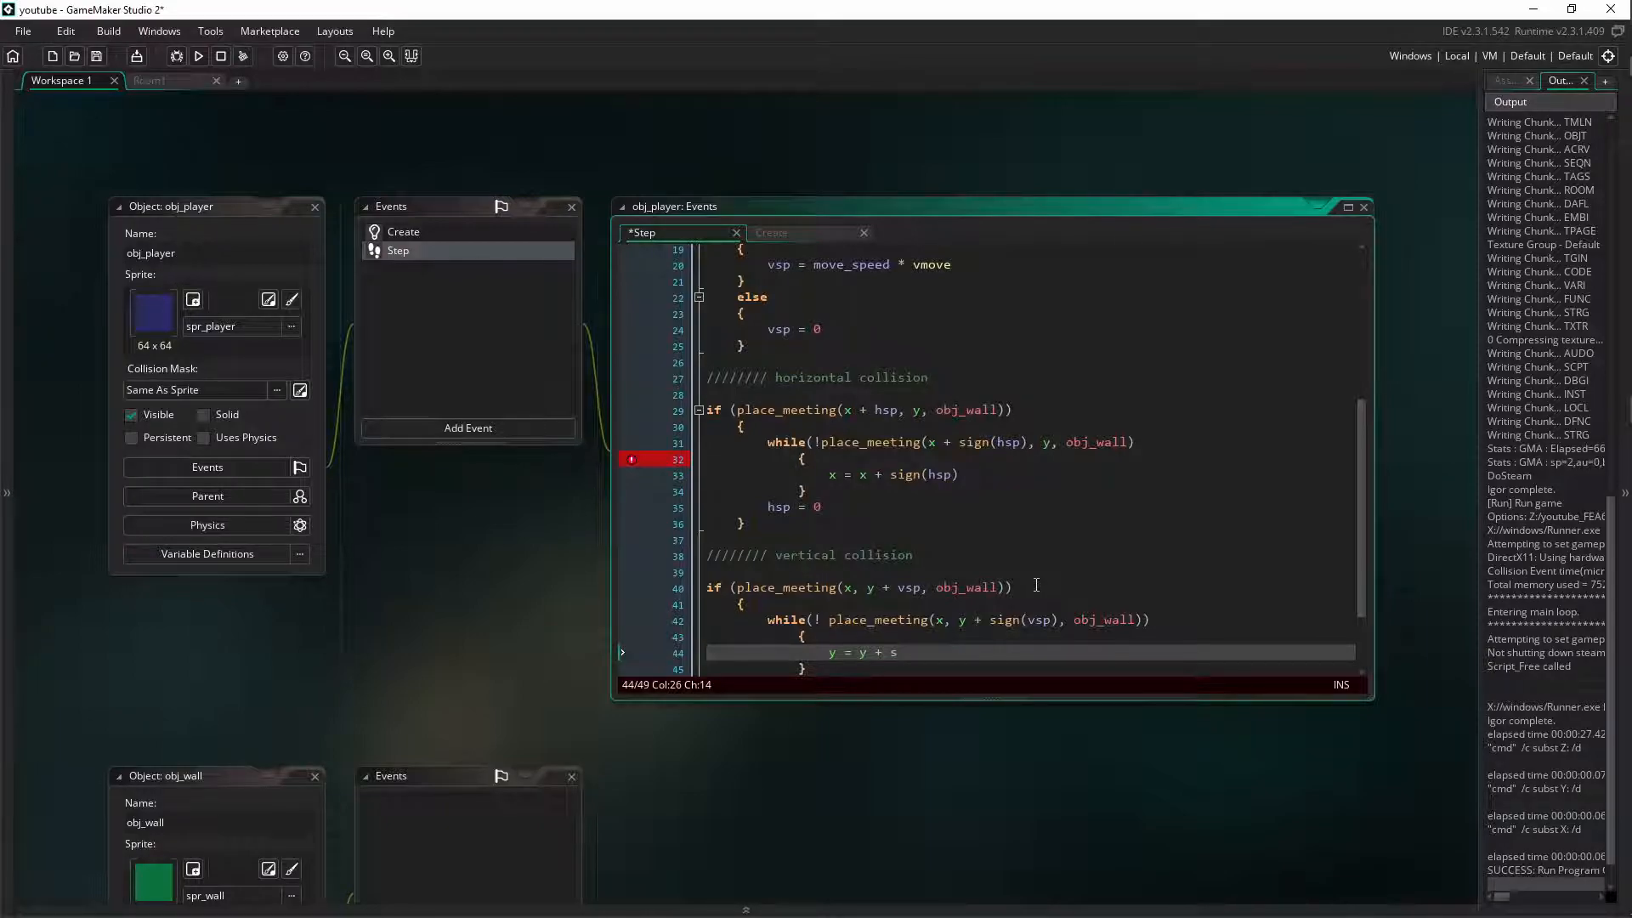
{"action": "type", "text": "ign("}
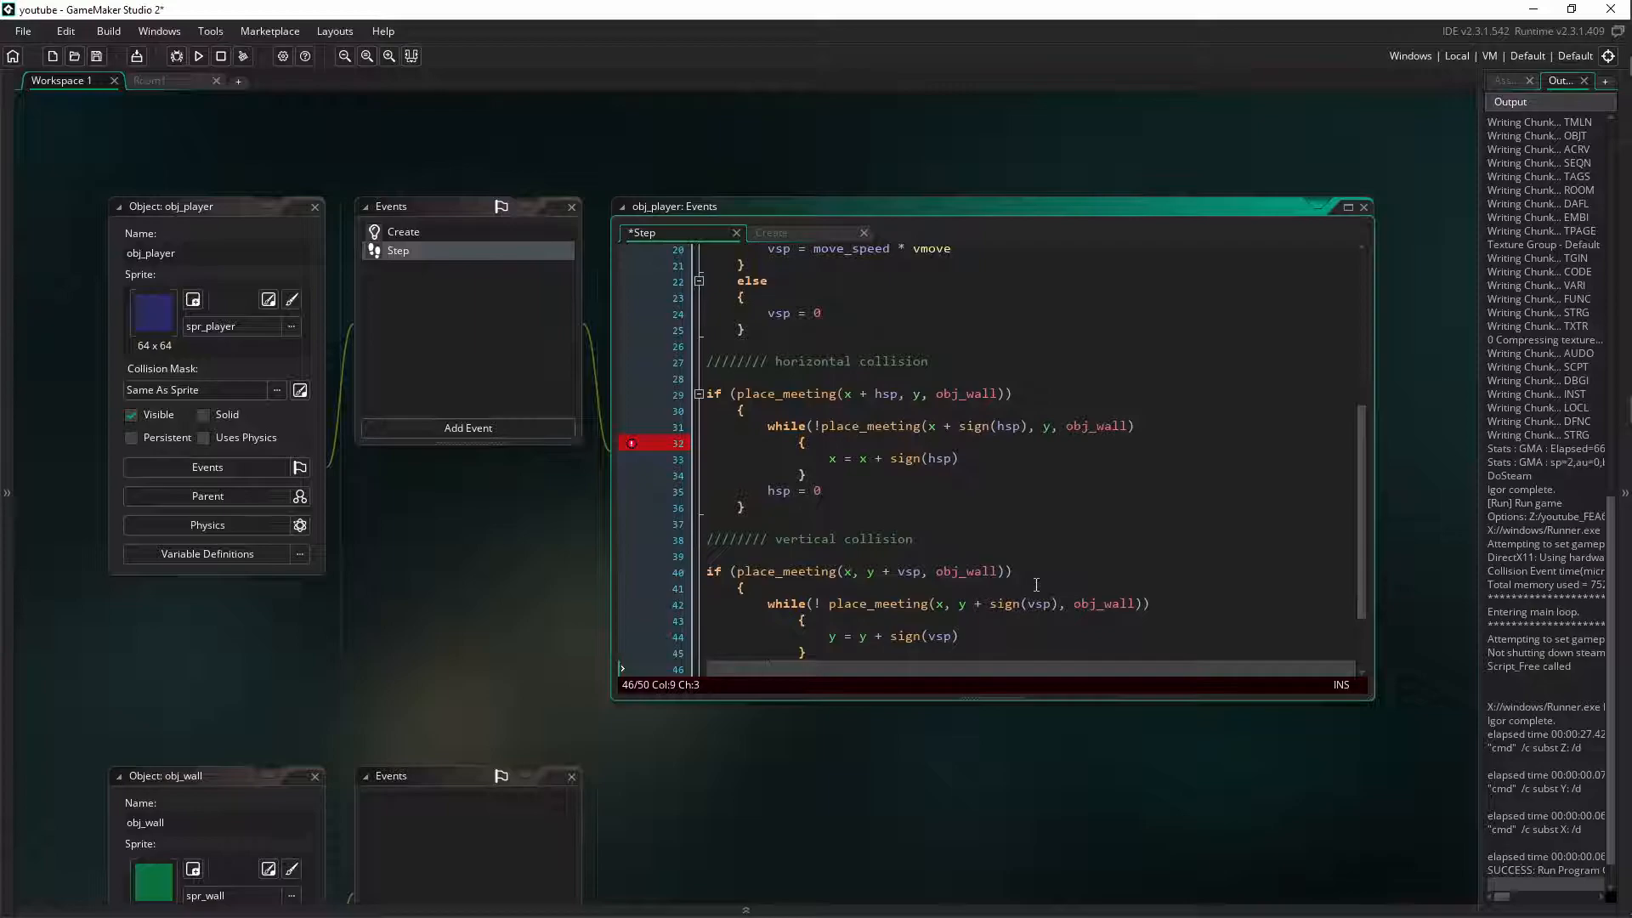
{"action": "type", "text": "vsp = 0"}
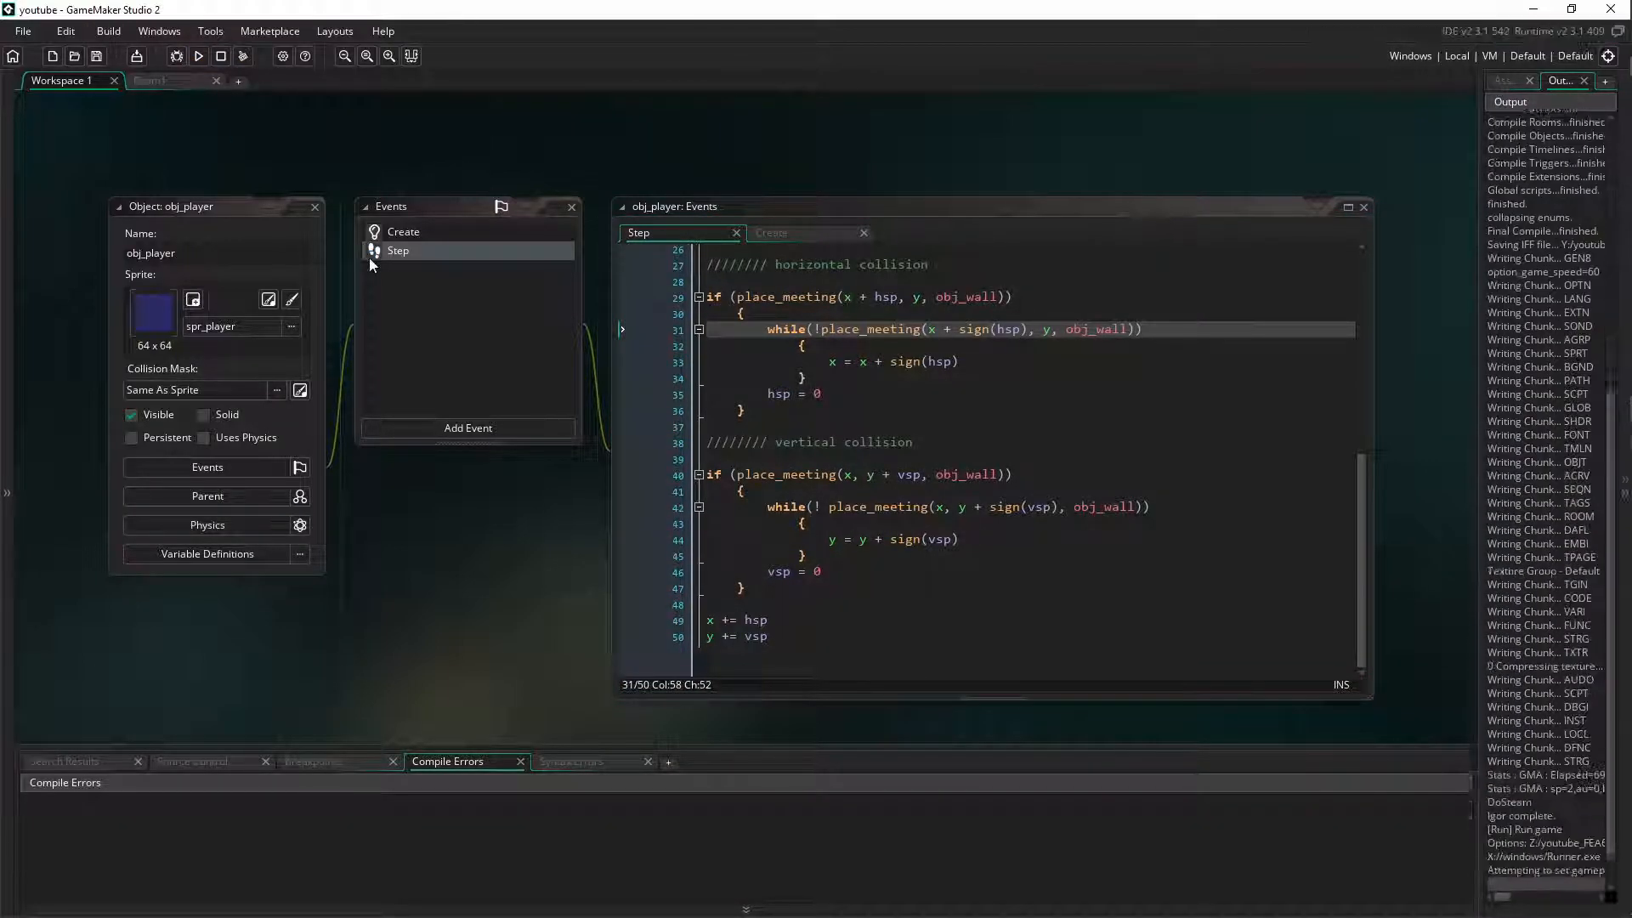
Run the game so the player square appears among the green walls
{"action": "left_click", "coordinate": [197, 54]}
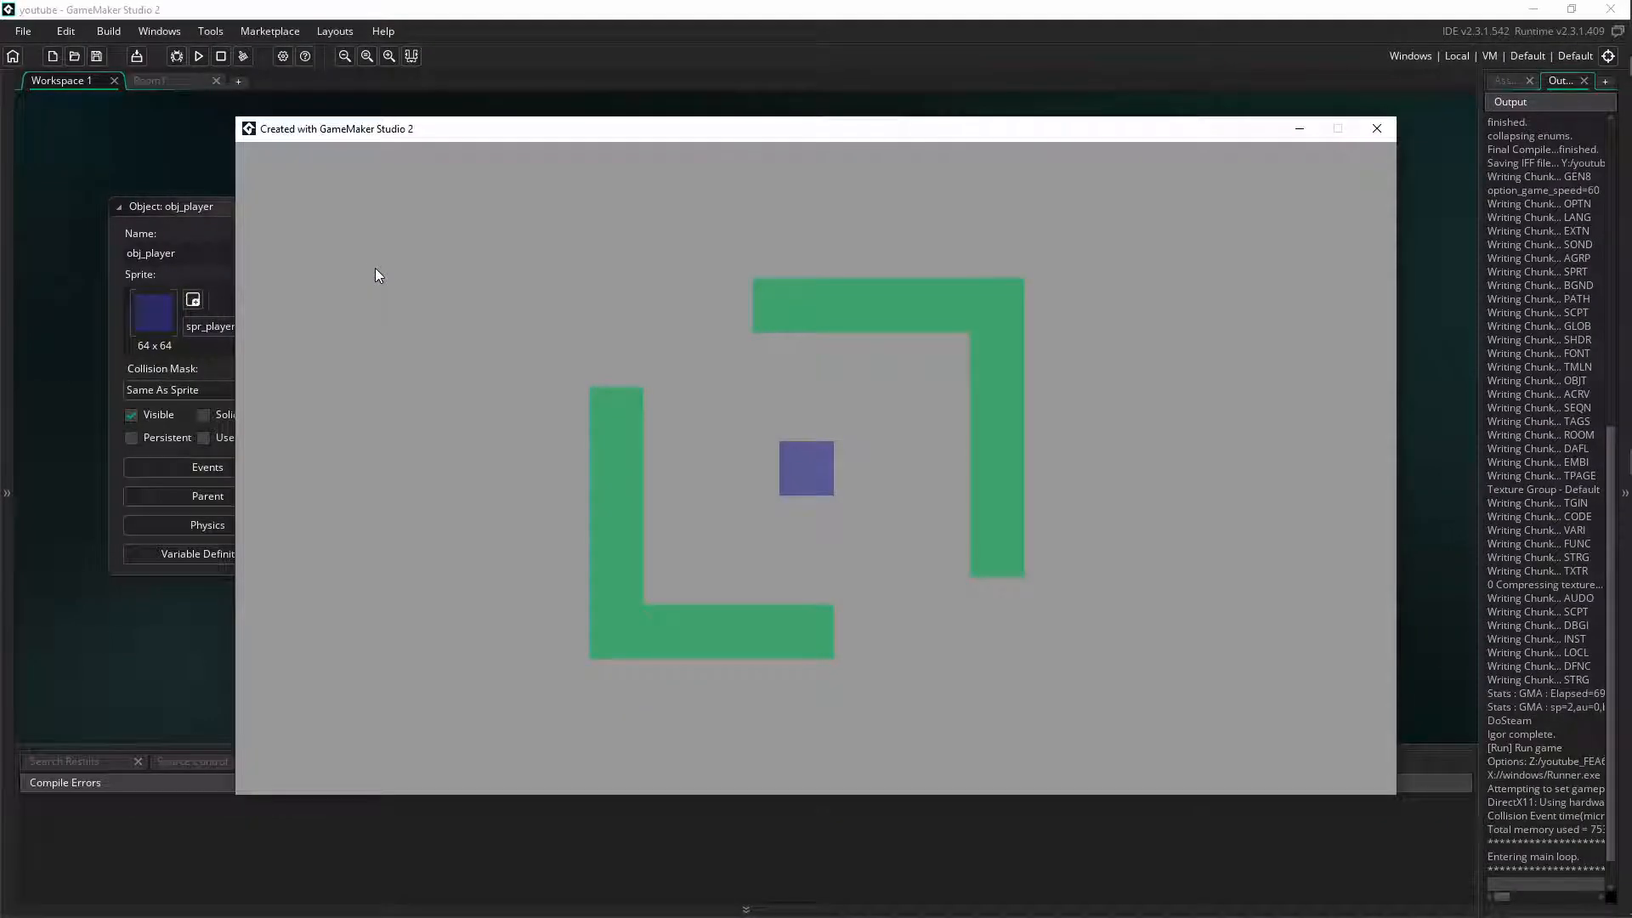